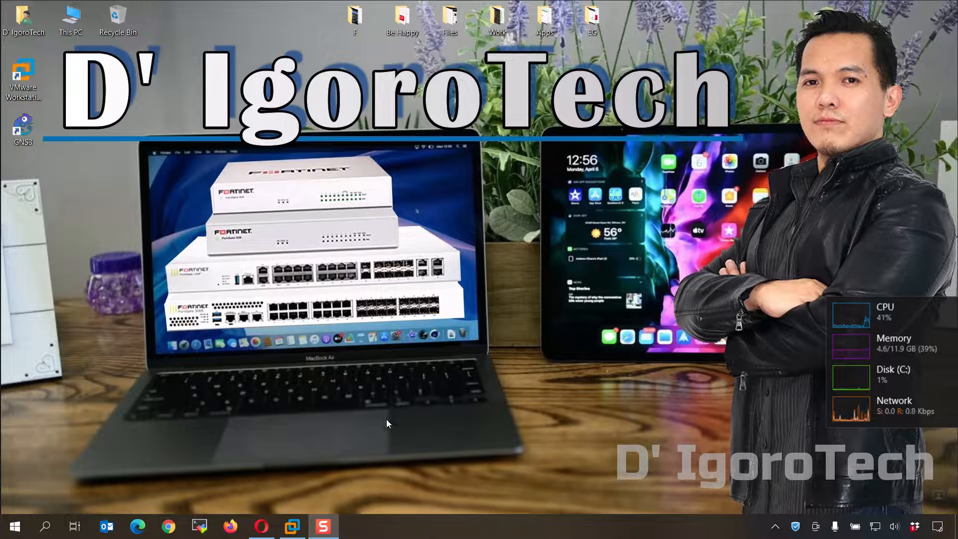
mouse_move(382, 437)
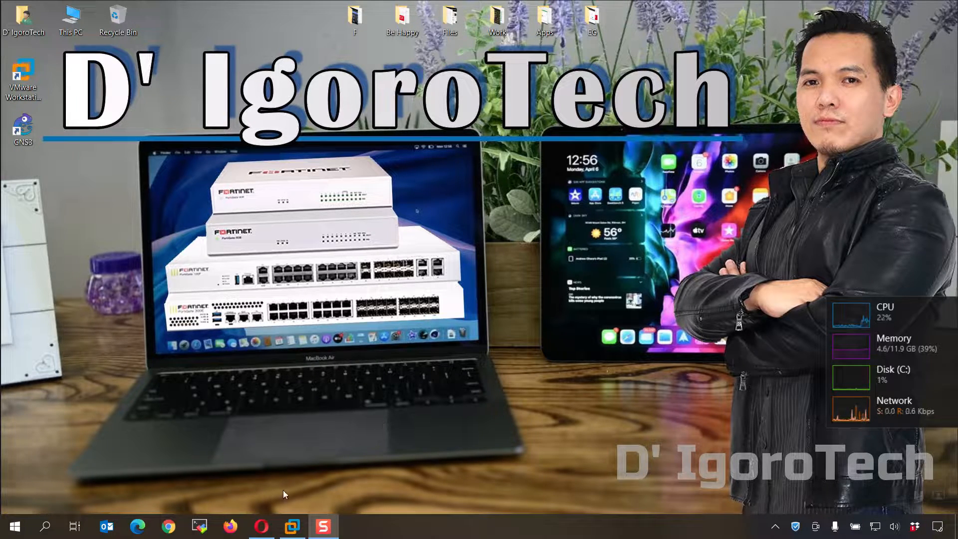
Go to the pfSense download page and choose the AMD64 (64-bit) architecture
left_click(262, 526)
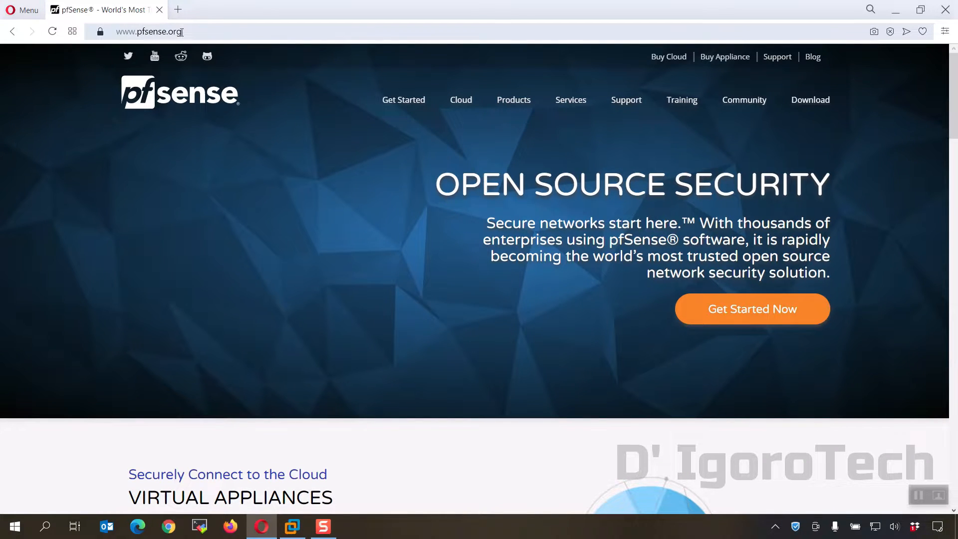
mouse_move(805, 106)
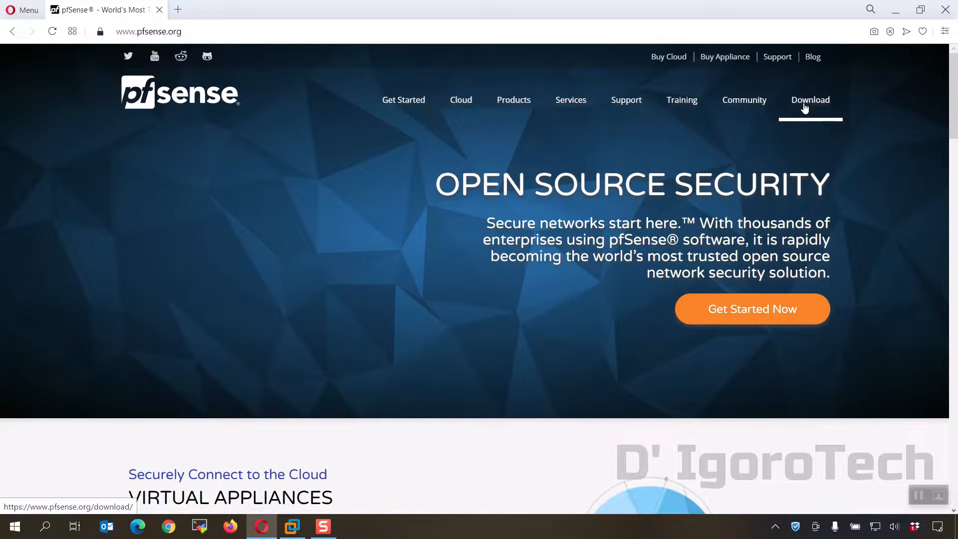
left_click(810, 100)
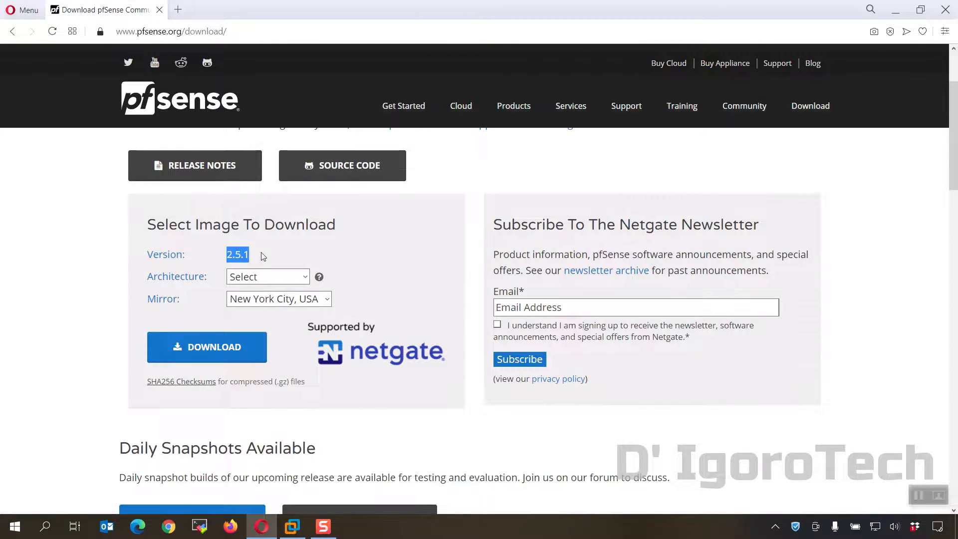
left_click(268, 276)
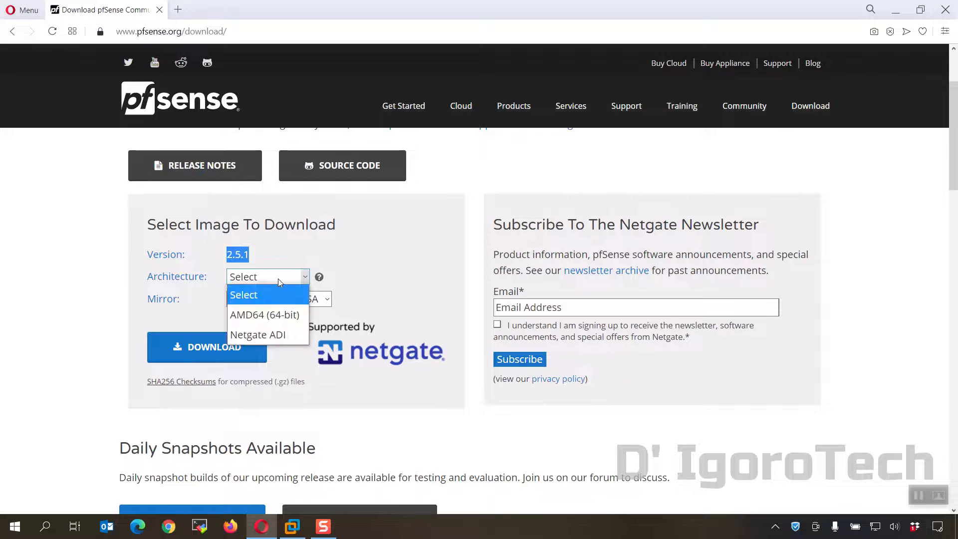
mouse_move(264, 318)
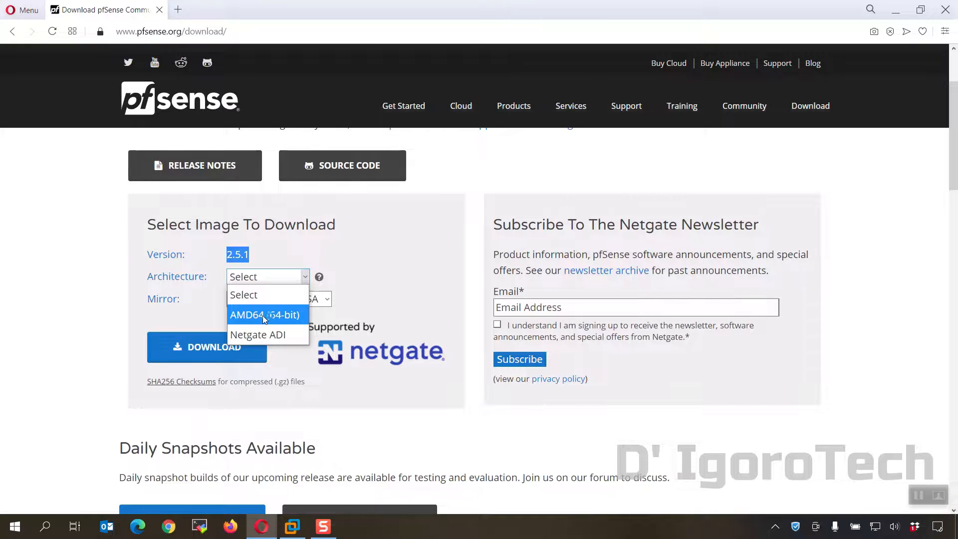
left_click(264, 314)
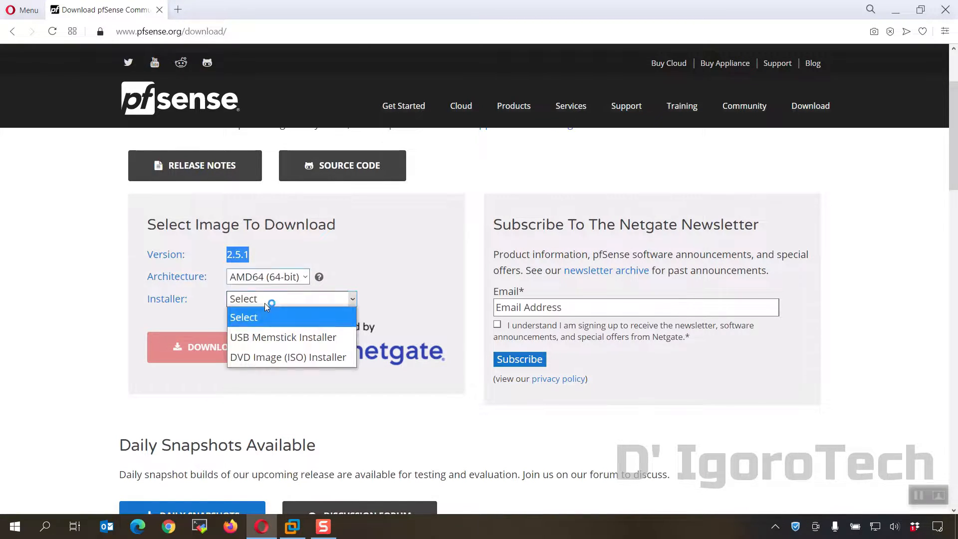
mouse_move(302, 367)
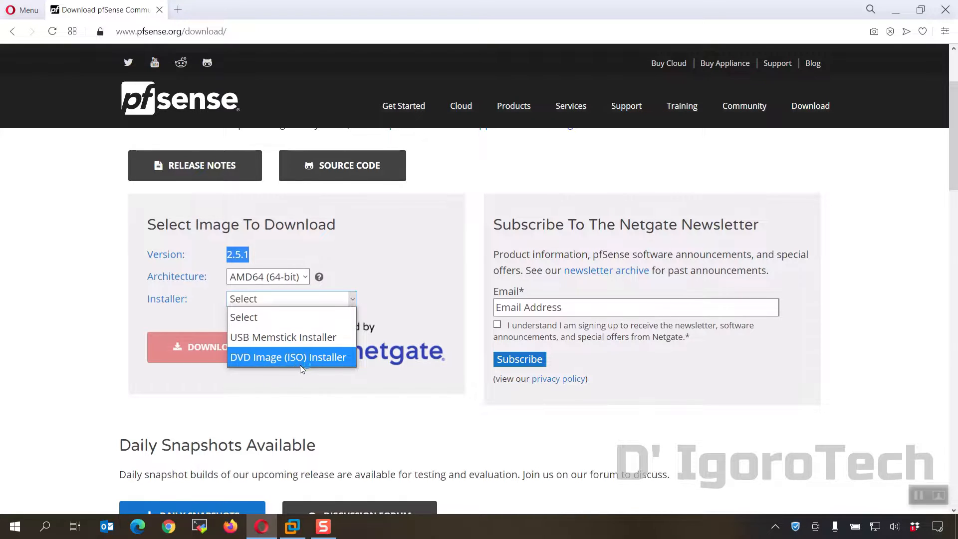
Choose the DVD Image (ISO) Installer and start the pfSense 2.5.1 download
left_click(288, 357)
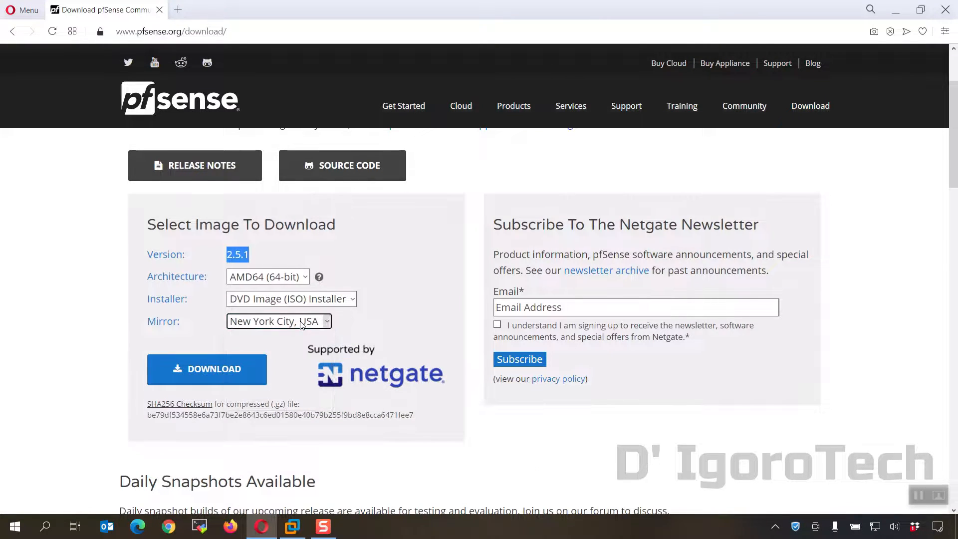
left_click(207, 370)
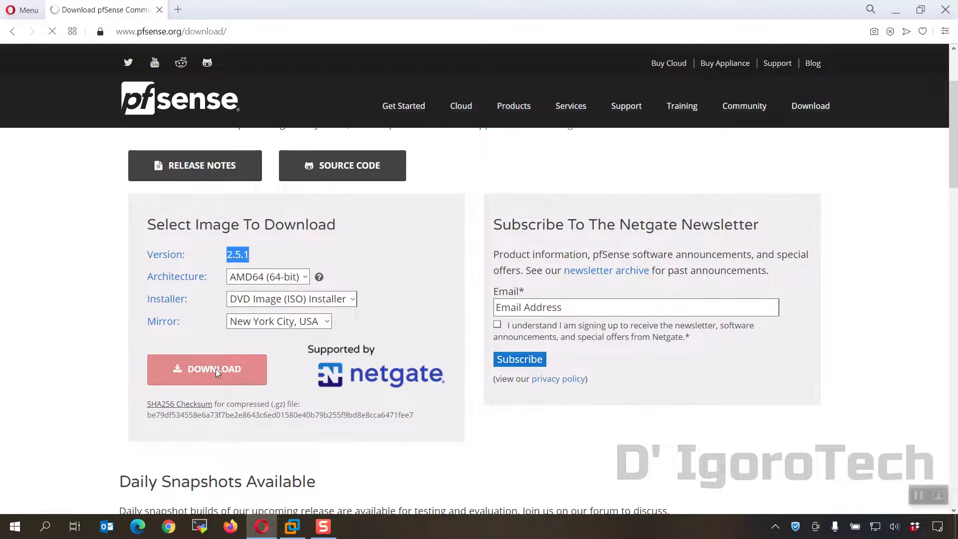
left_click(207, 369)
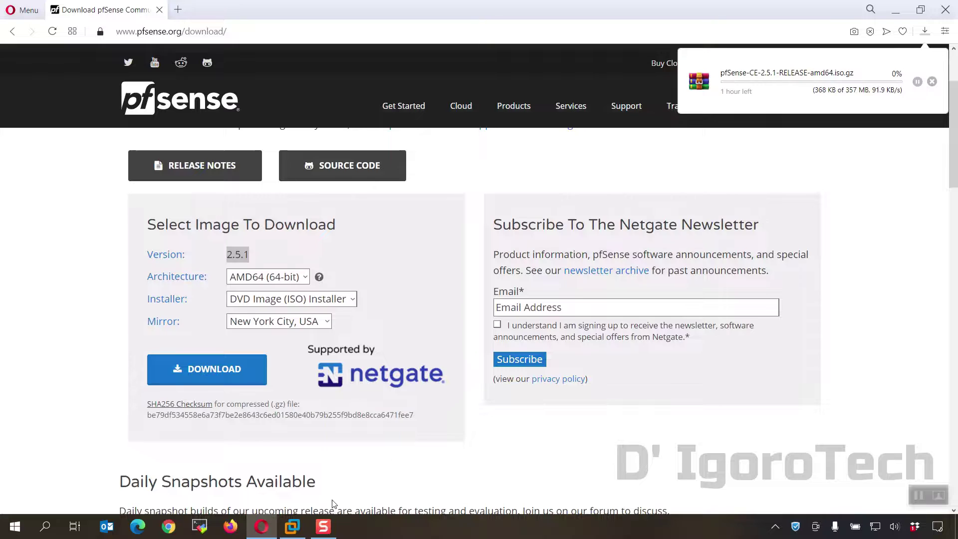
Bring VMware Workstation to the front on its Home screen
left_click(291, 526)
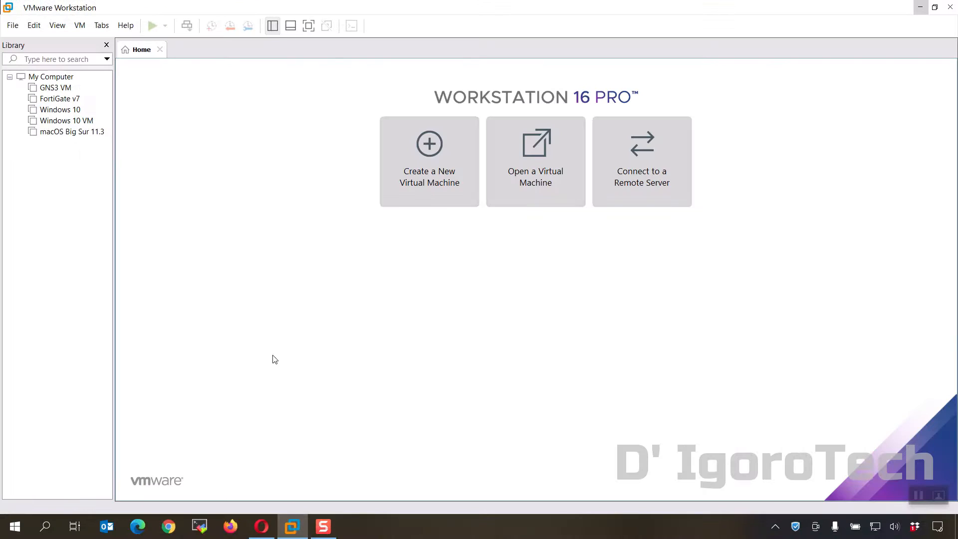
mouse_move(283, 302)
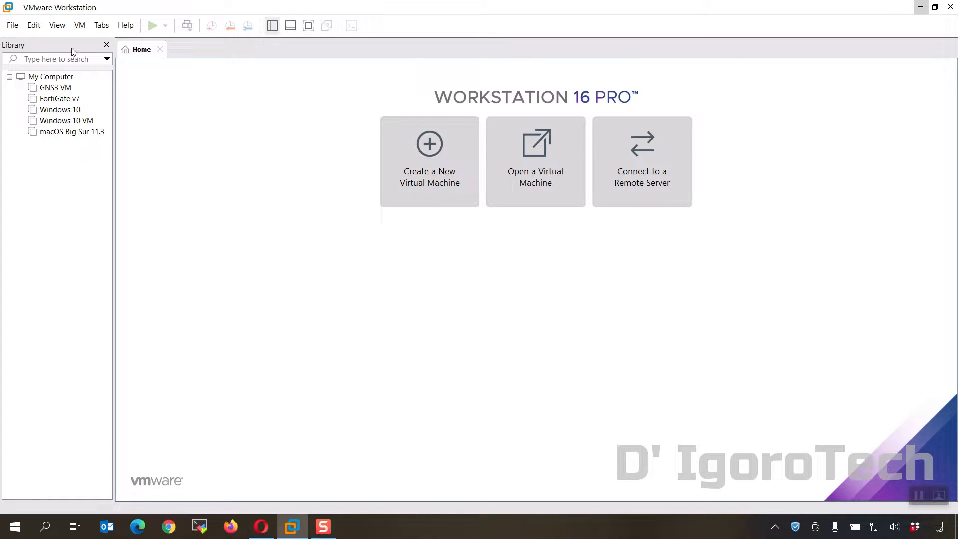
Enter the Virtual Network Editor with administrator rights to change settings
left_click(34, 25)
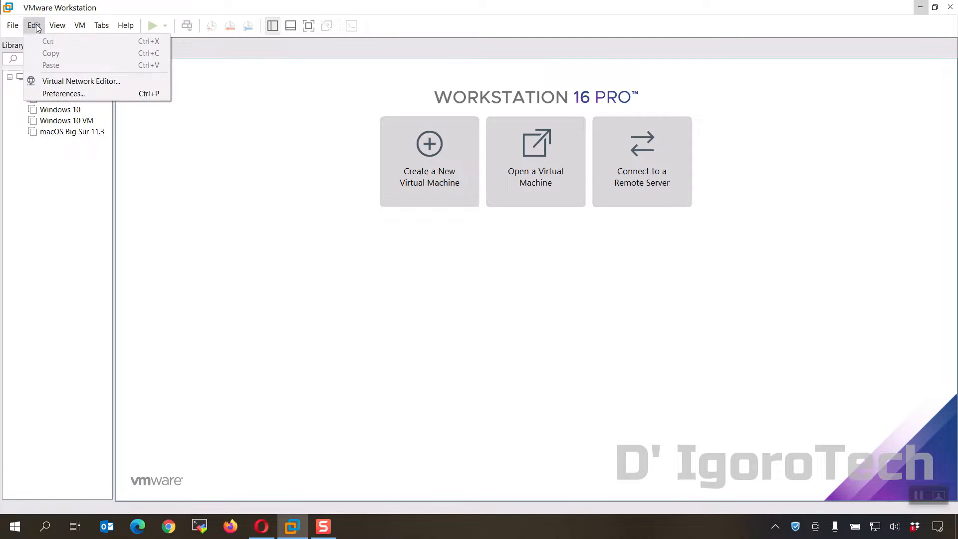
mouse_move(64, 82)
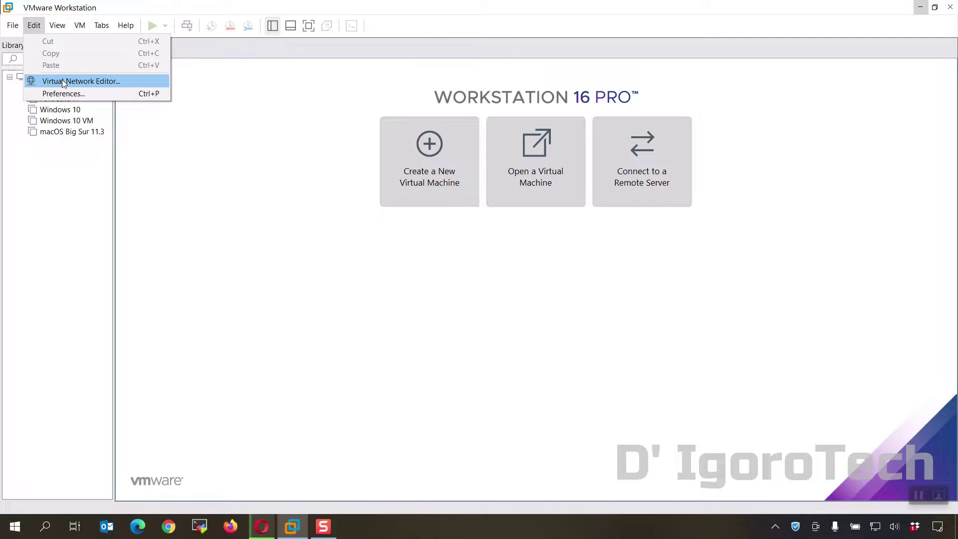
left_click(80, 82)
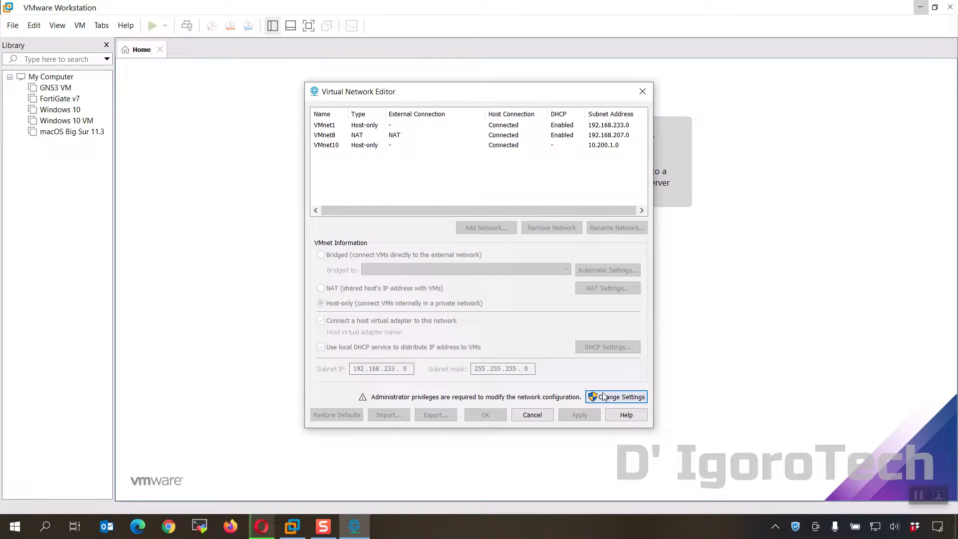
left_click(620, 397)
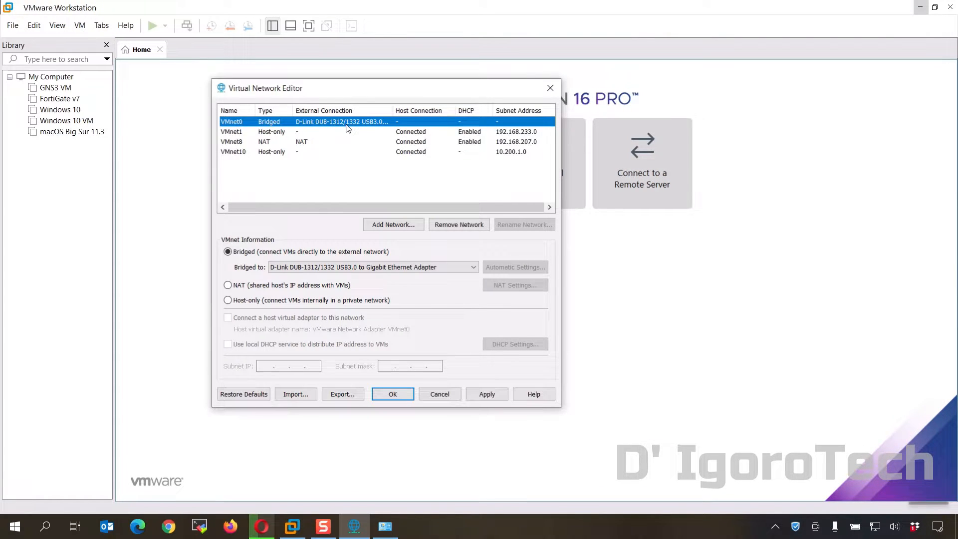
Bridge VMnet0 to the D-Link DUB-1312/1332 USB3.0 Gigabit Ethernet Adapter
left_click(473, 267)
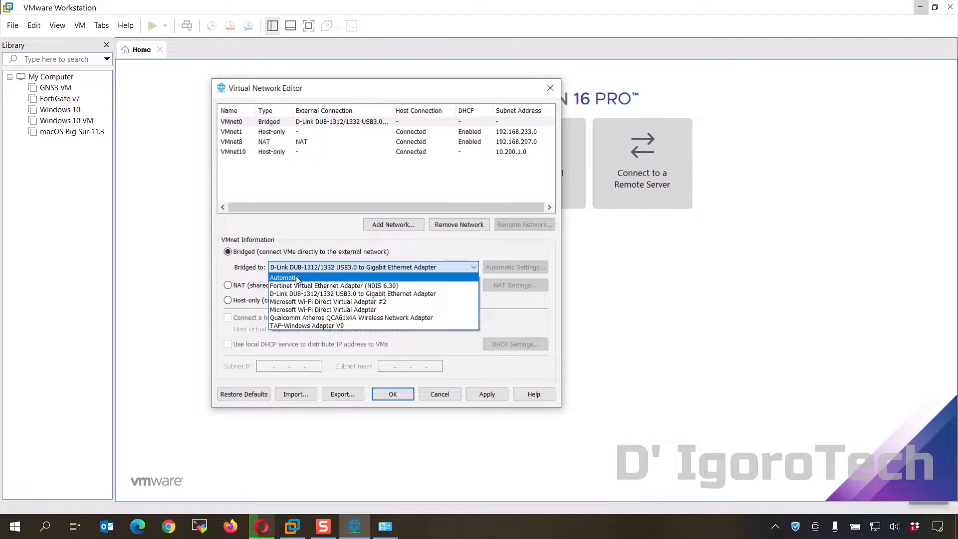
left_click(283, 277)
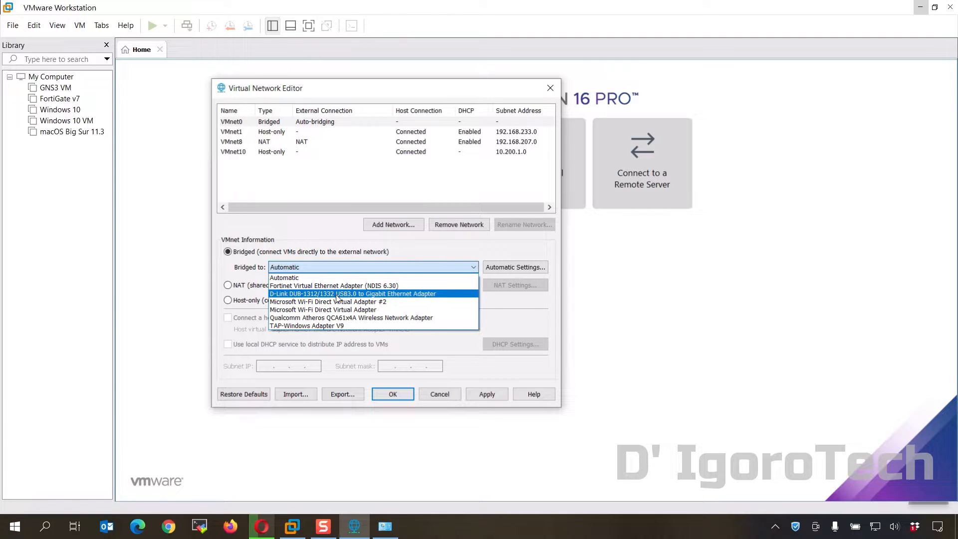
mouse_move(360, 298)
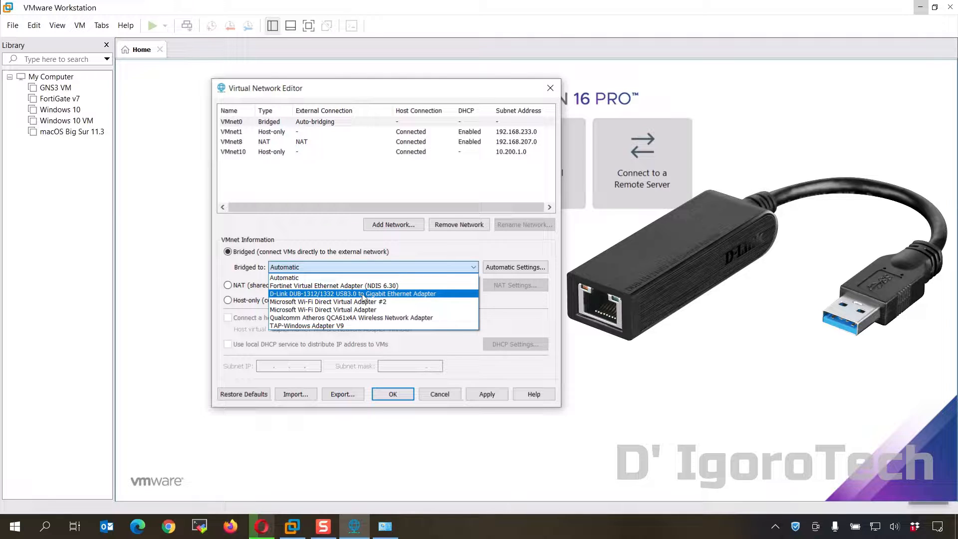
left_click(361, 293)
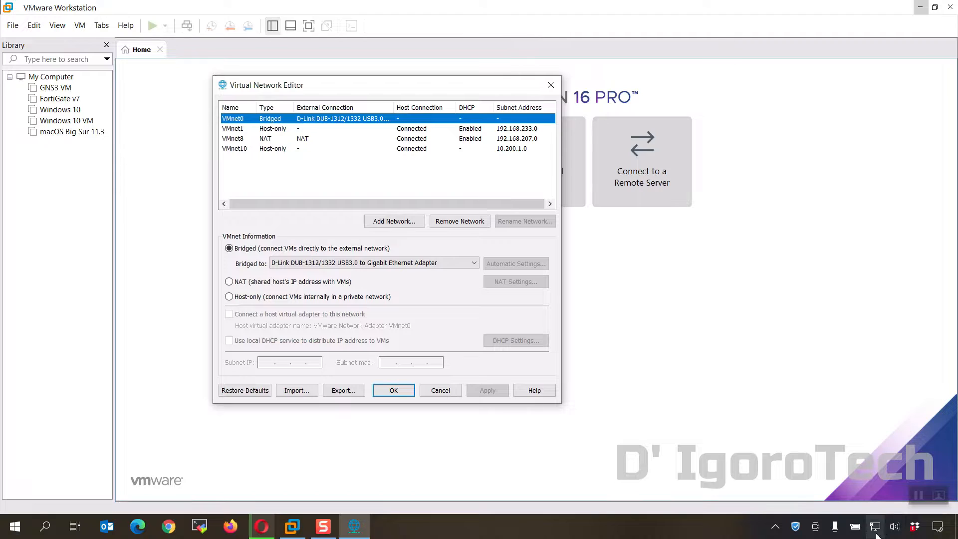
Check Network Connections to confirm Ethernet 5 is the D-Link adapter, then begin adding a virtual network
left_click(381, 526)
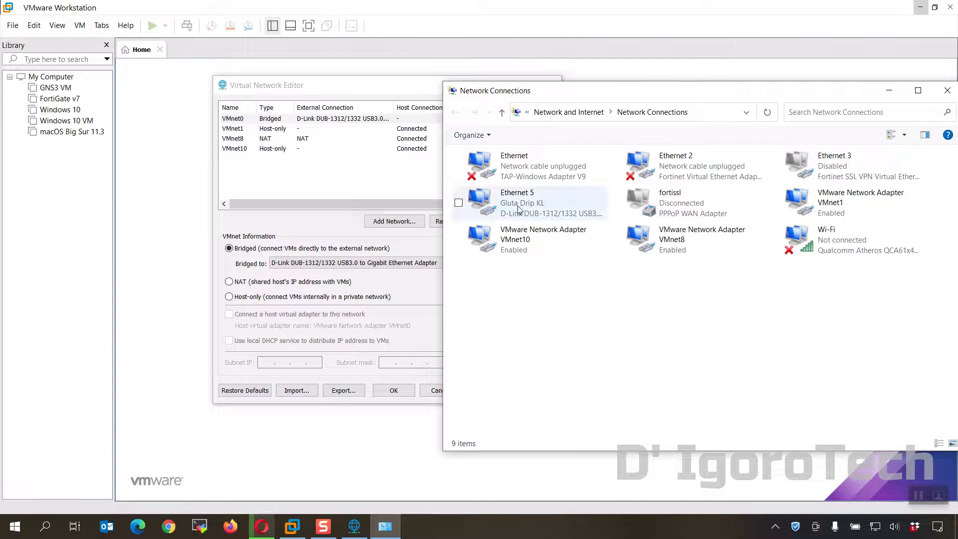
left_click(522, 202)
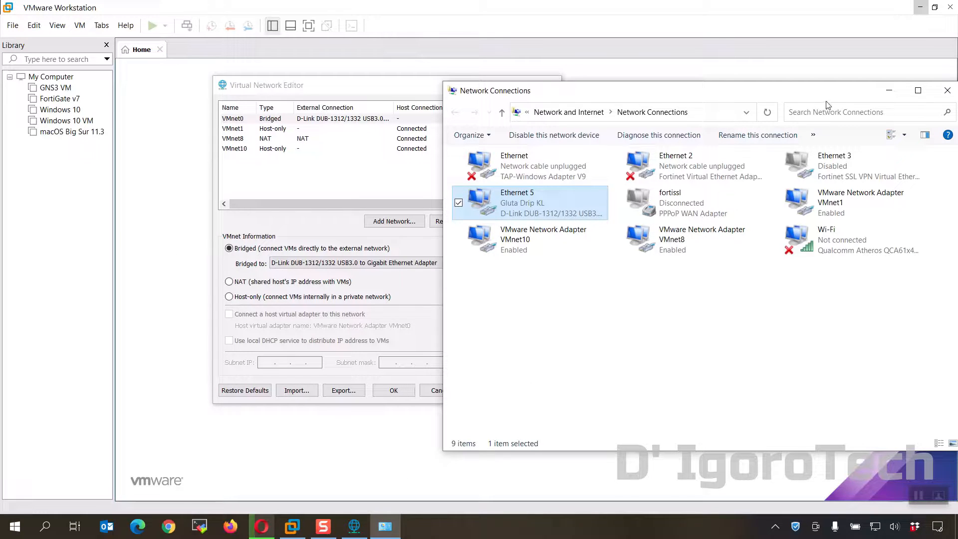
left_click(947, 105)
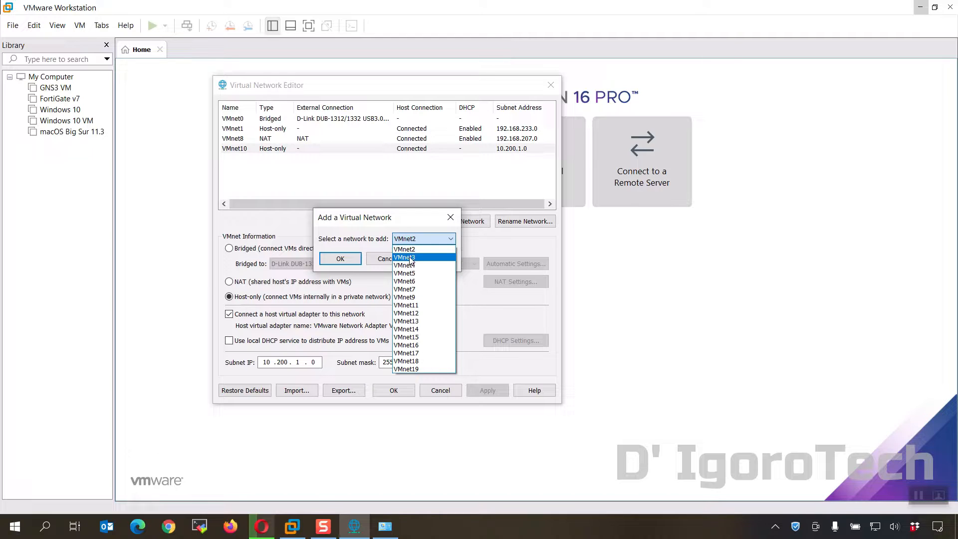
Add host-only VMnet5 on 192.168.100.0 with local DHCP service off and apply it
left_click(403, 273)
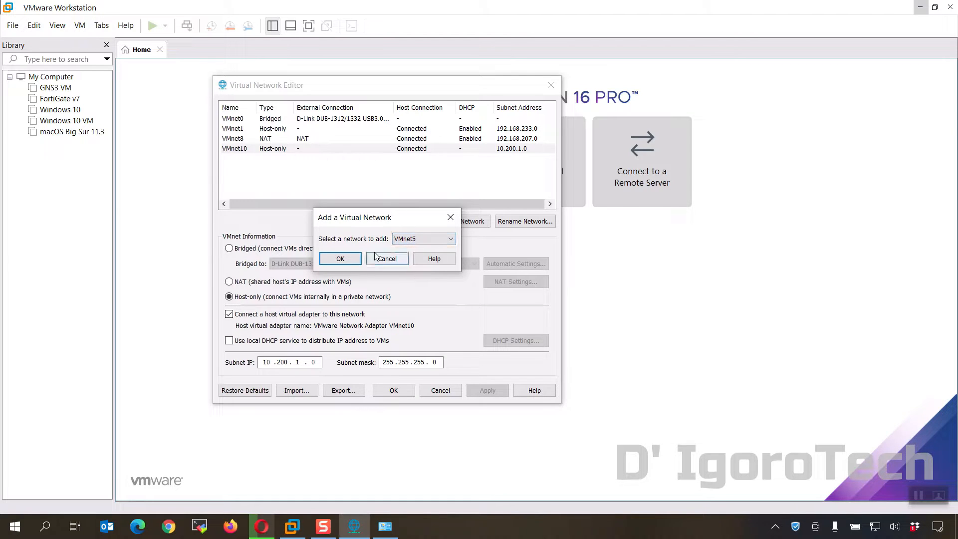
left_click(340, 258)
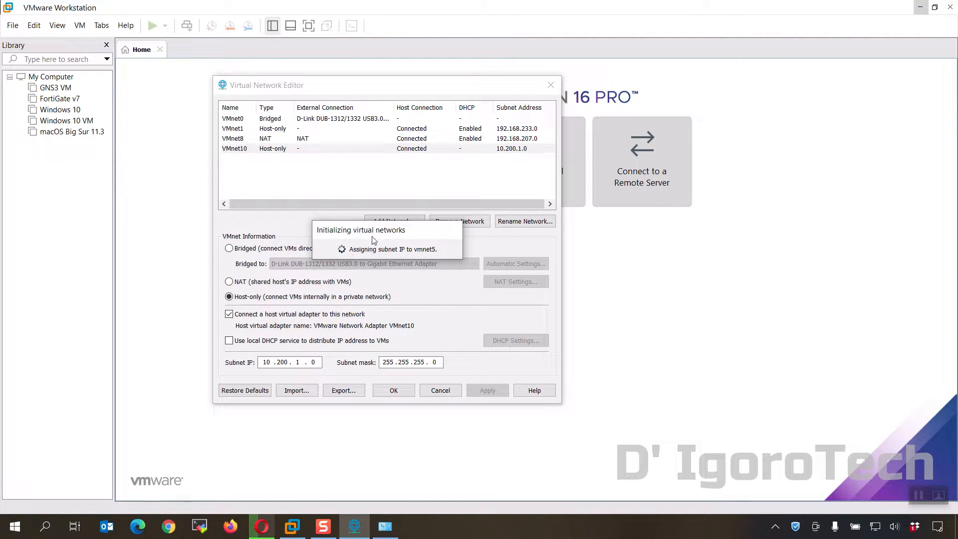
left_click(394, 220)
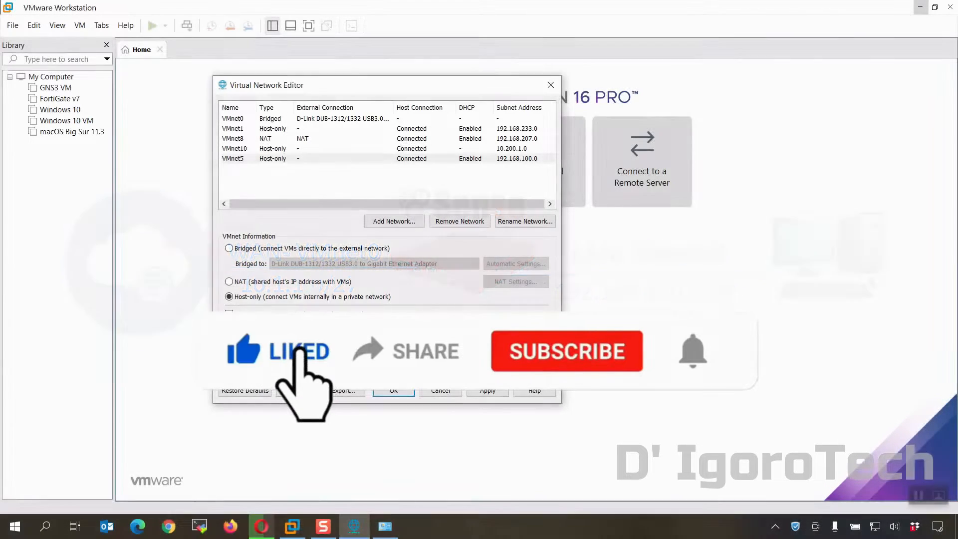
mouse_move(408, 379)
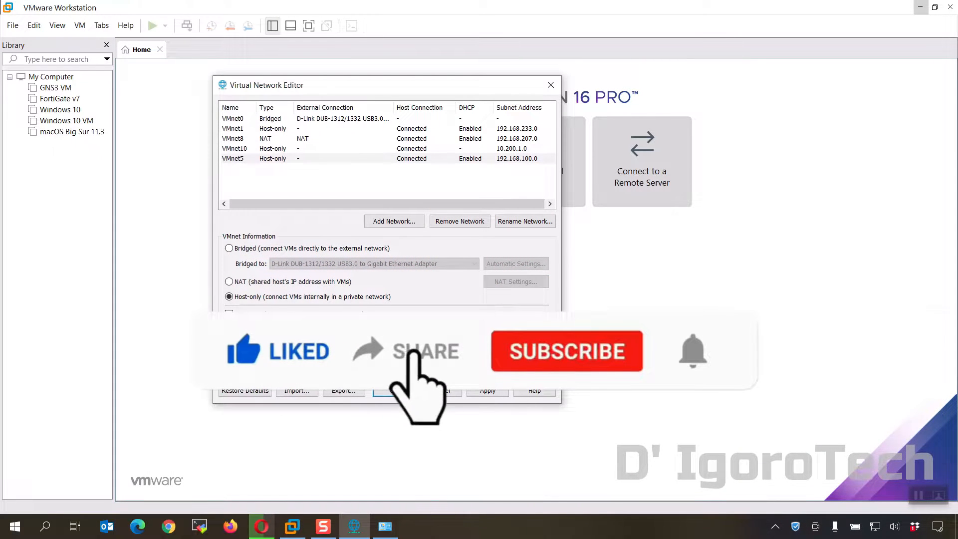
left_click(565, 352)
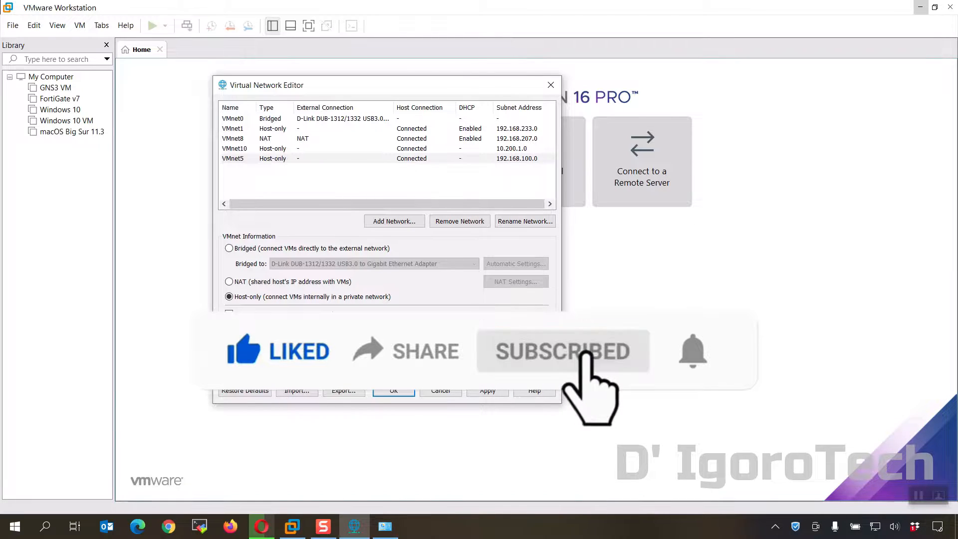
mouse_move(693, 353)
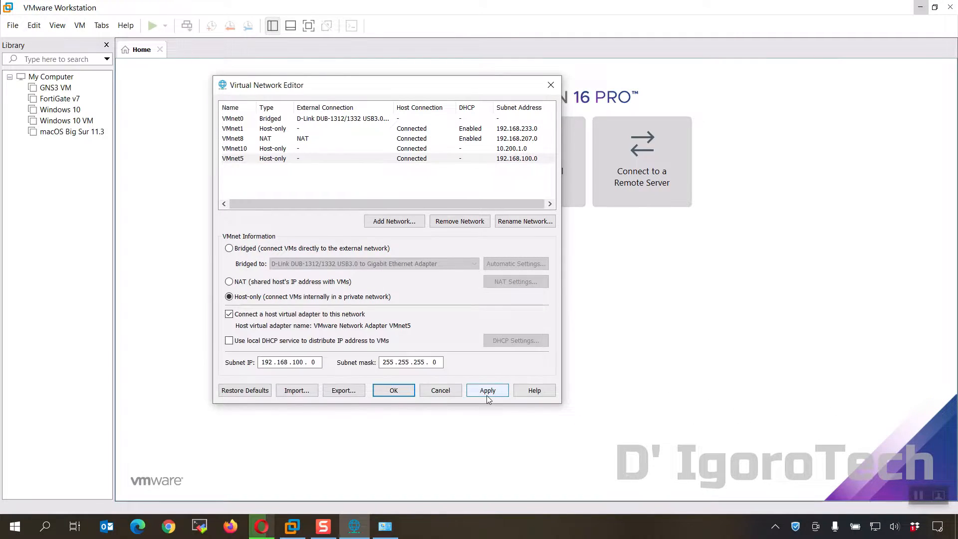
left_click(487, 390)
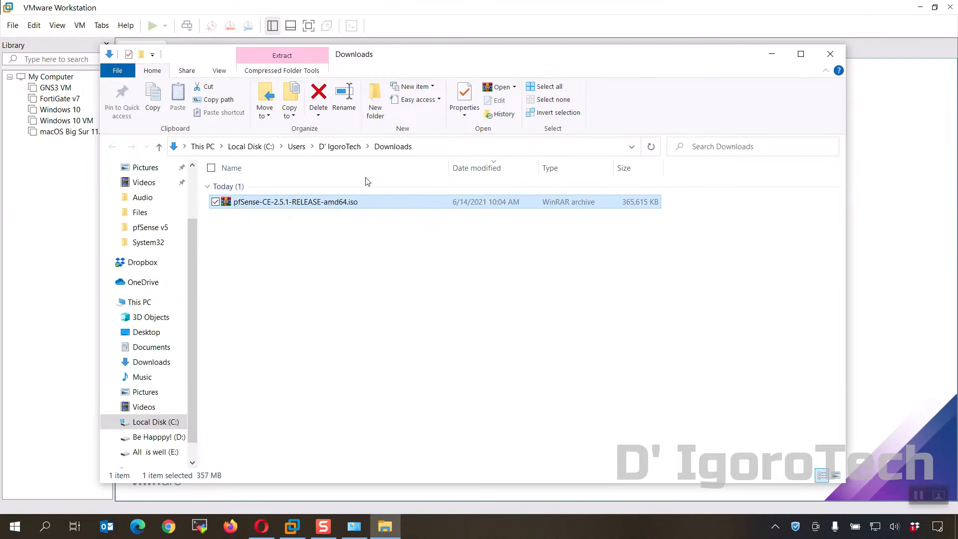
Extract pfSense-CE-2.5.1-RELEASE-amd64.iso into its own folder in Downloads
right_click(295, 202)
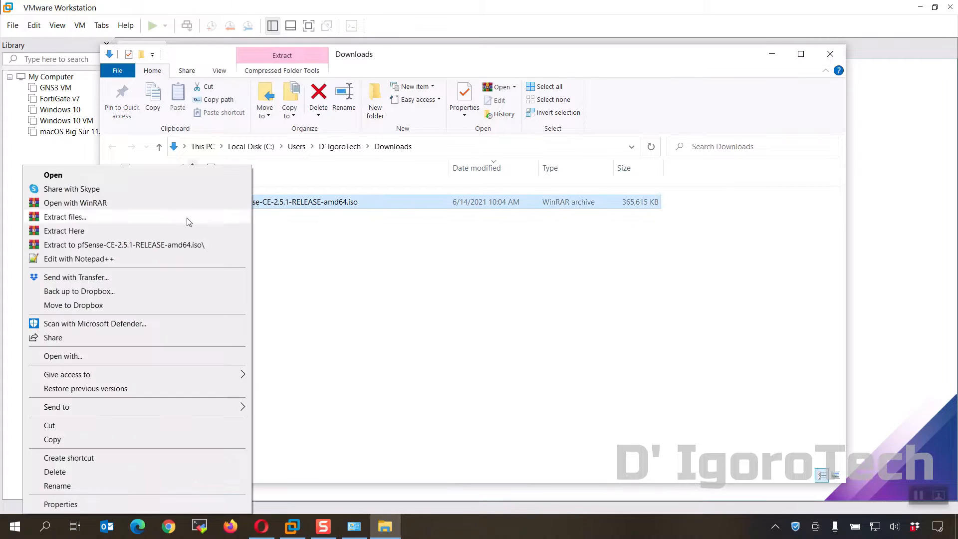
left_click(64, 231)
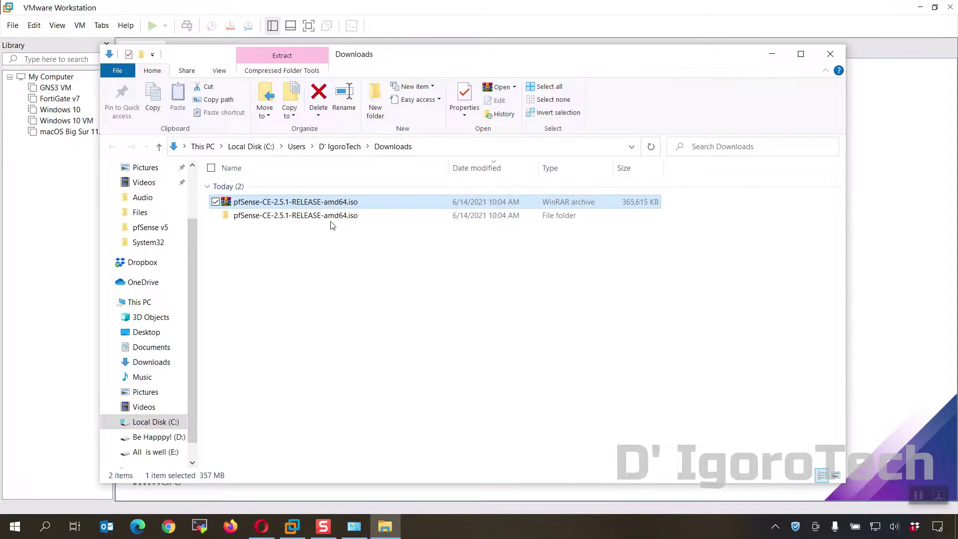
double_click(295, 216)
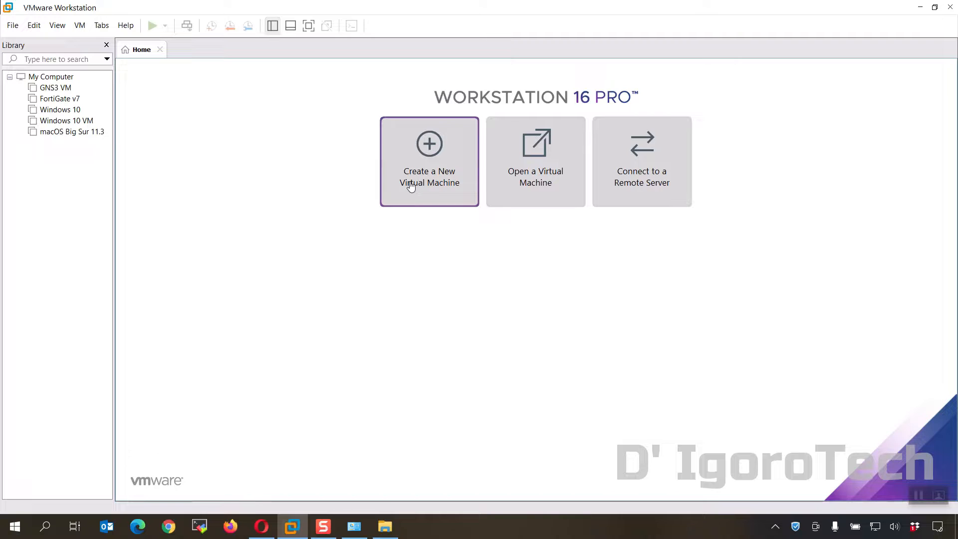
Start a typical new VM, OS installed later, guest Other / FreeBSD 12 64-bit
left_click(429, 162)
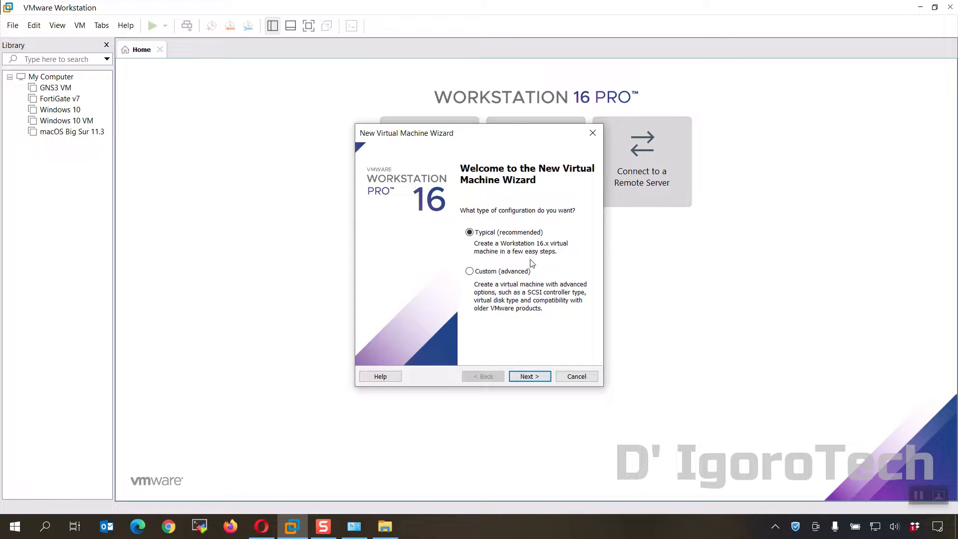
left_click(529, 376)
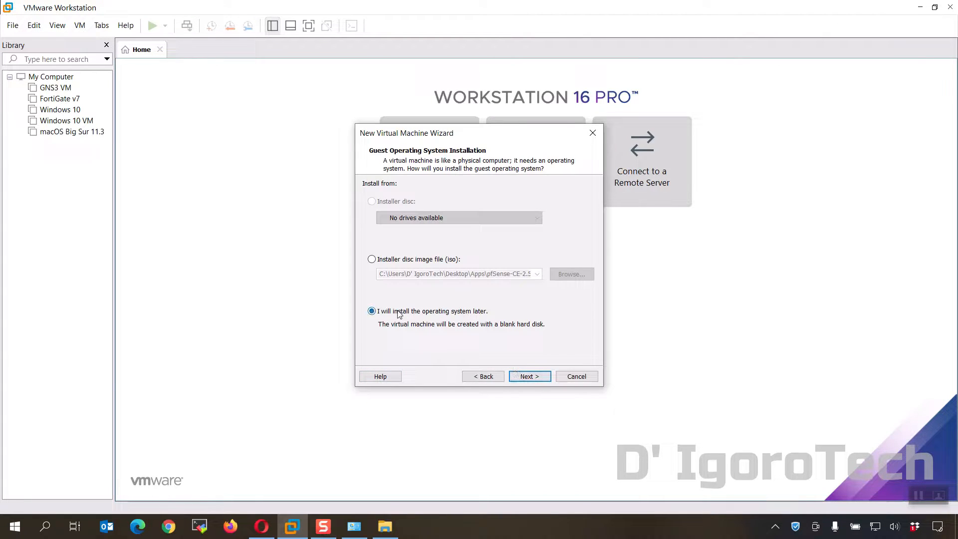
left_click(529, 376)
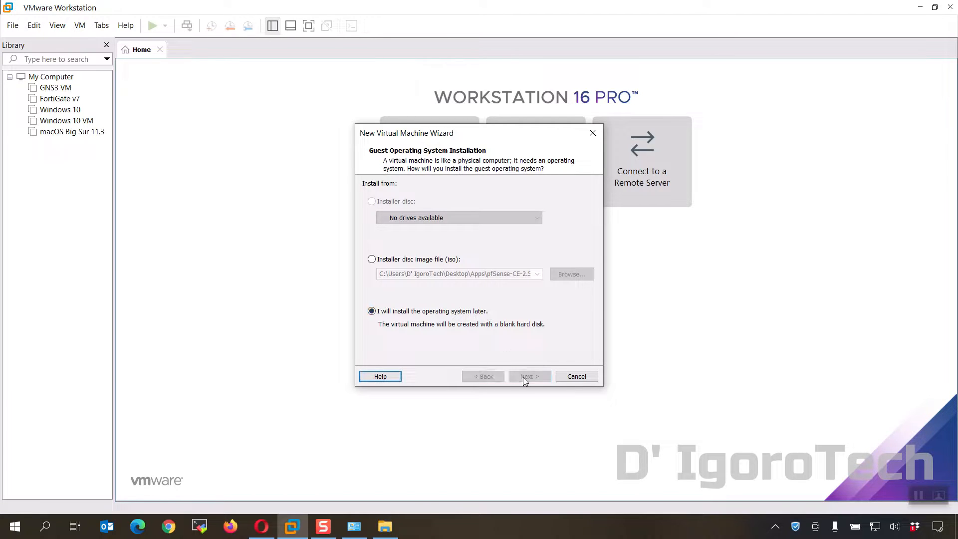
left_click(529, 376)
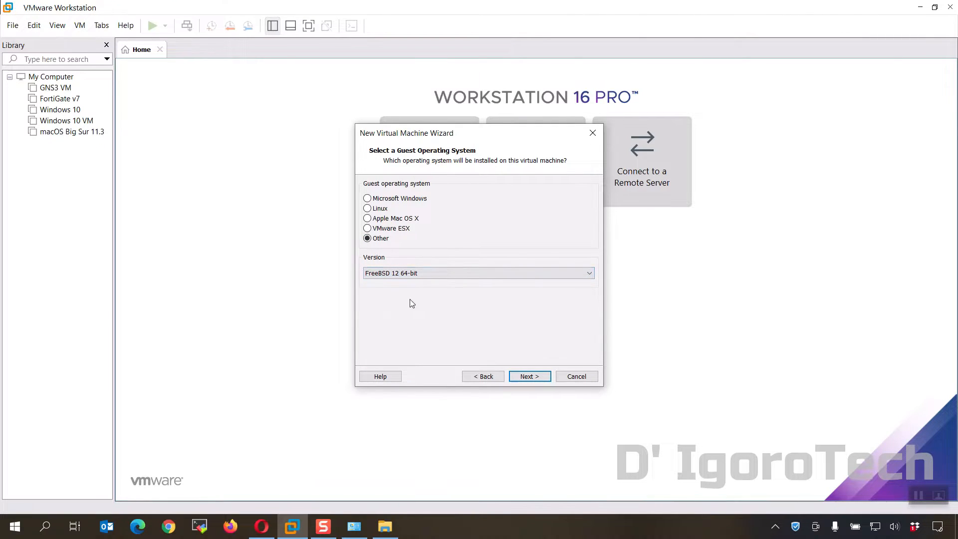
left_click(529, 376)
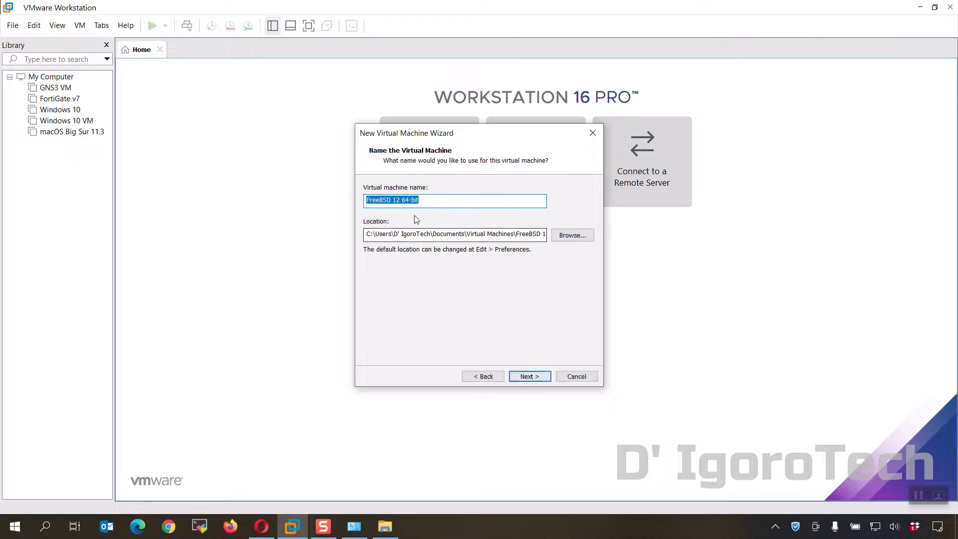
mouse_move(449, 200)
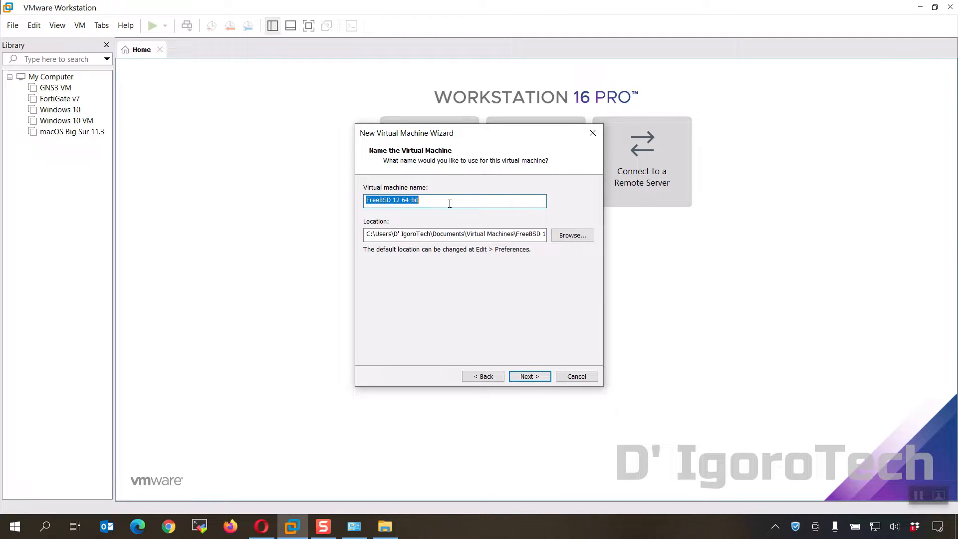
Name the VM PFSense and store it in a new D:\VM OS\PFSense folder
type("PFSe")
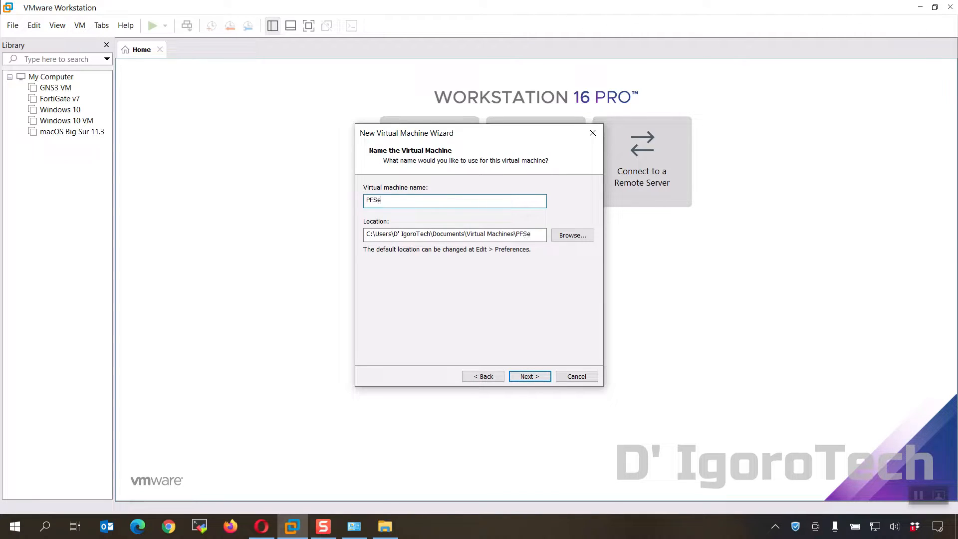
type("nse")
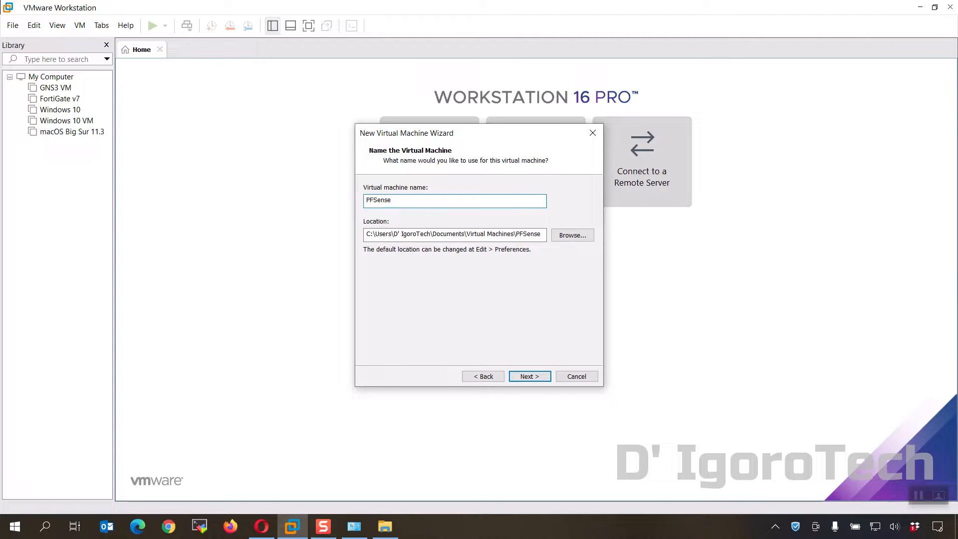
left_click(573, 235)
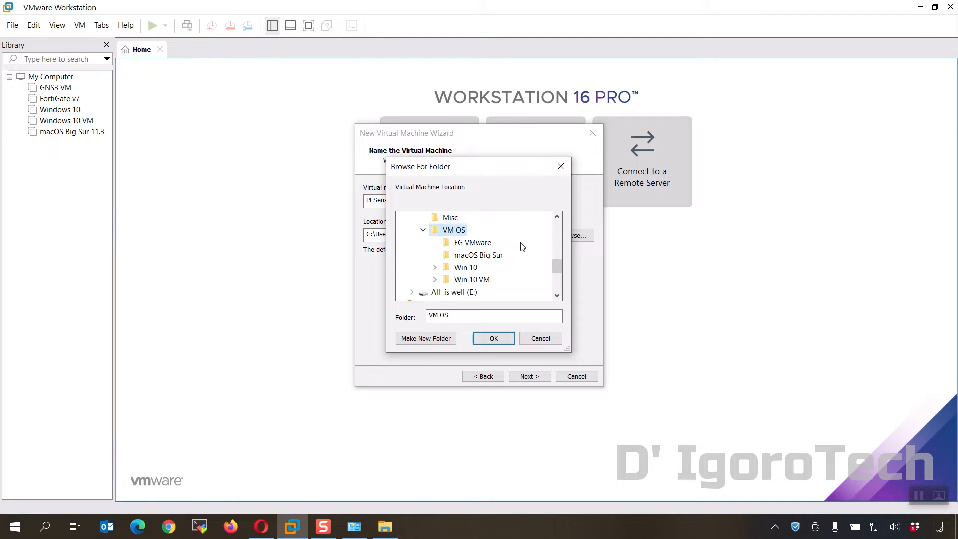
right_click(453, 230)
type("PFSense")
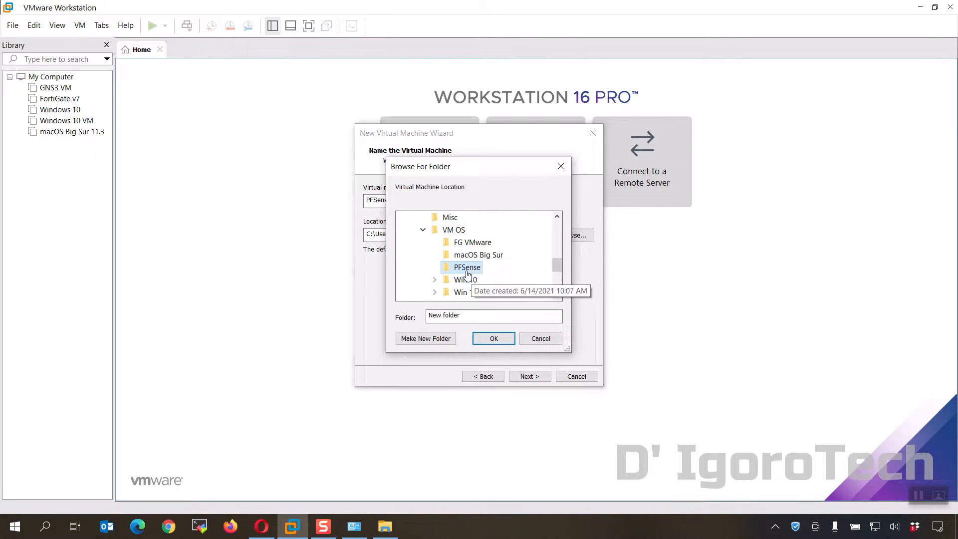
left_click(493, 339)
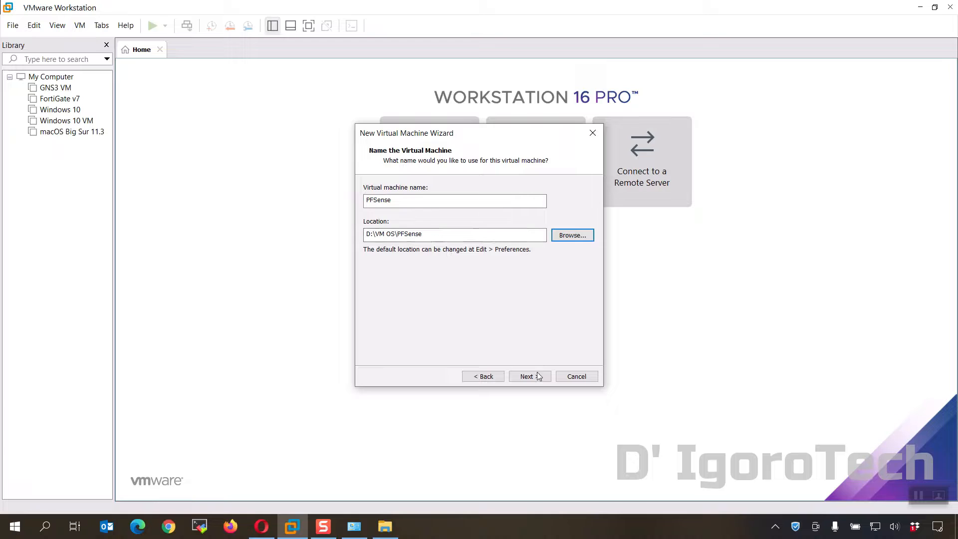
Give the VM a 20 GB virtual disk stored as a single file
left_click(529, 376)
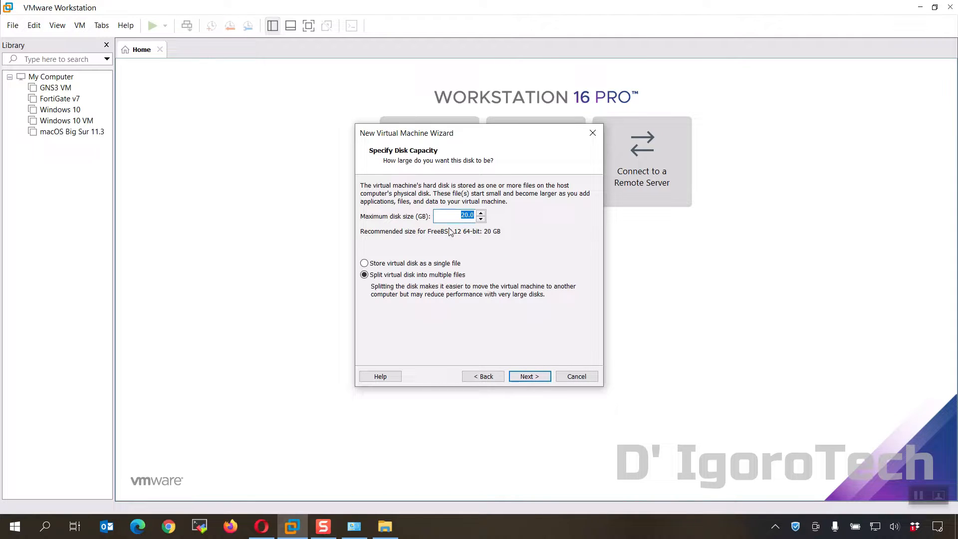
left_click(365, 264)
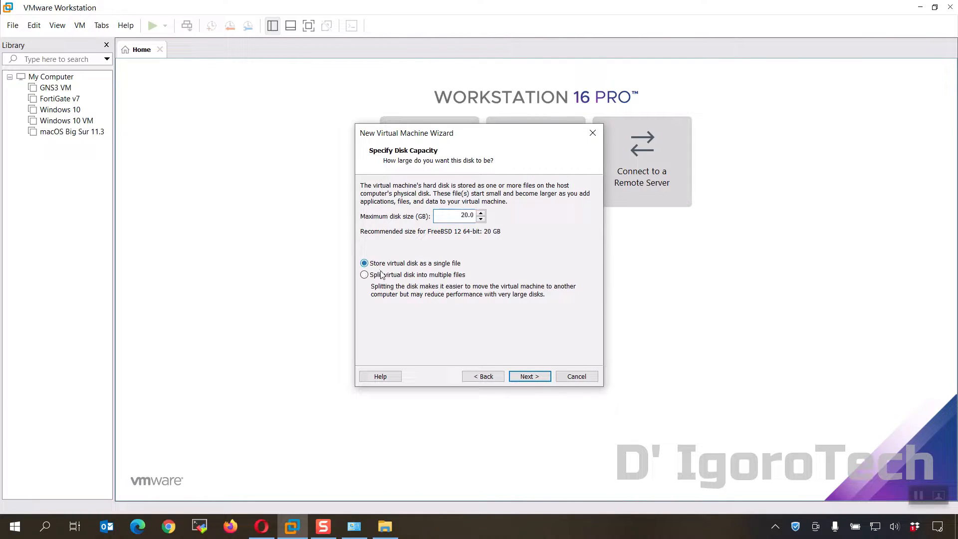
left_click(529, 376)
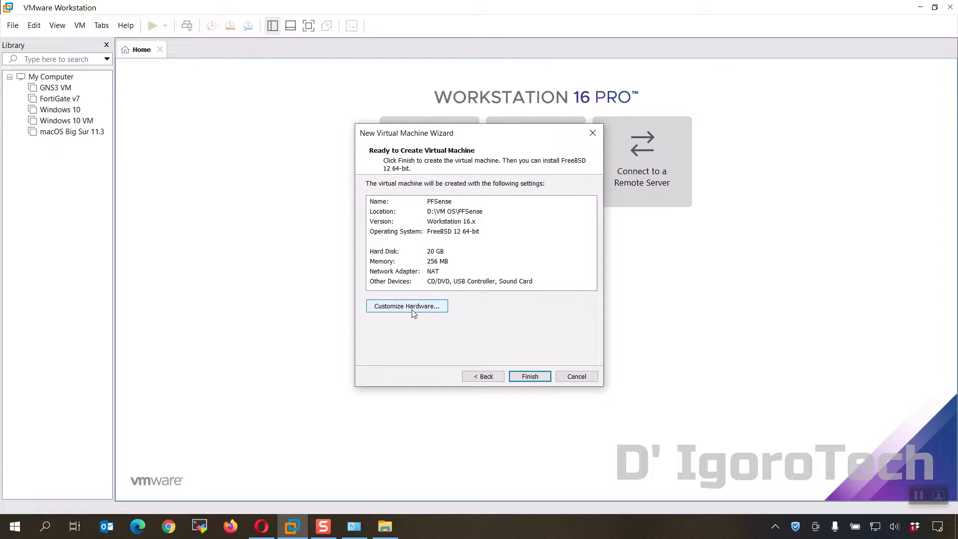
Set the new VM's CD/DVD drive to use an ISO image file
left_click(407, 307)
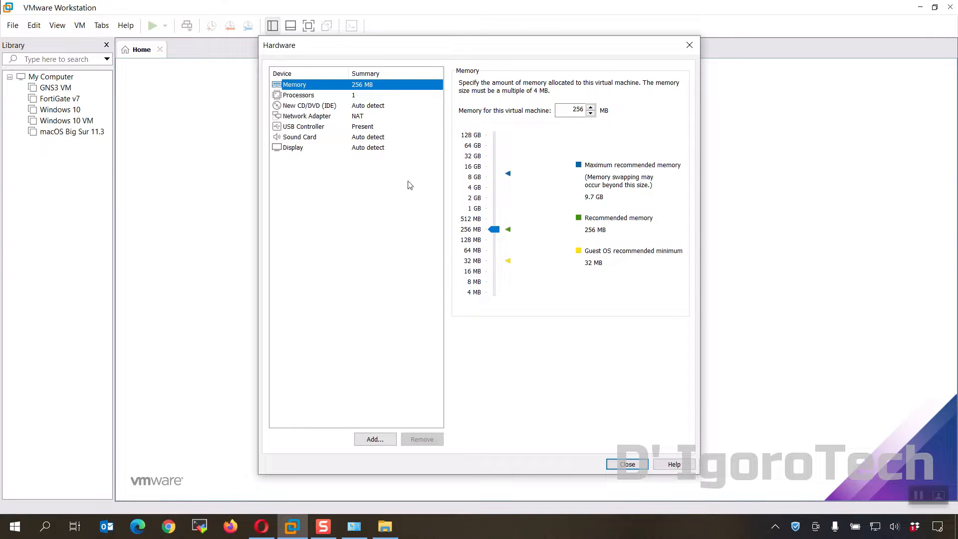
mouse_move(371, 109)
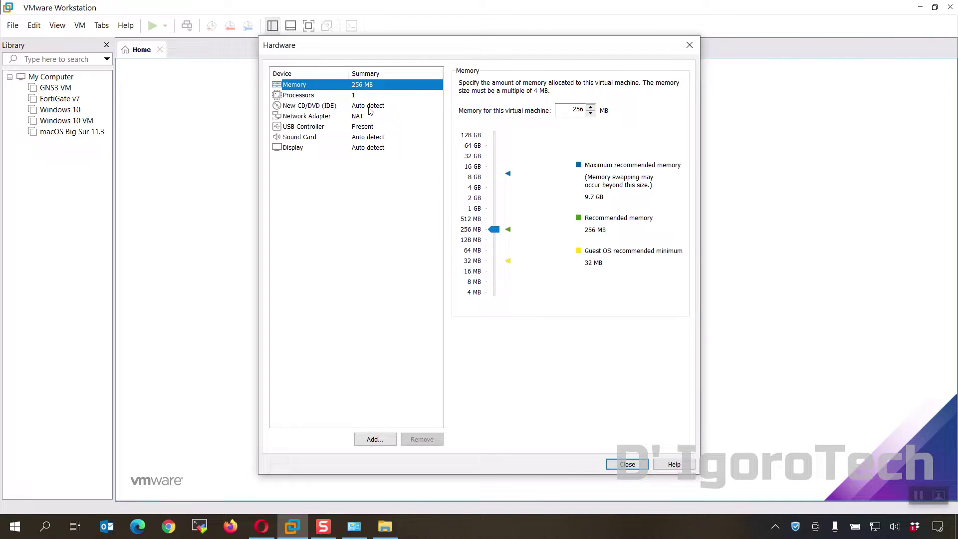
left_click(310, 106)
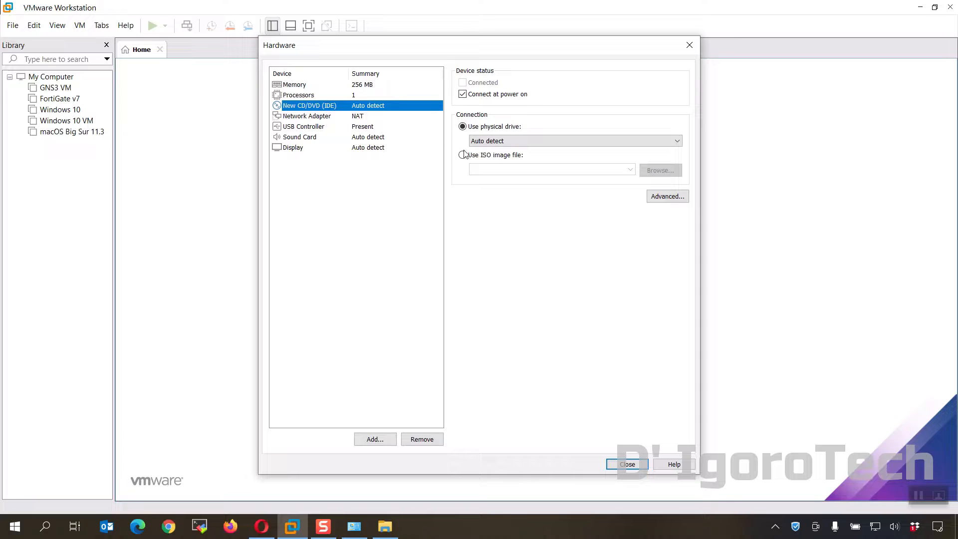
left_click(462, 155)
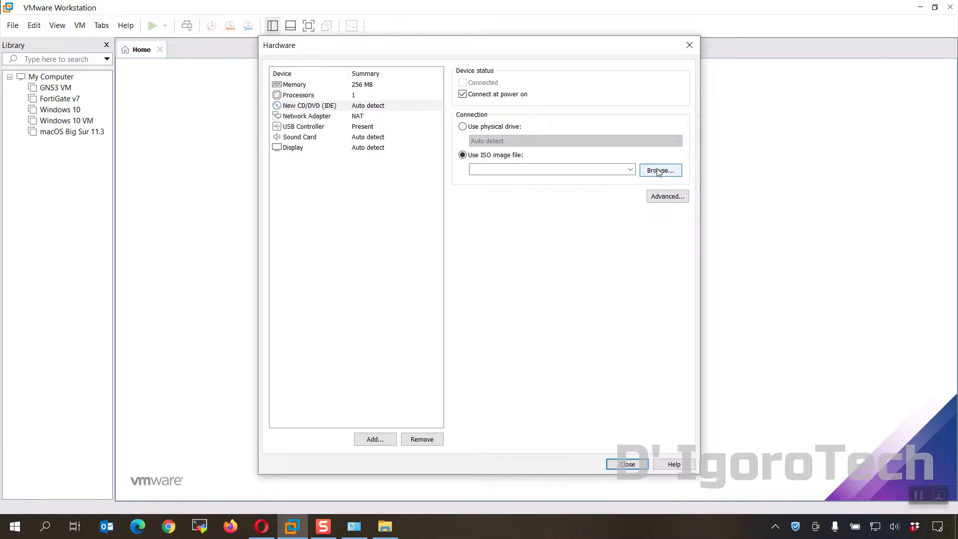
left_click(660, 170)
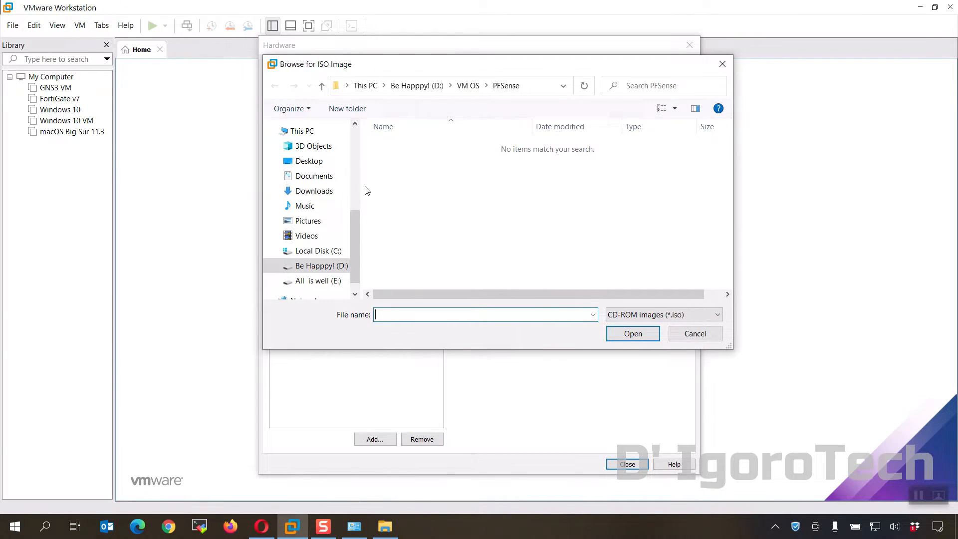
Load pfSense-CE-2.5.1-RELEASE-amd64.iso from the extracted Downloads folder into the drive
left_click(313, 190)
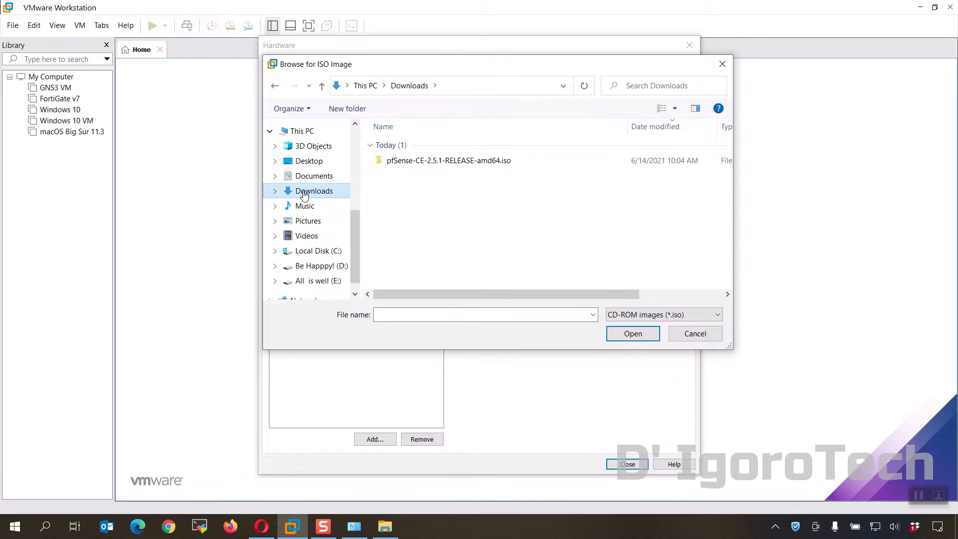
double_click(448, 159)
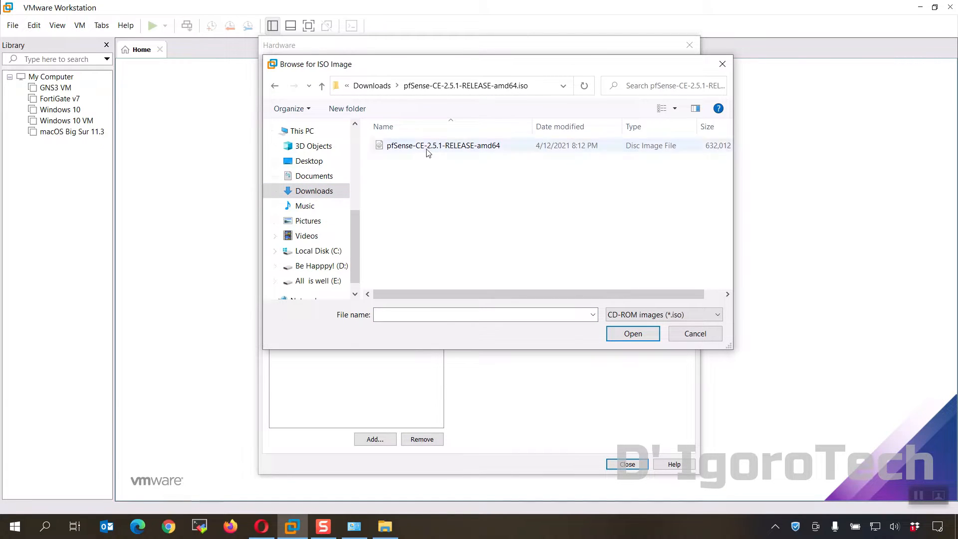
left_click(443, 146)
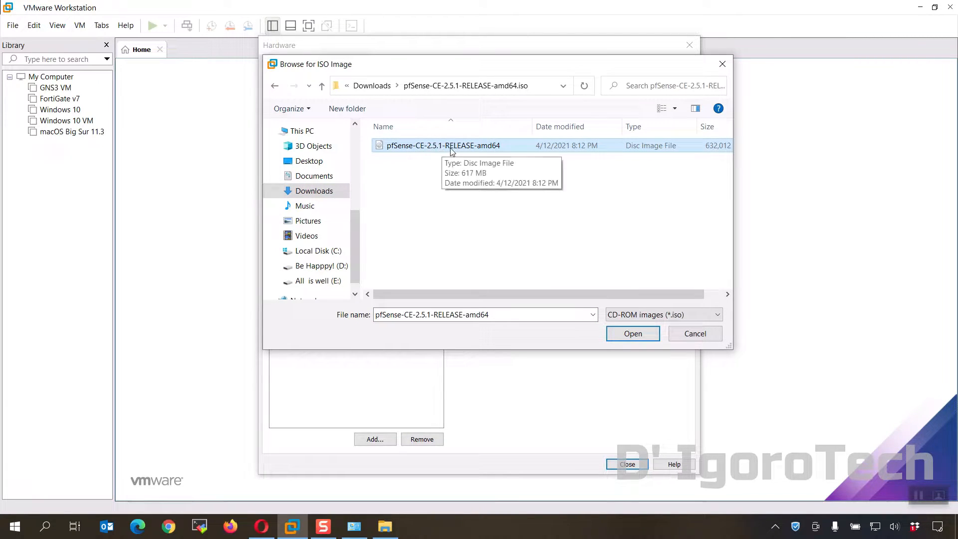
left_click(633, 333)
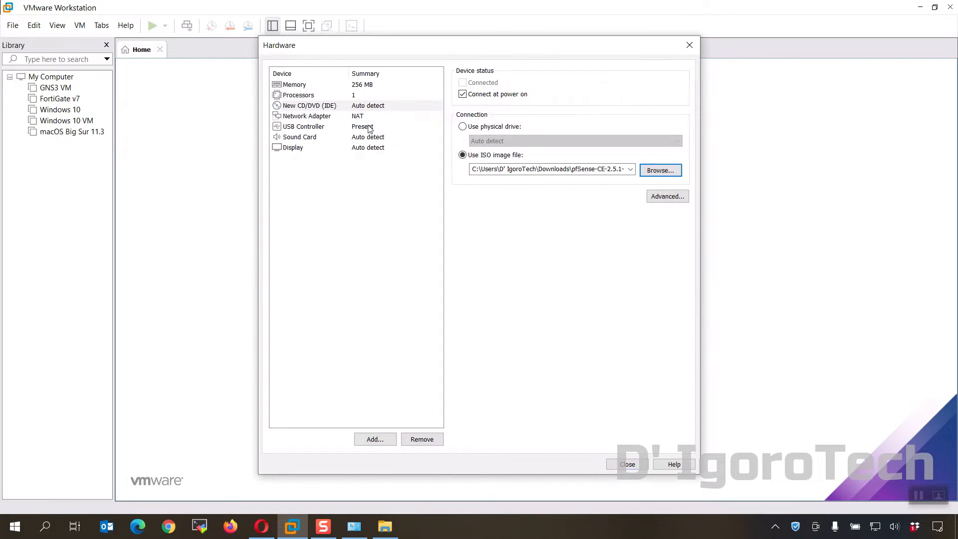
Switch the first network adapter to bridged networking
left_click(306, 116)
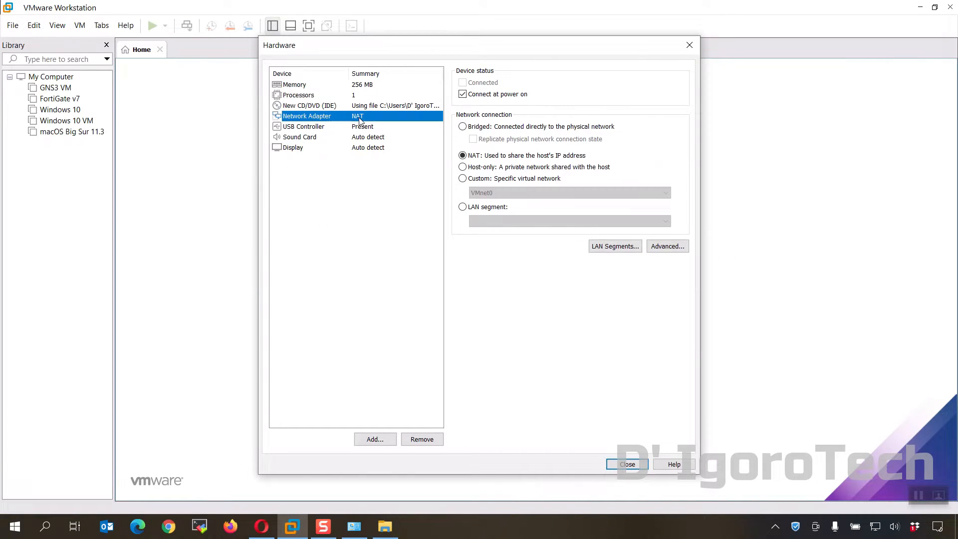
mouse_move(437, 135)
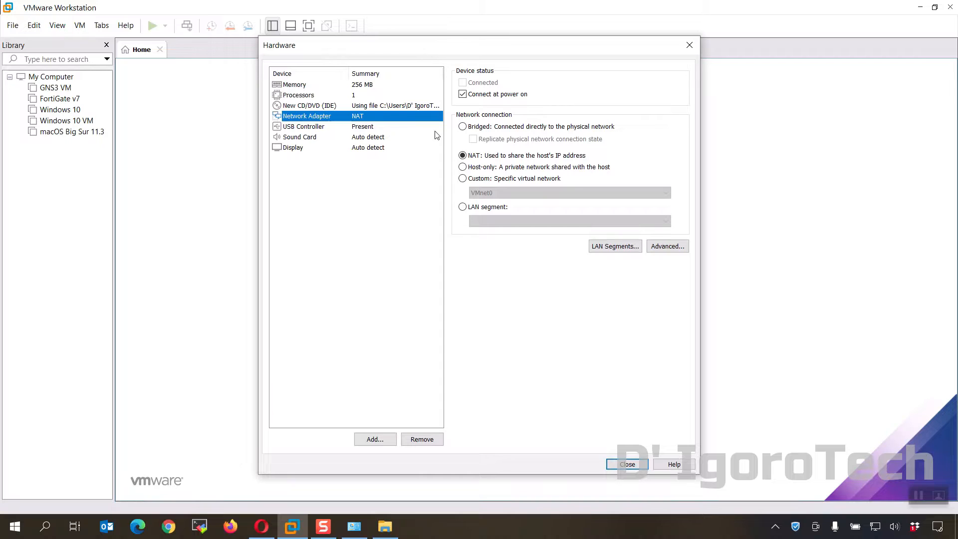
left_click(463, 127)
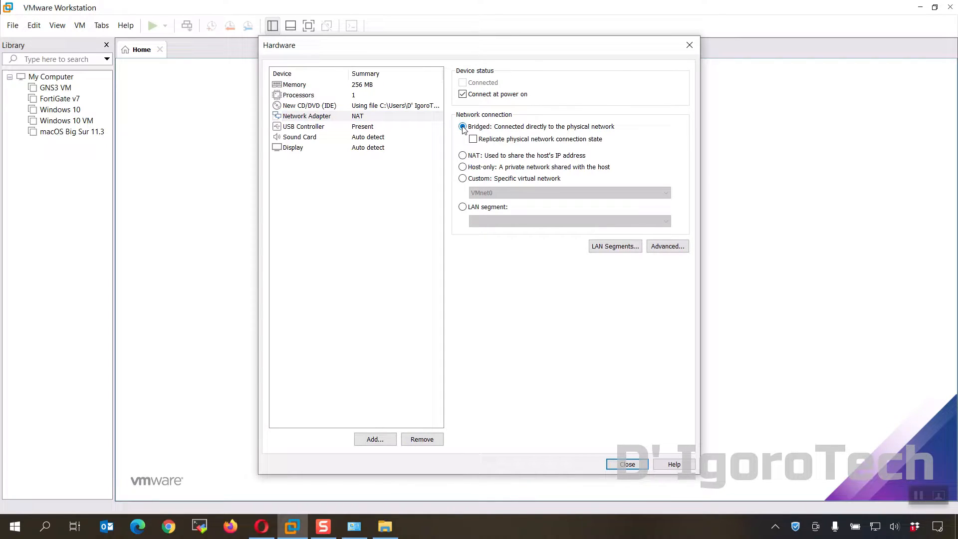
left_click(462, 126)
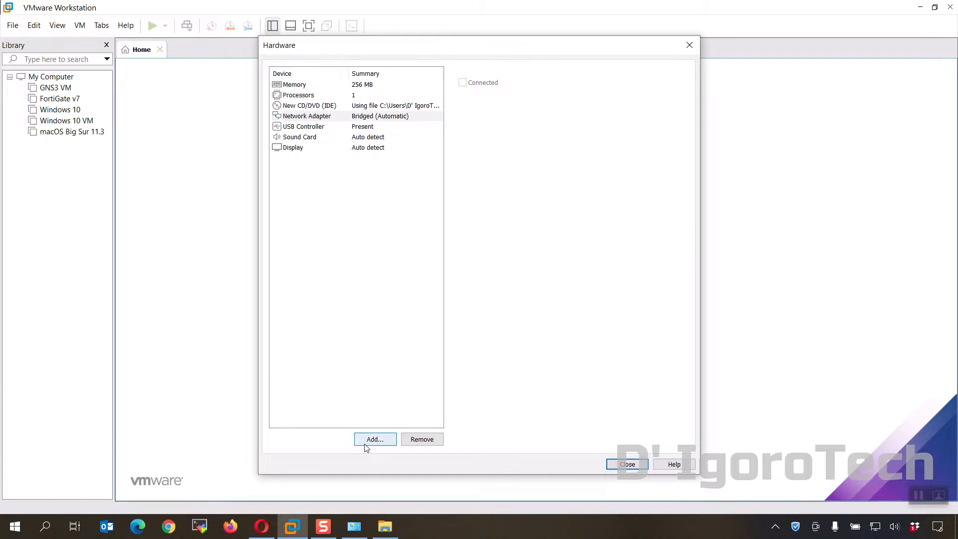
Add a second network adapter on custom VMnet5 (Host-only) and close hardware settings
left_click(375, 439)
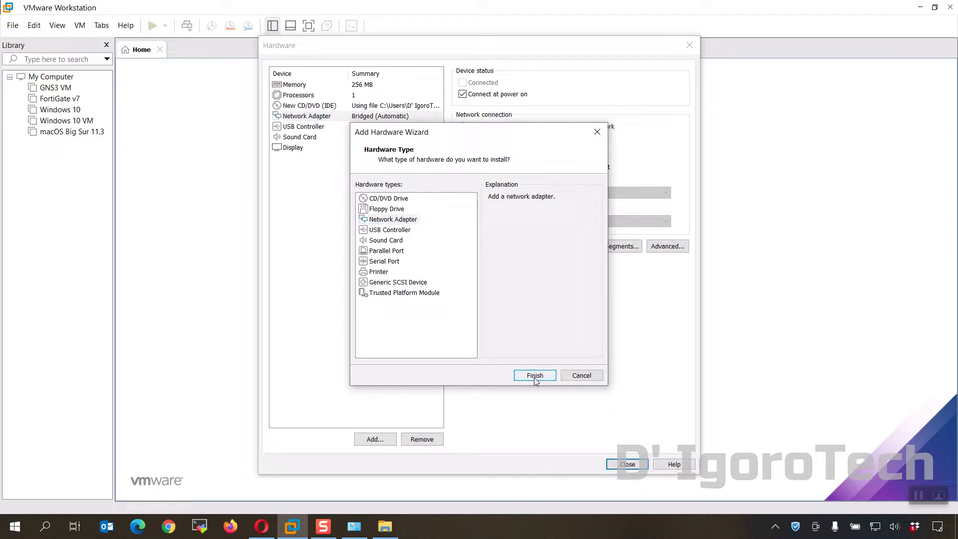
left_click(534, 375)
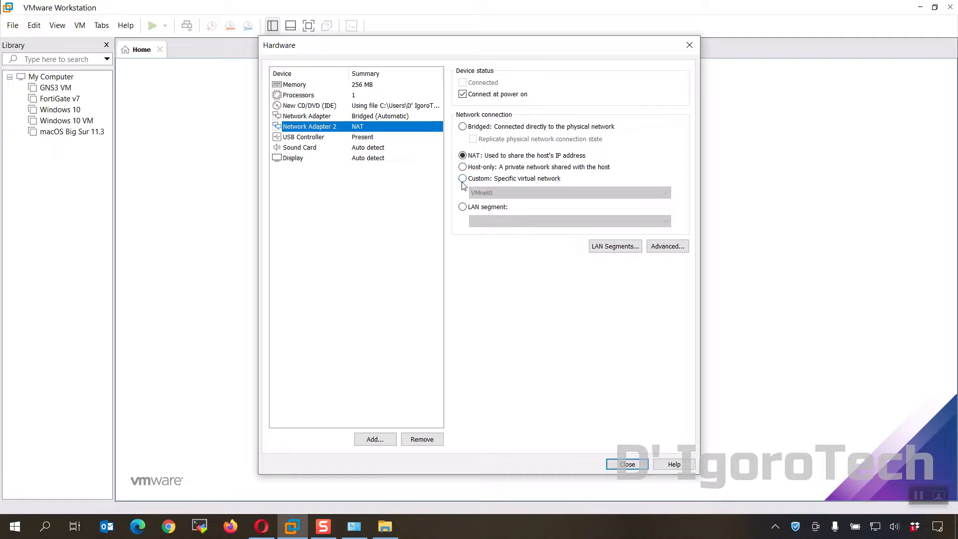
left_click(462, 178)
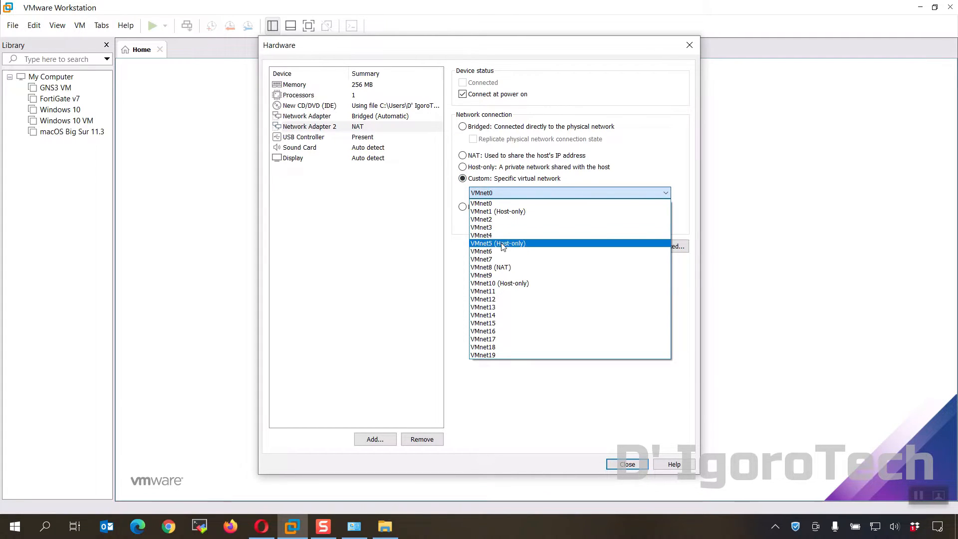
left_click(497, 243)
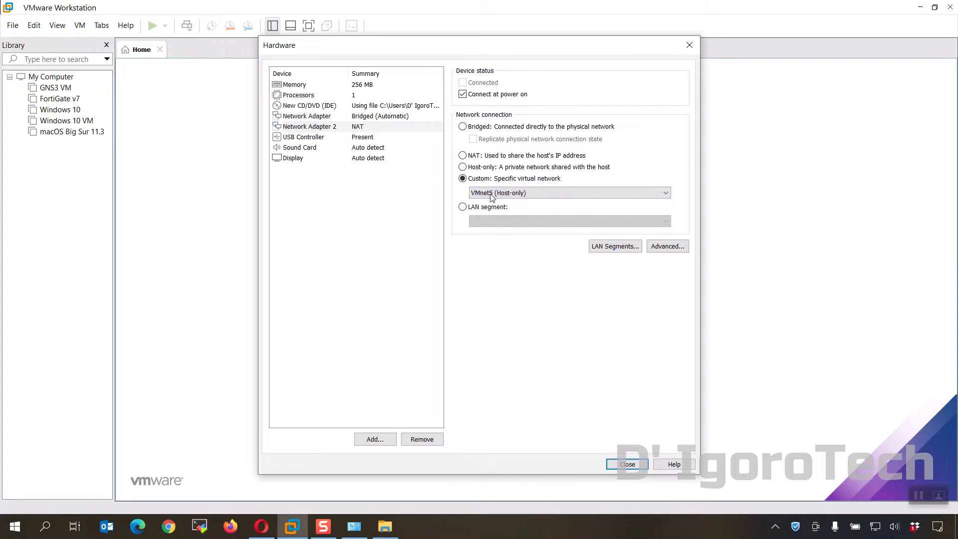
left_click(307, 116)
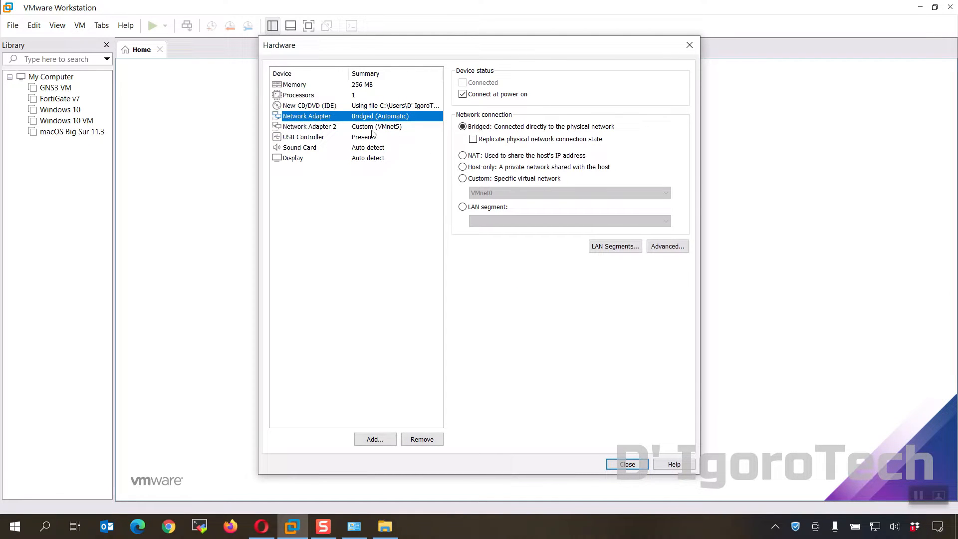
left_click(626, 464)
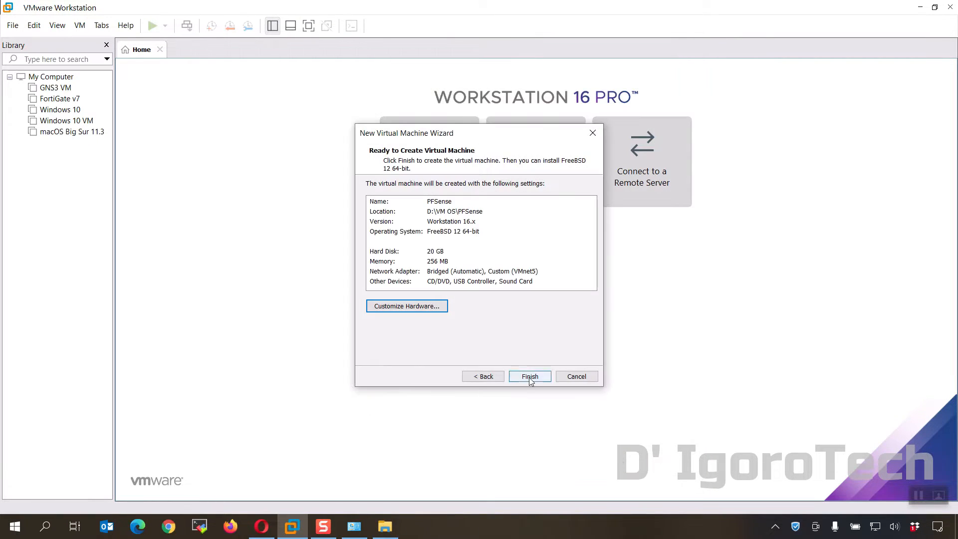
Finish the PFSense VM and bring up the VMnet5 adapter's IPv4 properties
left_click(529, 377)
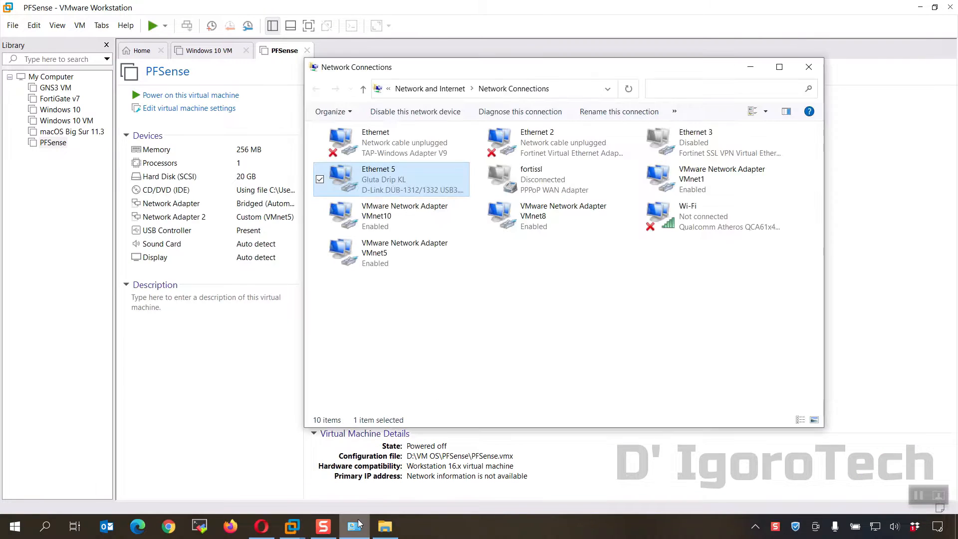
mouse_move(471, 228)
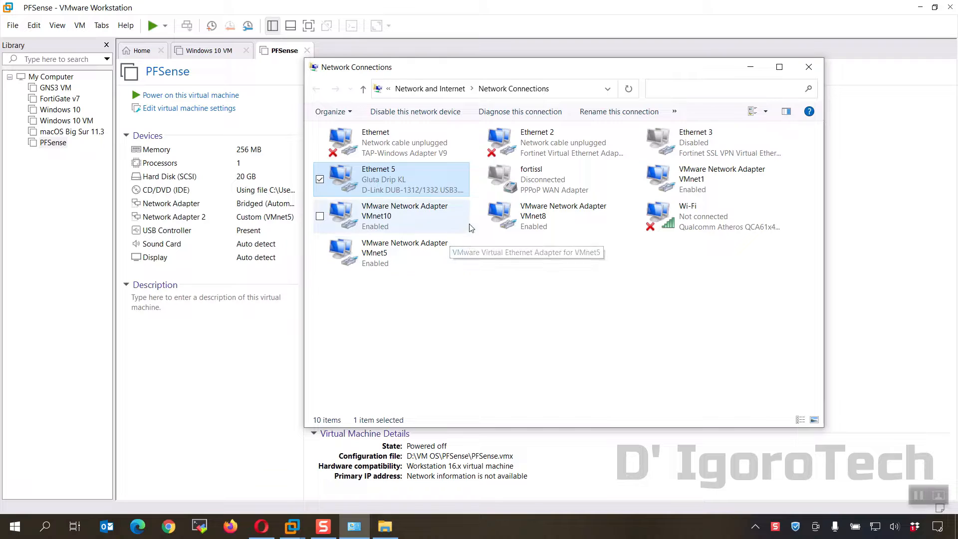
left_click(391, 252)
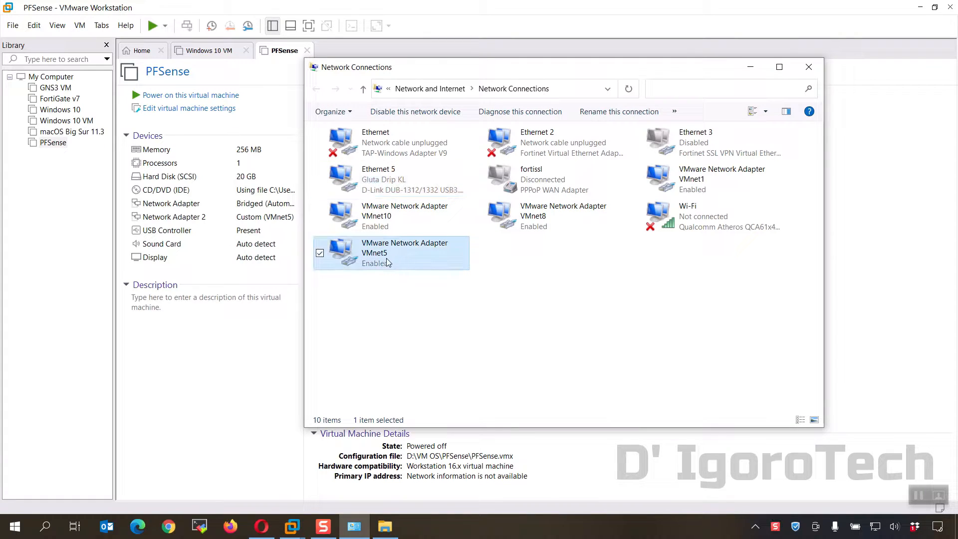
right_click(378, 261)
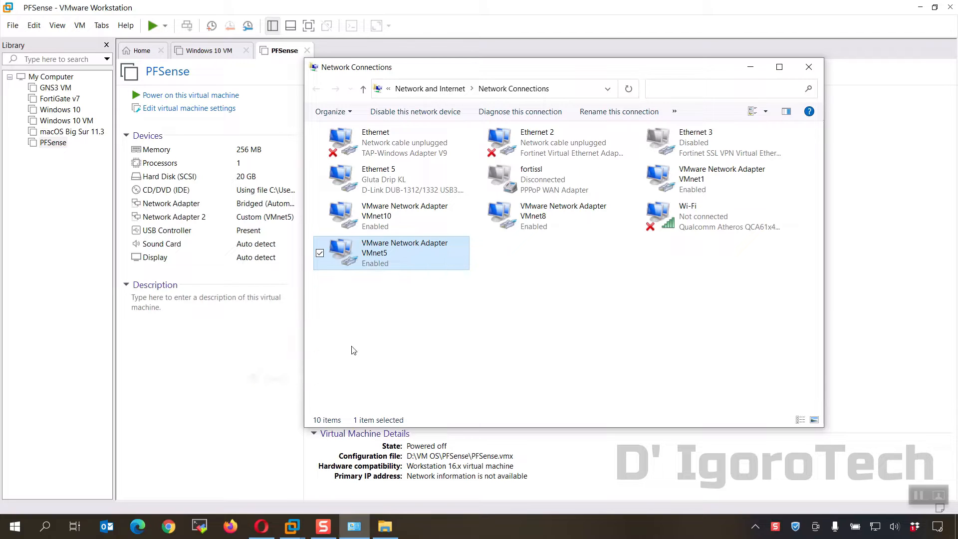
double_click(404, 253)
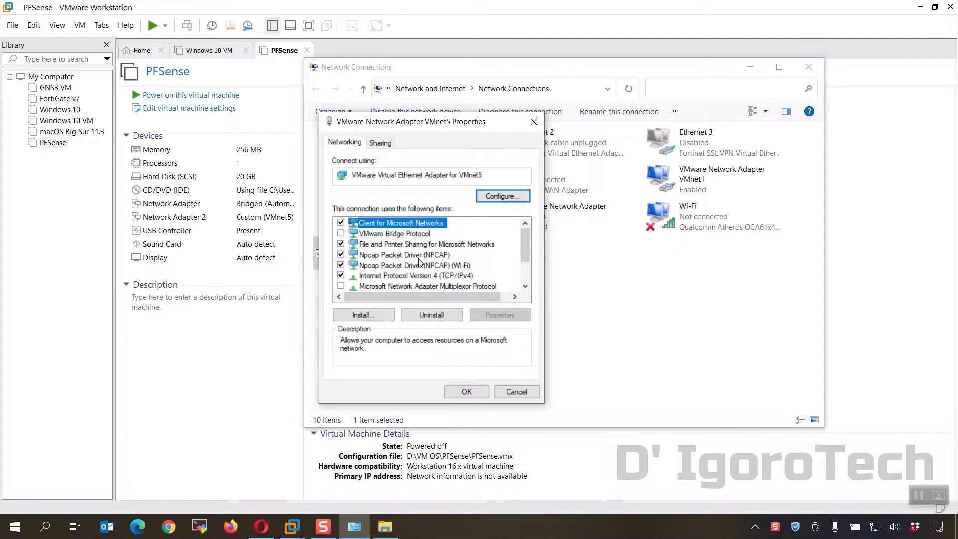
double_click(409, 275)
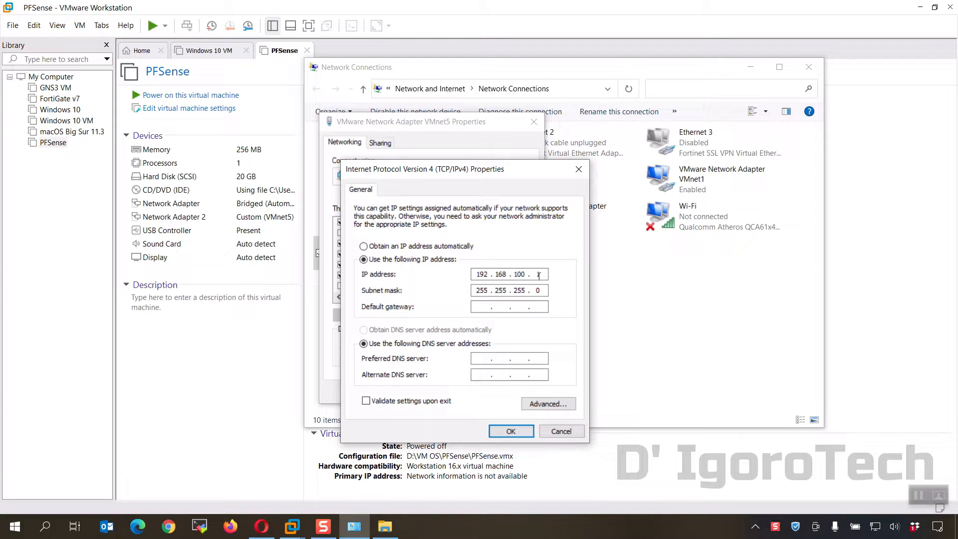
Set static IP 192.168.100.10, mask 255.255.255.0, gateway 192.168.100.1 and save
type("10")
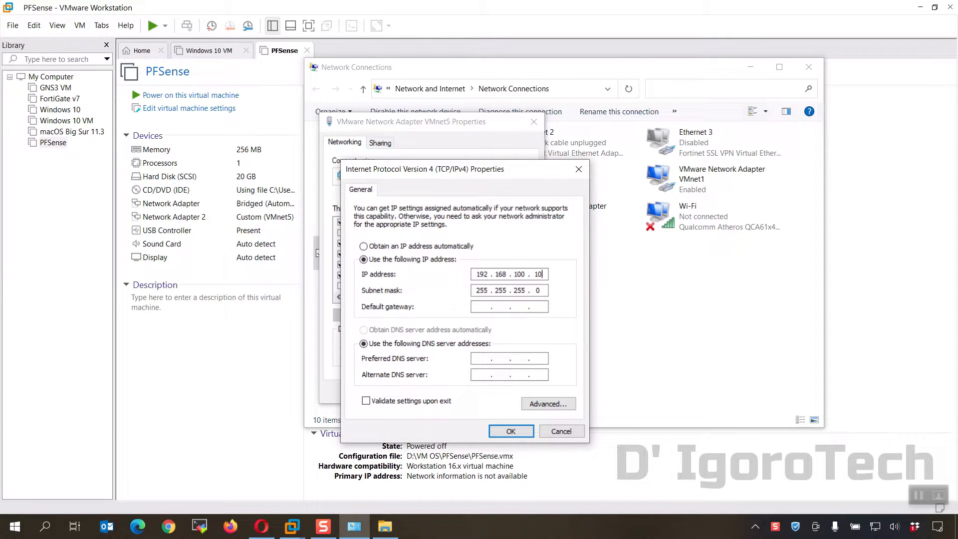
left_click(487, 306)
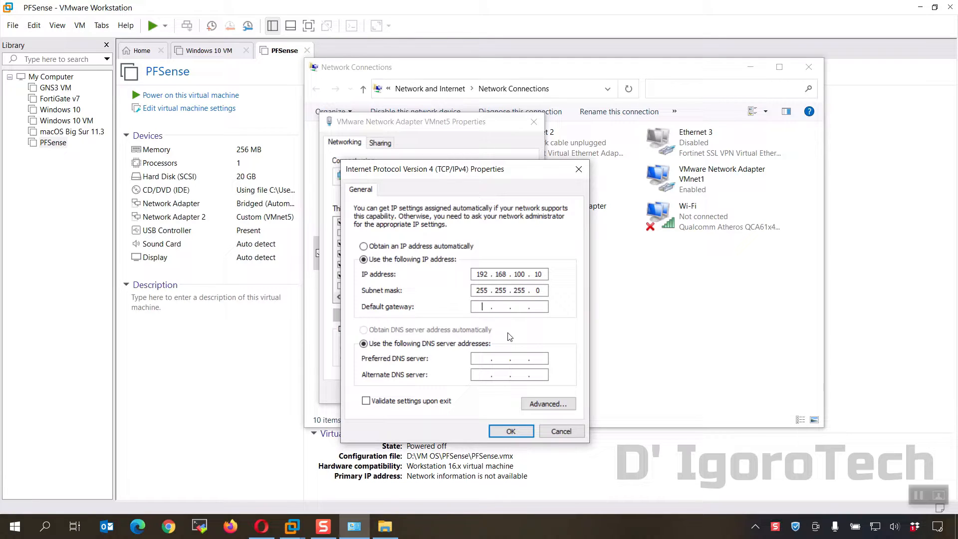
type("192.168.1")
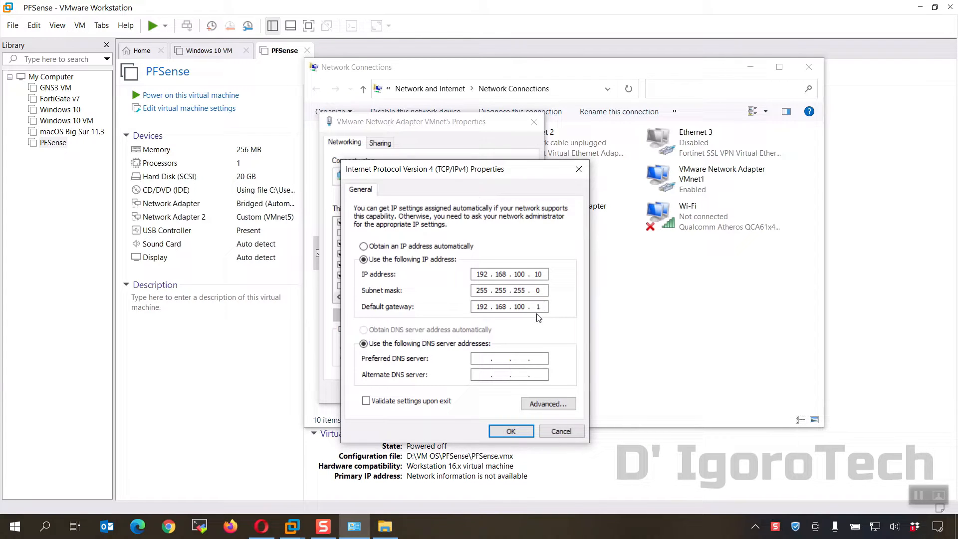
left_click(510, 431)
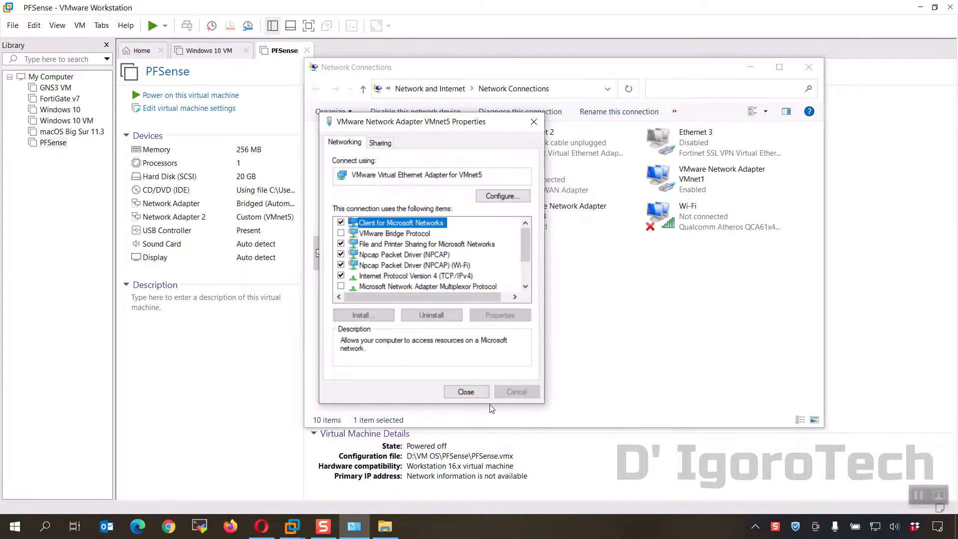
left_click(466, 391)
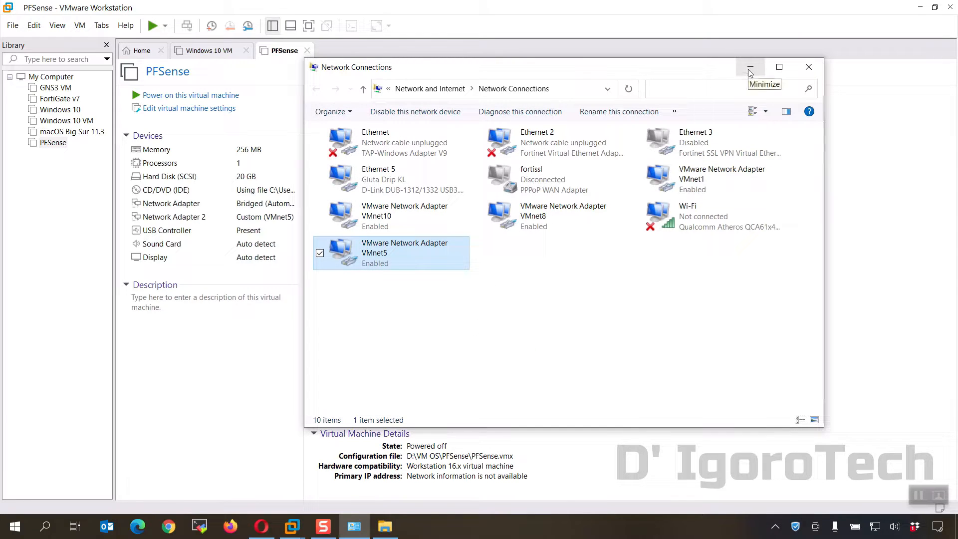
Move the Network Connections window aside and power on the PFSense virtual machine
left_click(750, 66)
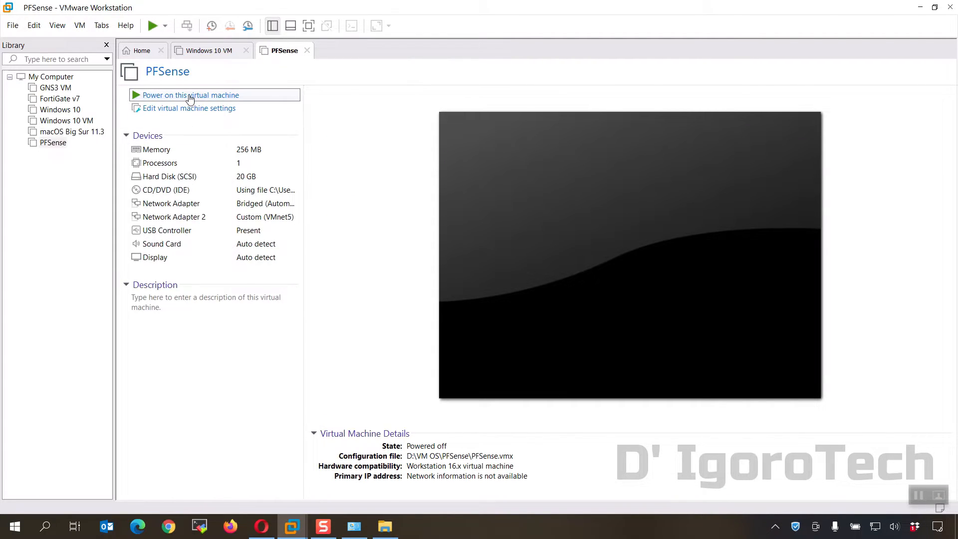
left_click(191, 95)
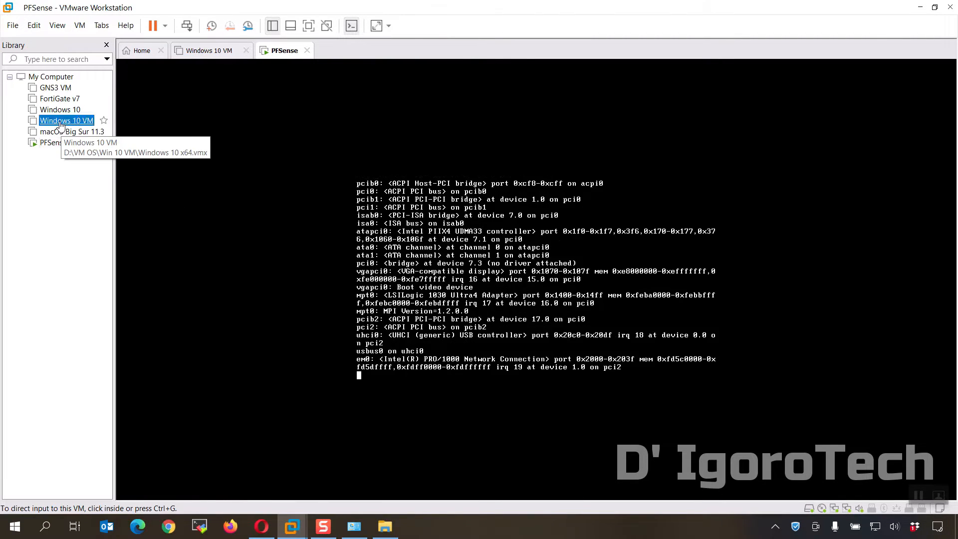
Set the Windows 10 VM's network adapter to Custom: VMnet5 (Host-only) and return to the PFSense console
right_click(65, 120)
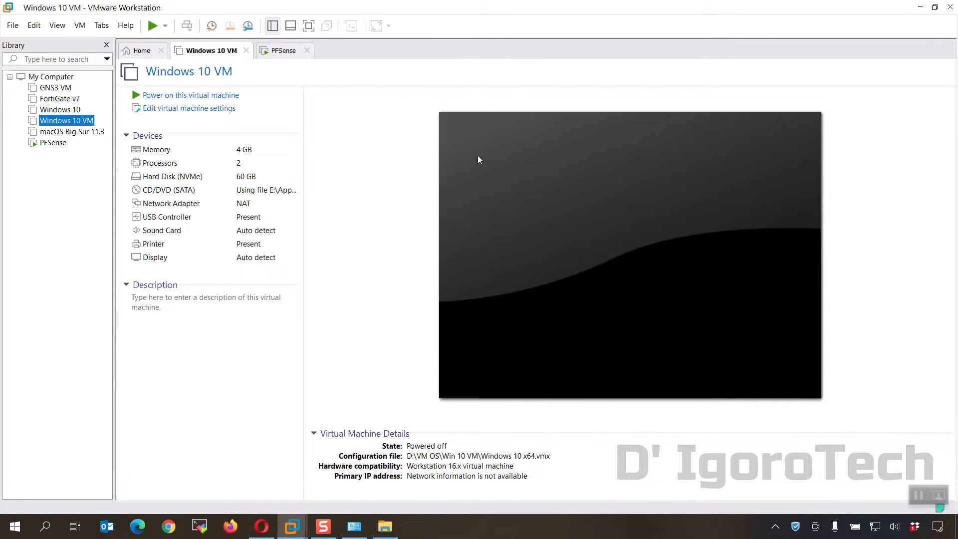
left_click(189, 108)
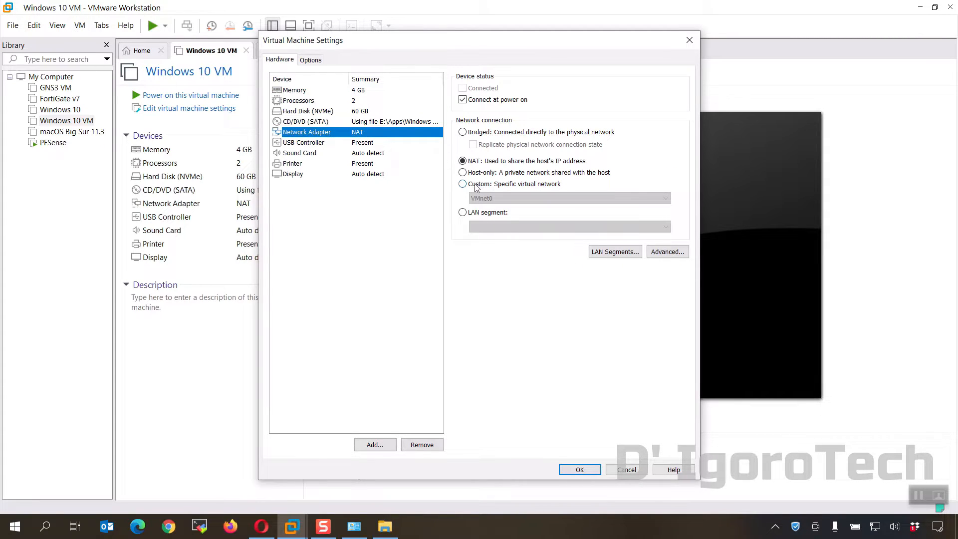
left_click(462, 184)
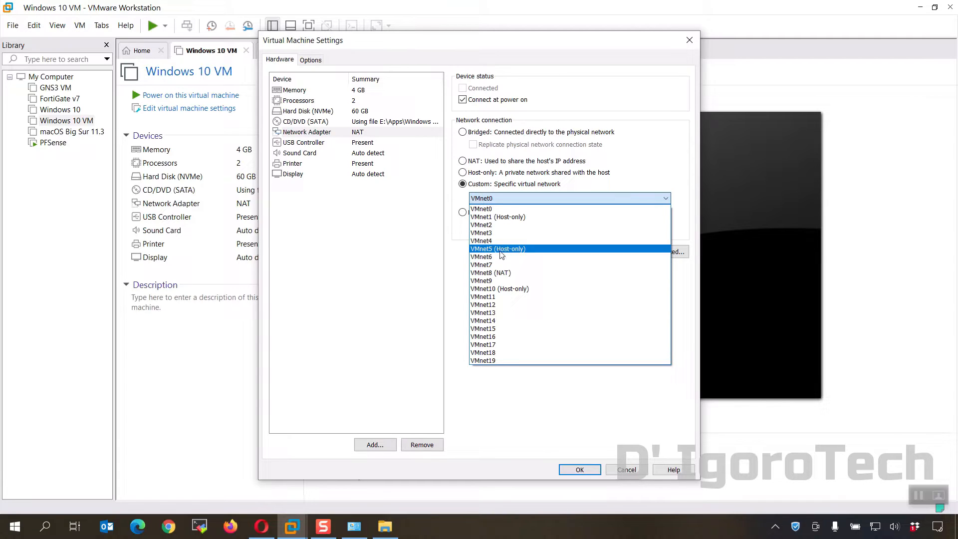
left_click(498, 248)
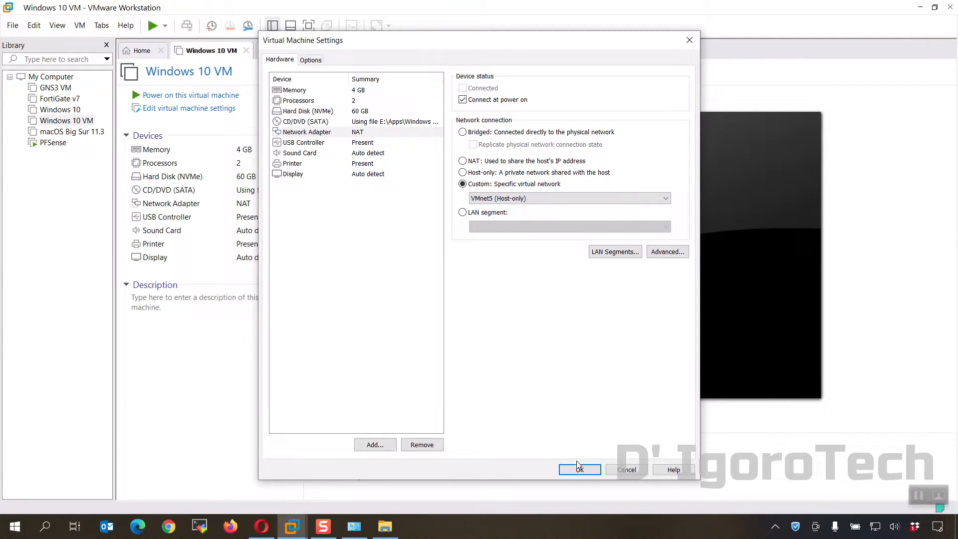
left_click(579, 469)
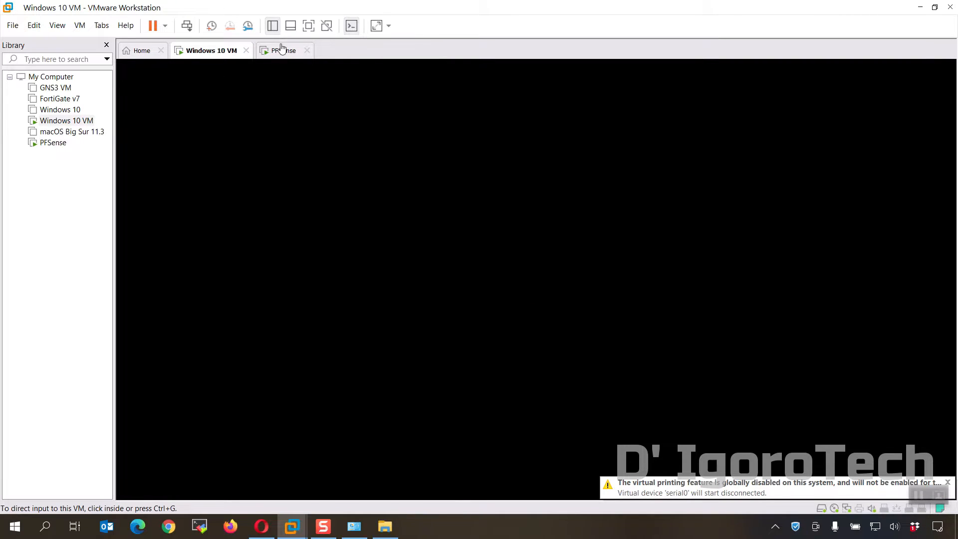
left_click(283, 50)
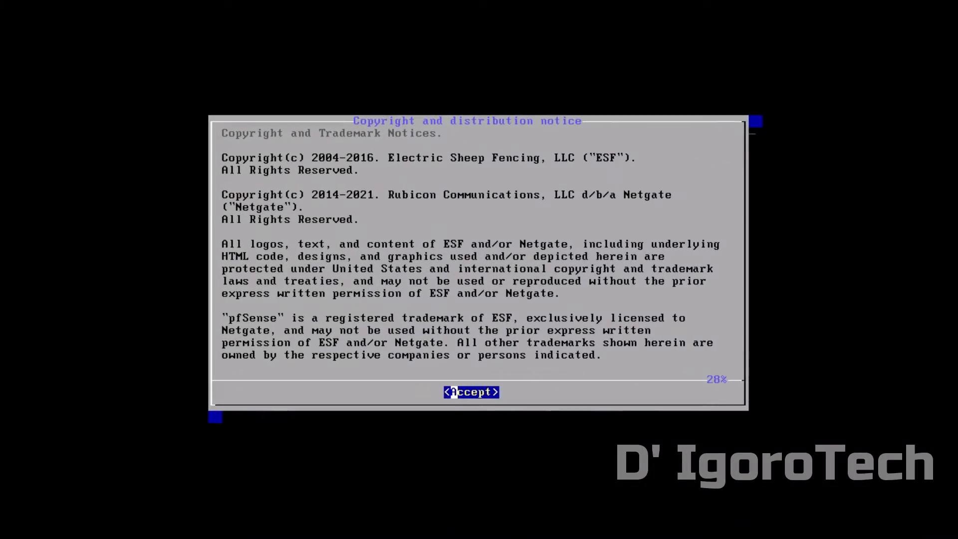
Run the pfSense installer with Install, default US keymap, Auto (UFS) BIOS, no shell, then Reboot
left_click(471, 391)
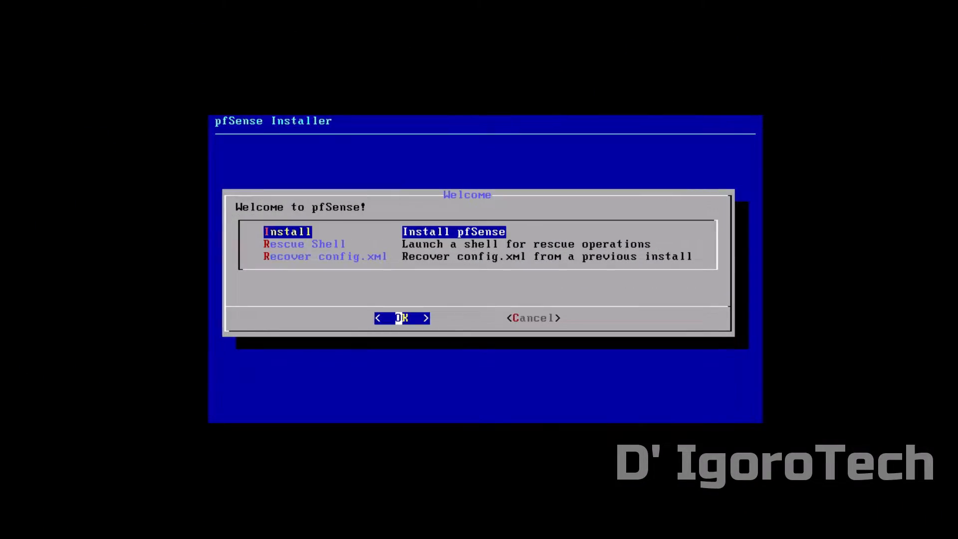
left_click(401, 319)
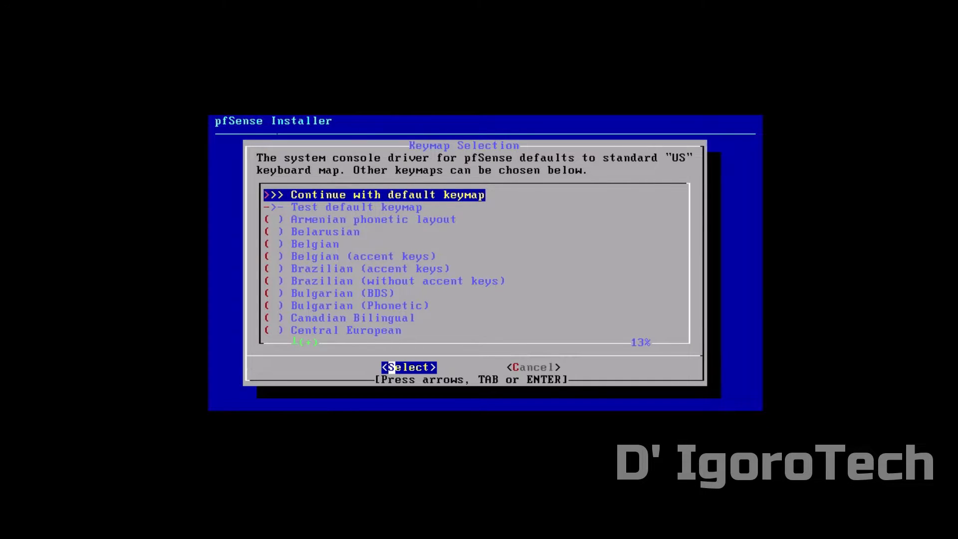
left_click(409, 367)
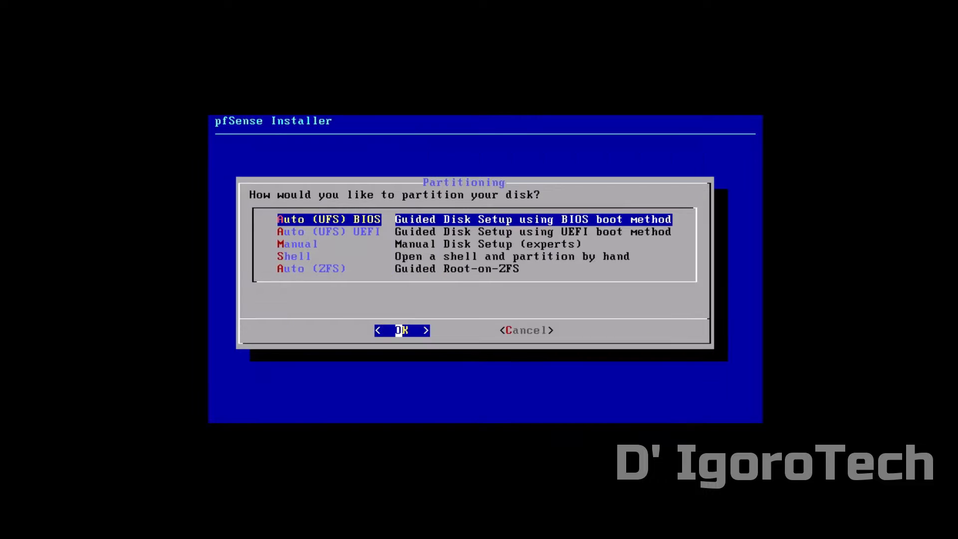
left_click(401, 330)
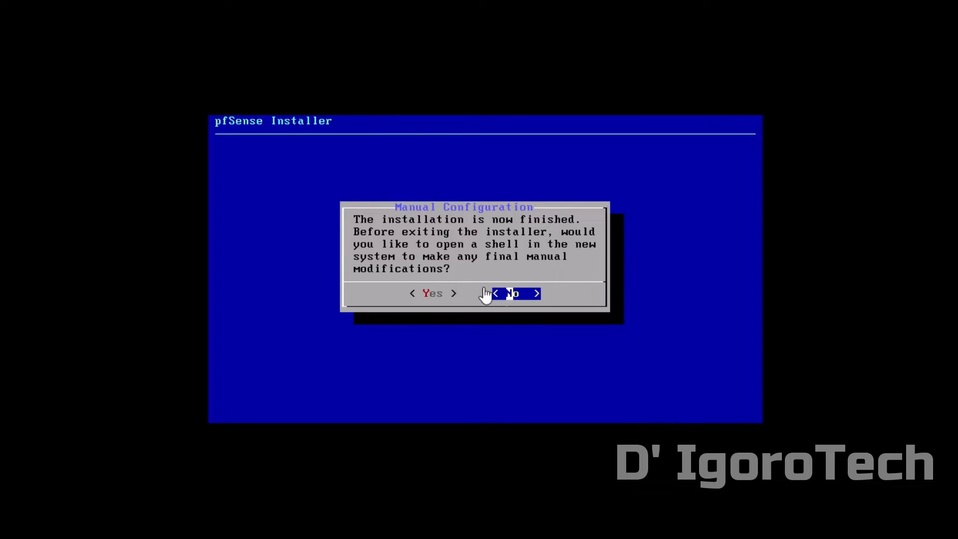
left_click(512, 294)
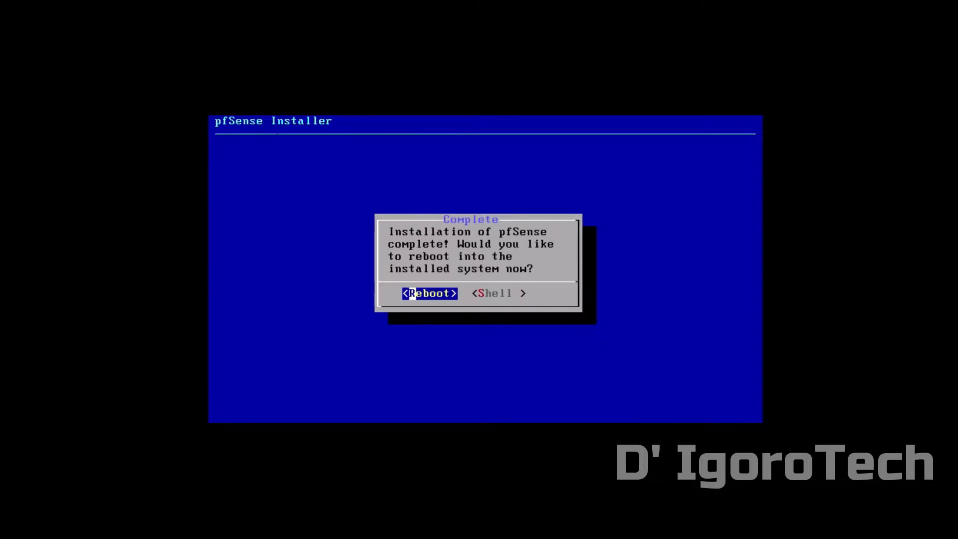
left_click(429, 294)
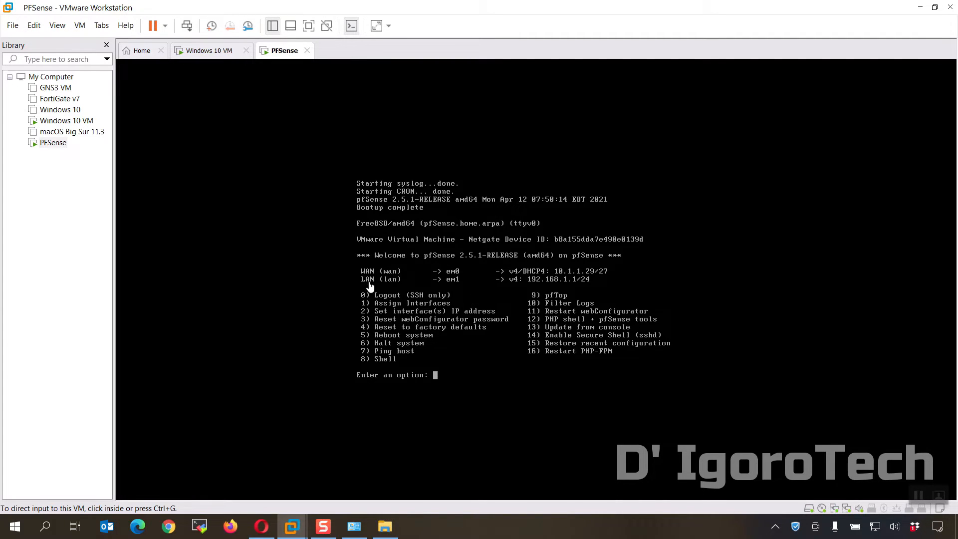
mouse_move(527, 276)
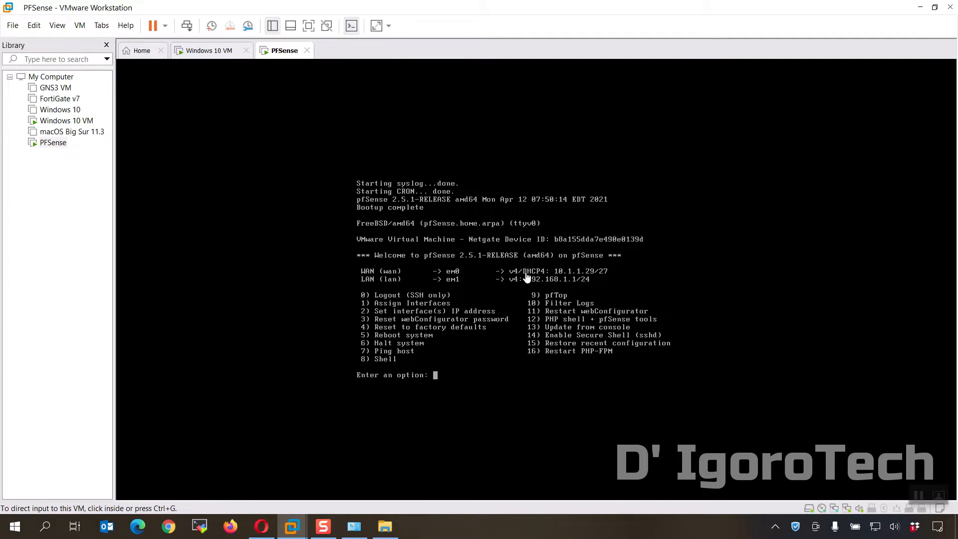
mouse_move(483, 438)
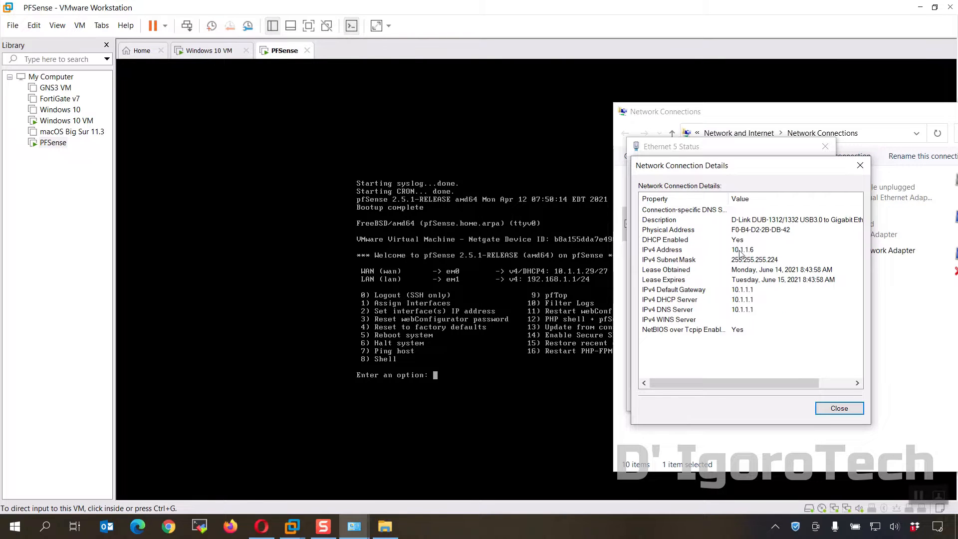
mouse_move(860, 166)
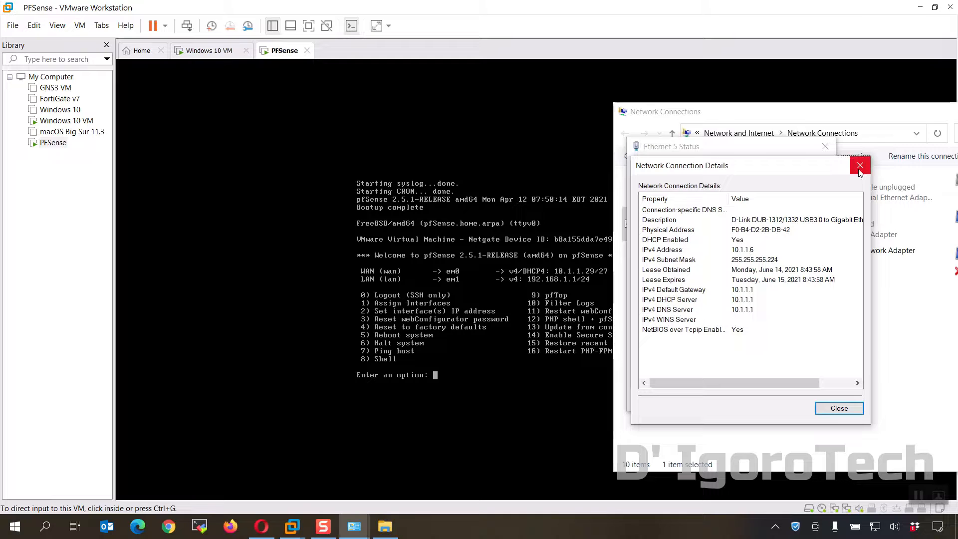
Confirm WAN 10.1.1.29 matches the host's 10.1.1.x network and close the connection details
left_click(860, 166)
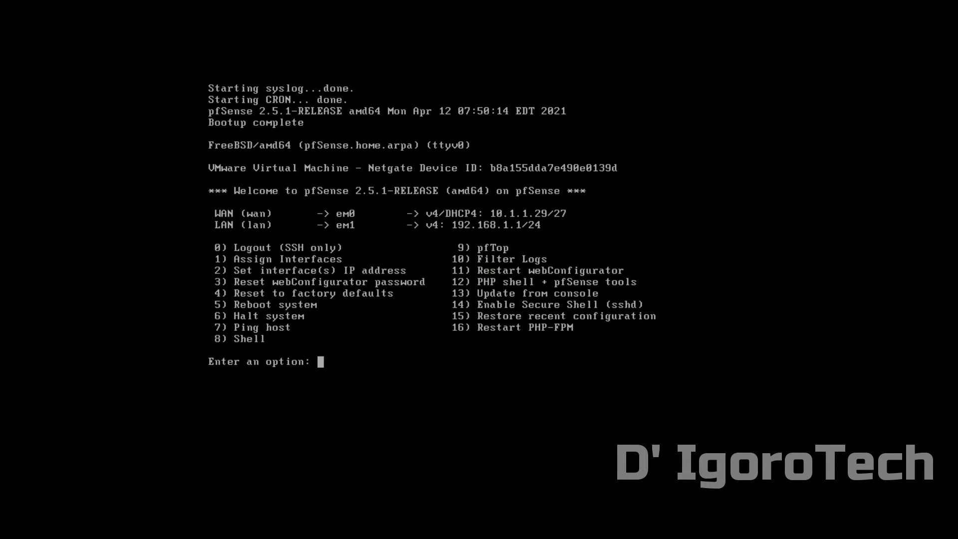
mouse_move(238, 279)
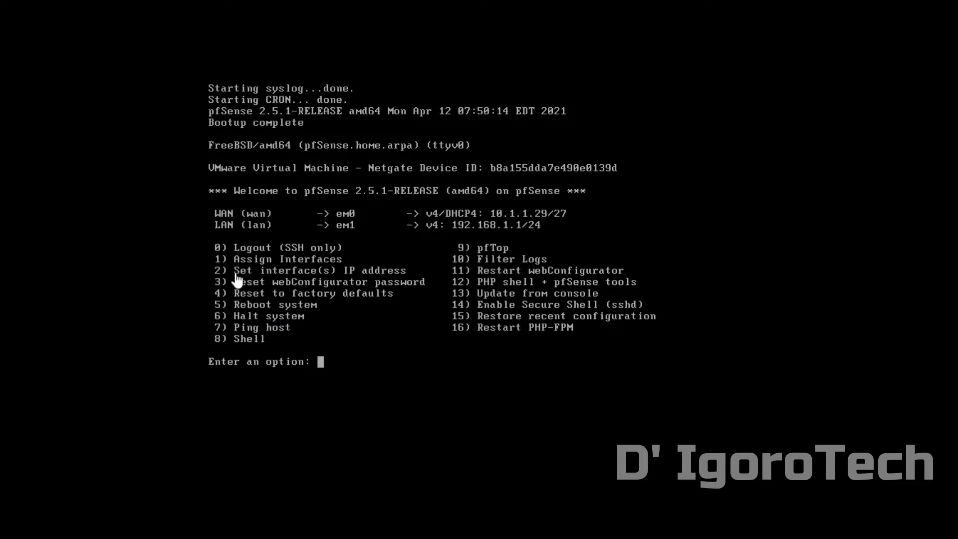
mouse_move(393, 286)
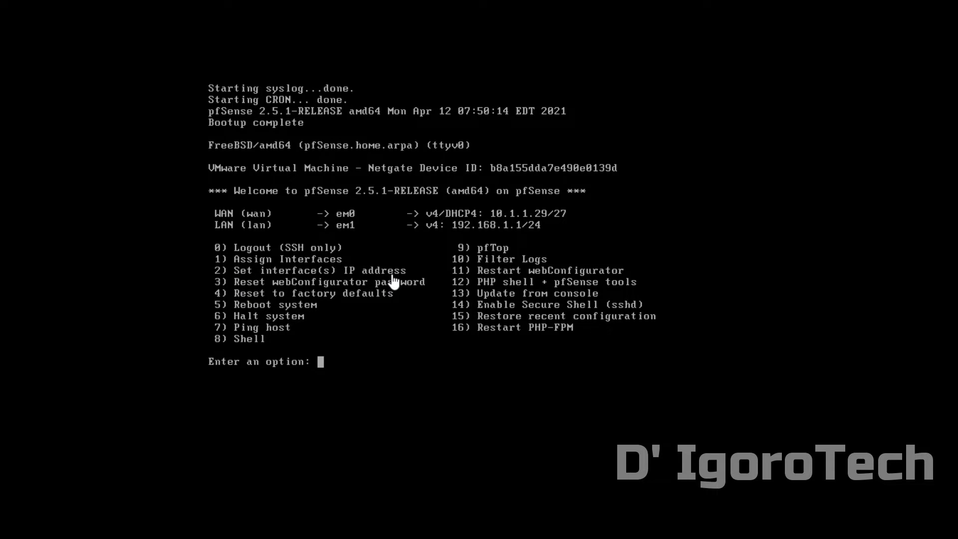
mouse_move(393, 282)
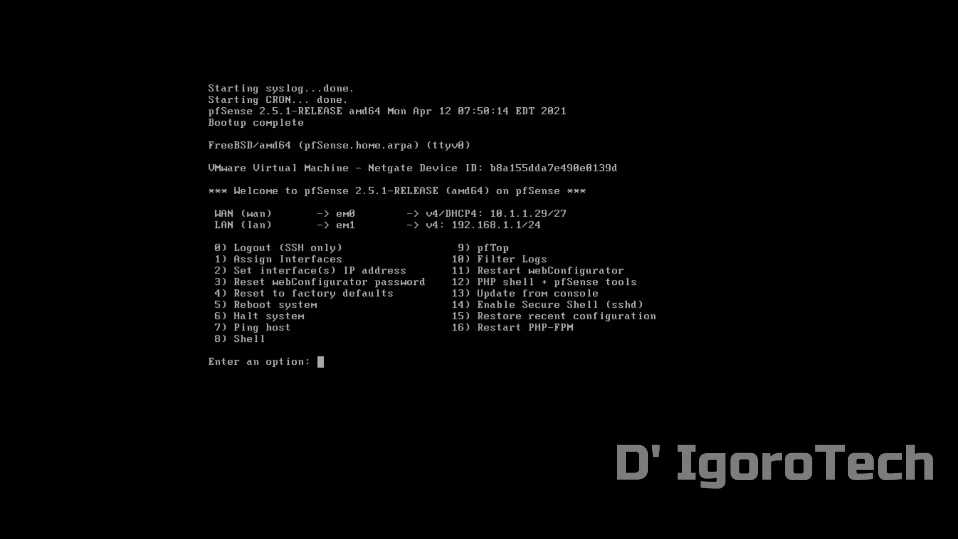
Via console option 2, assign the LAN interface 192.168.100.1 with subnet 24
type("2")
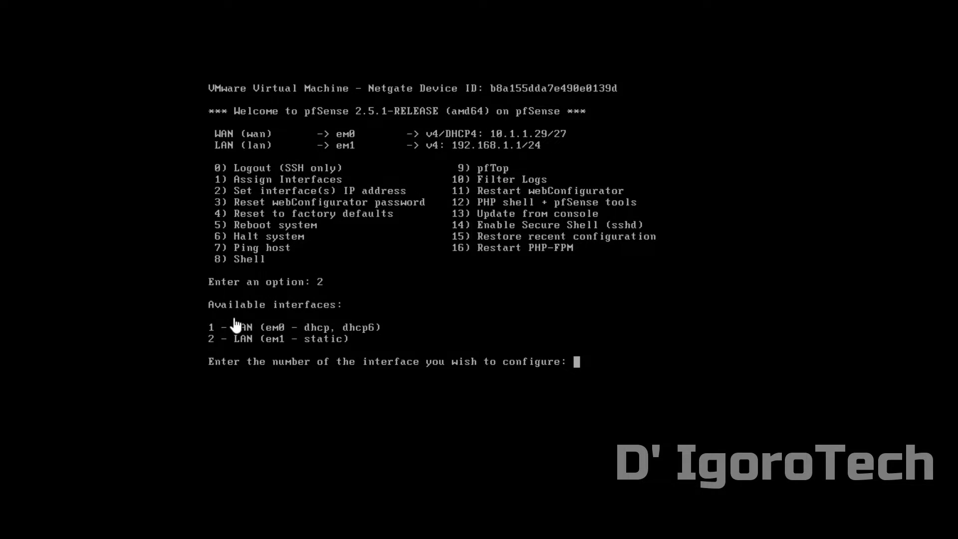
mouse_move(242, 353)
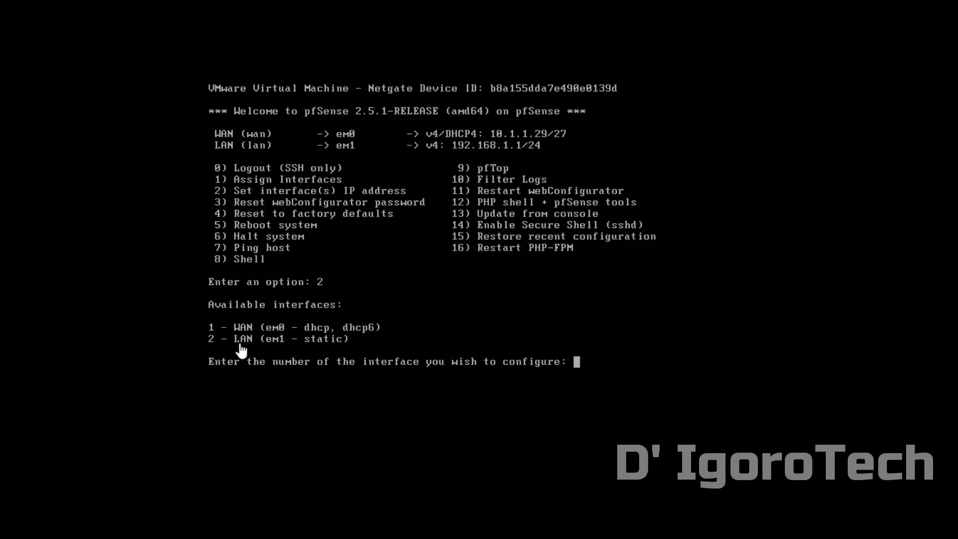
mouse_move(591, 365)
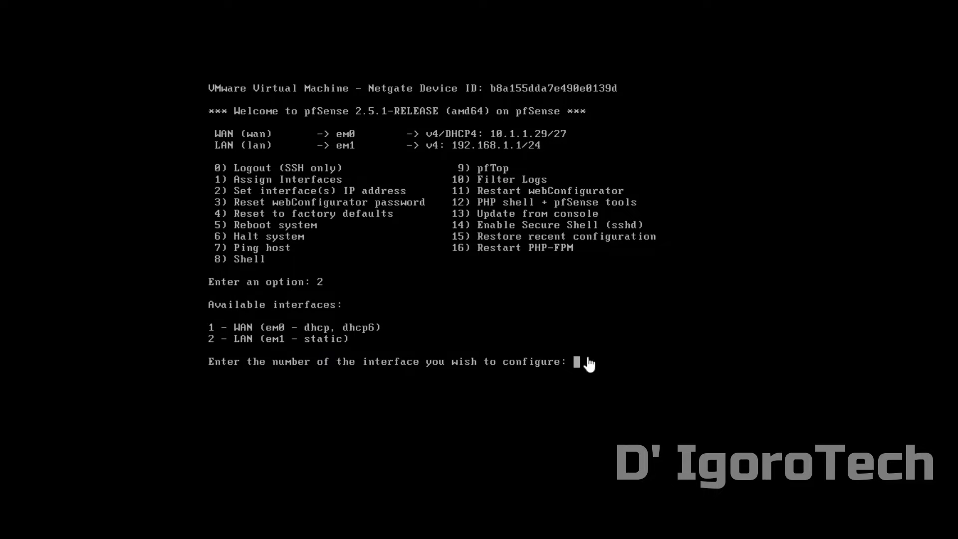
type("2")
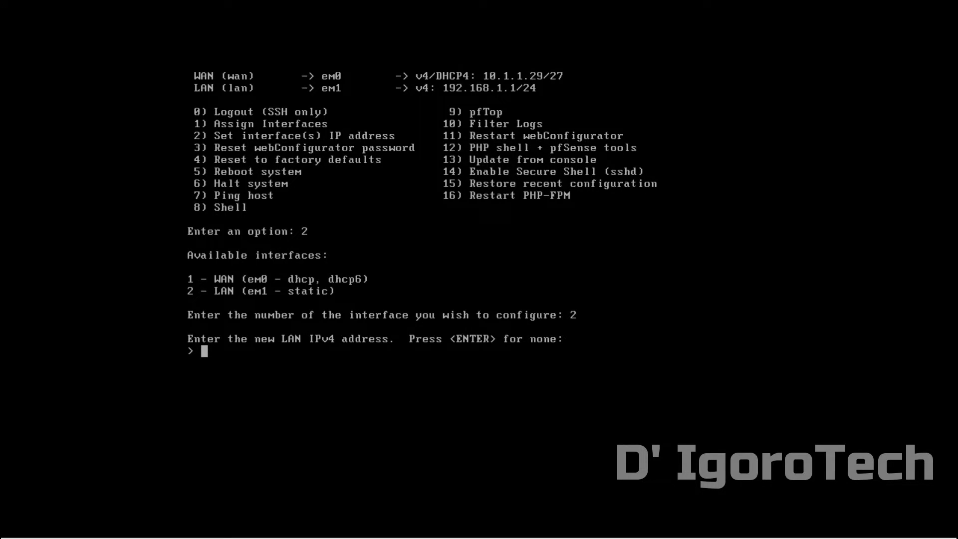
type("192.")
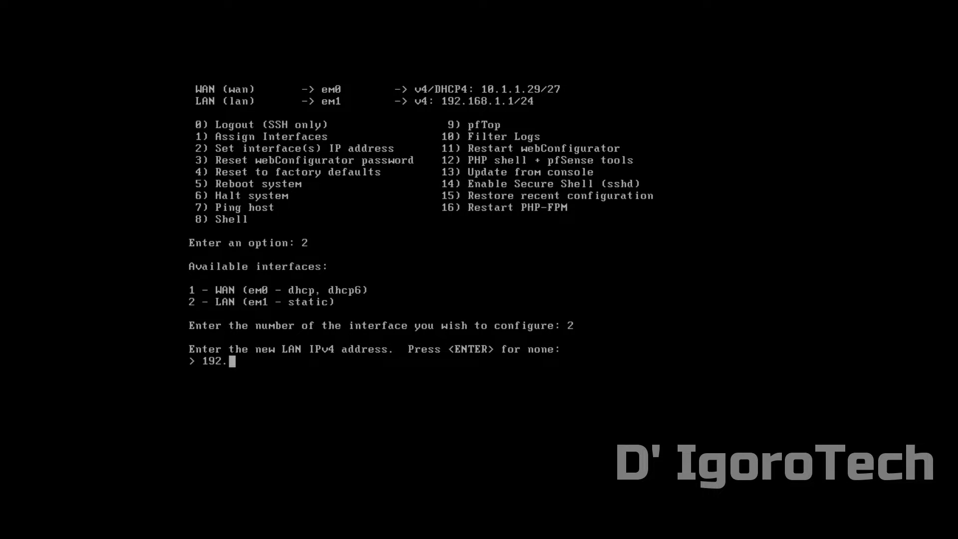
type("168.100")
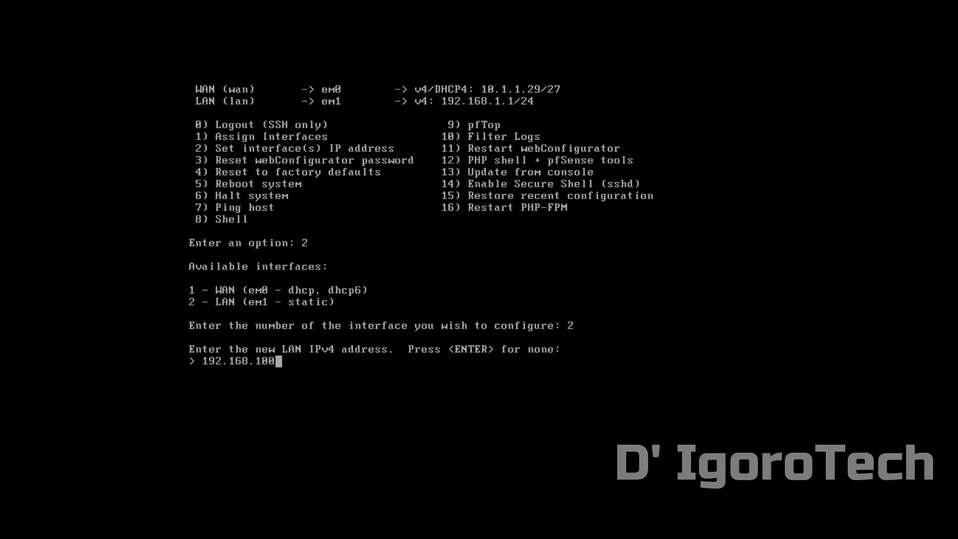
type(".1")
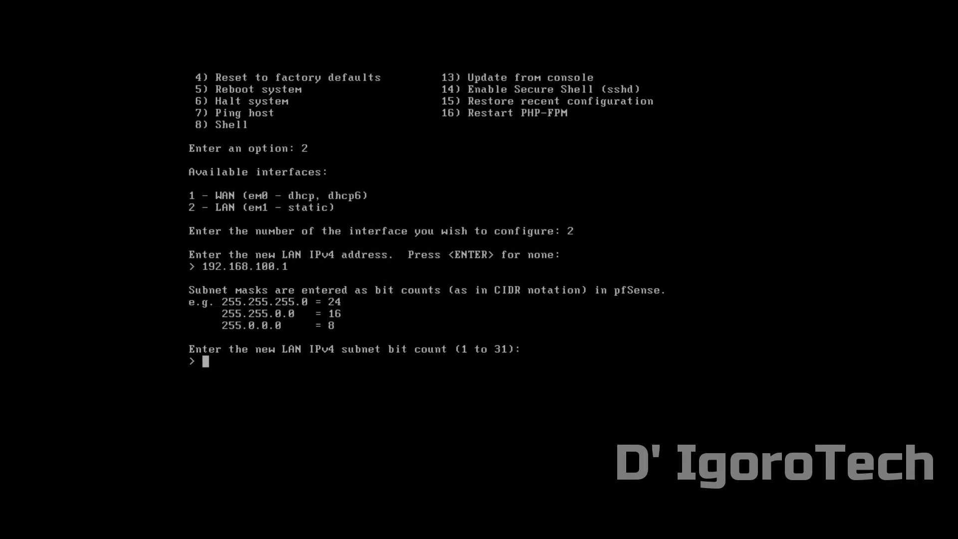
type("24")
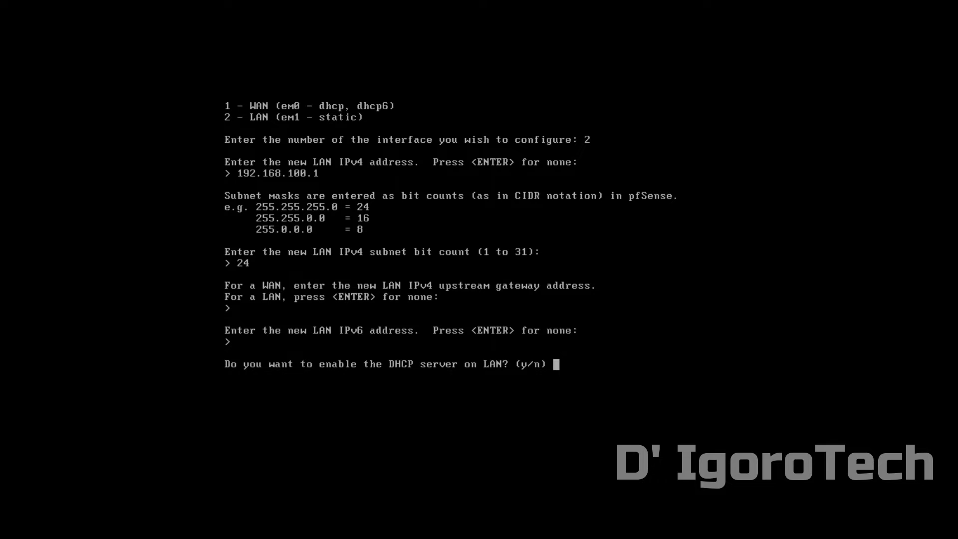
Enable LAN DHCP with range 192.168.100.100 to 192.168.100.200 and revert webConfigurator to HTTP
type("y")
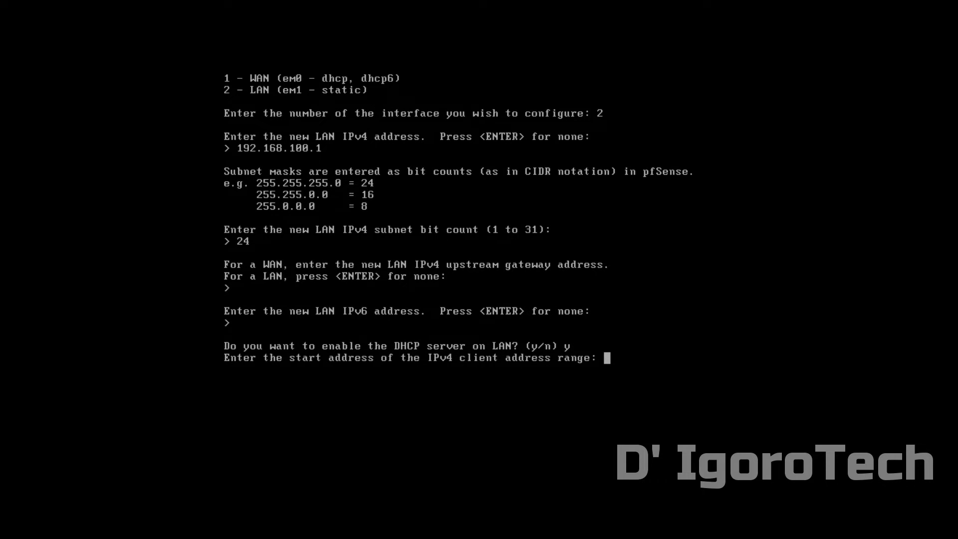
type("192")
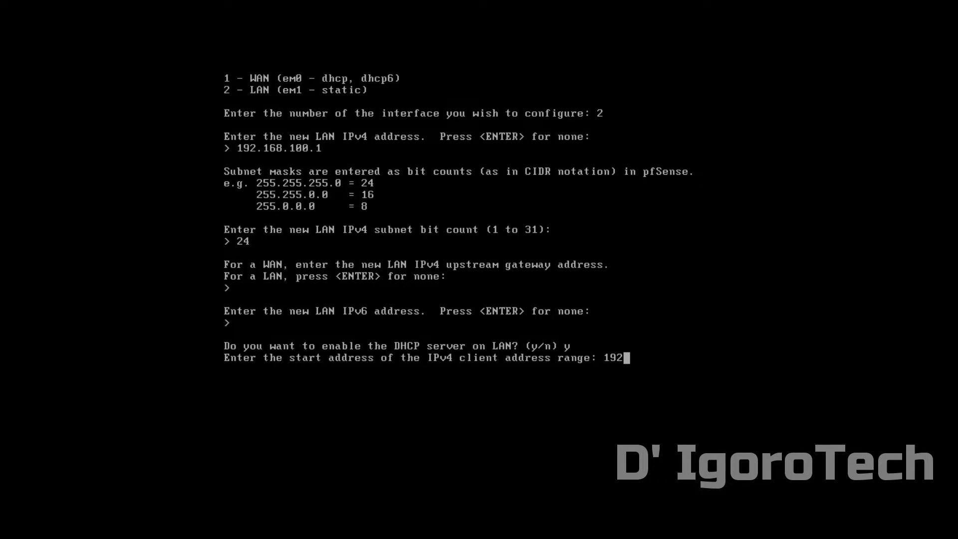
type(".168.1")
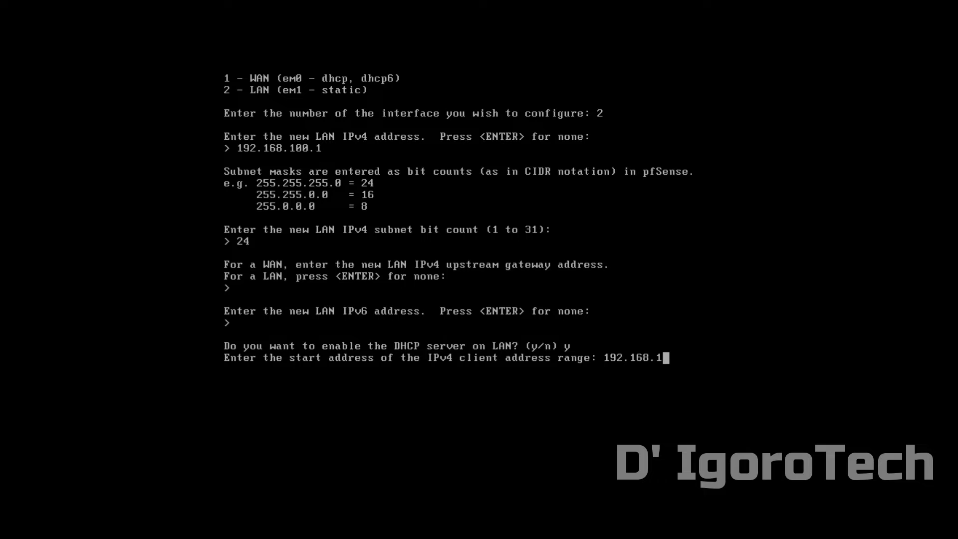
type("00.1")
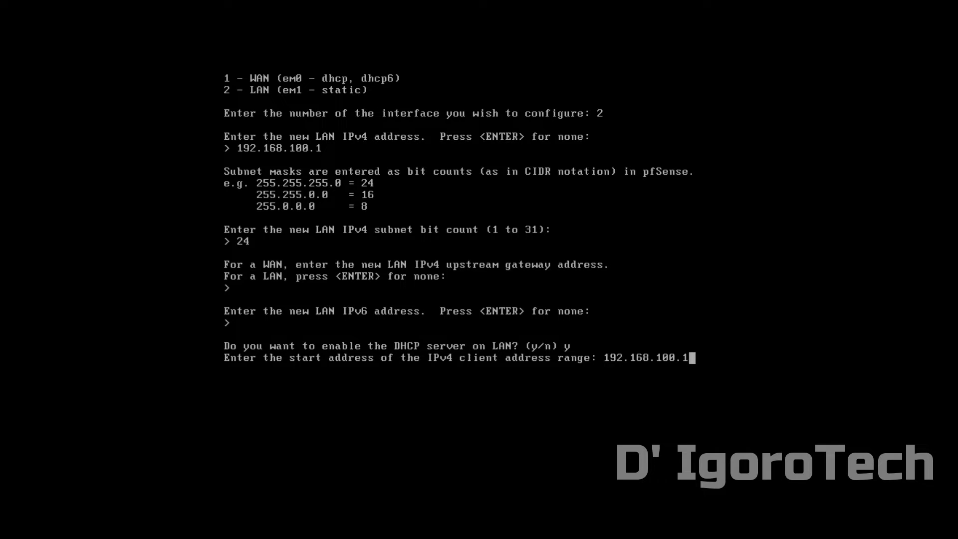
key("Enter")
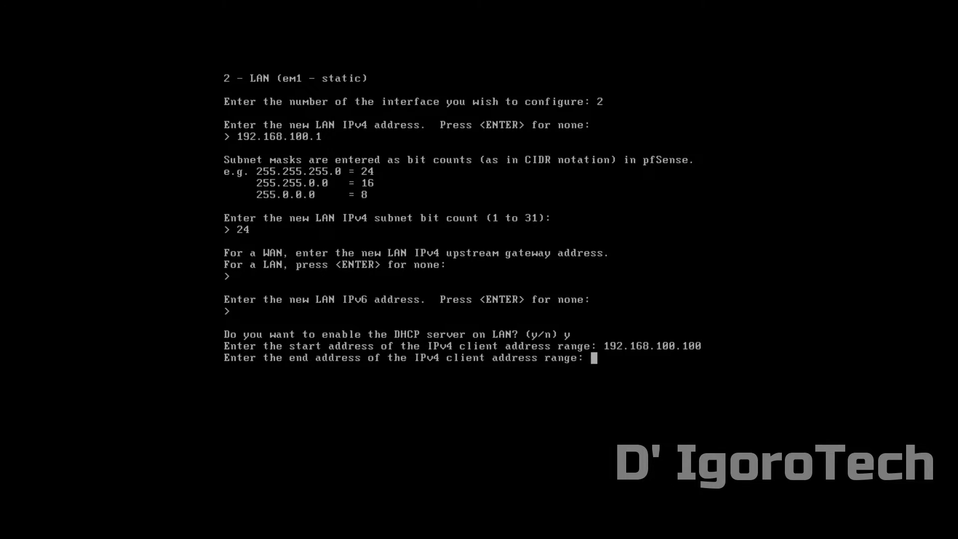
type("192.168.100.")
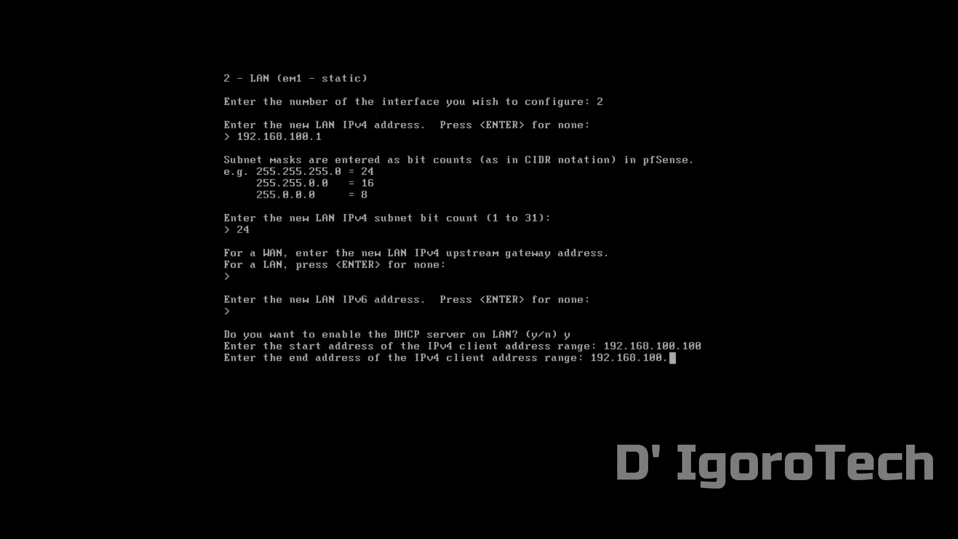
type("200")
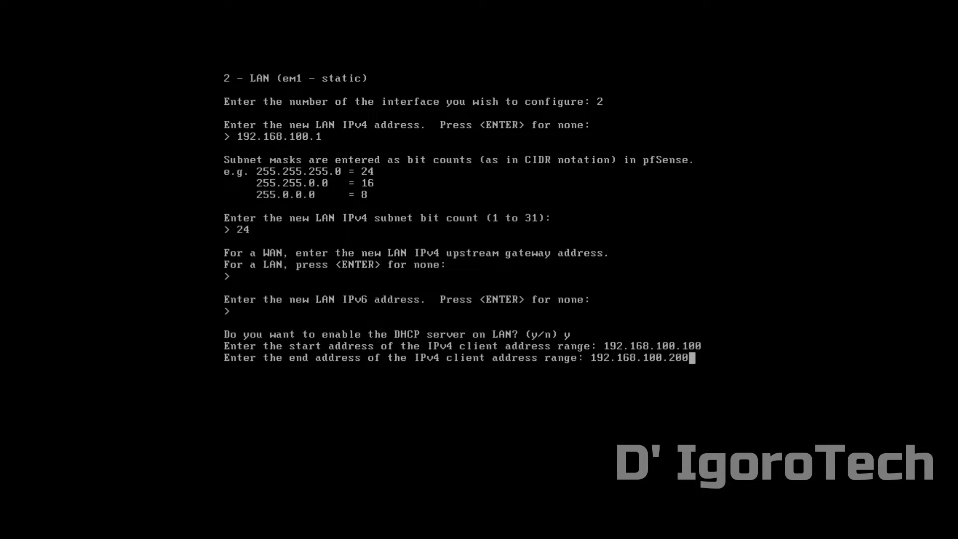
key("enter")
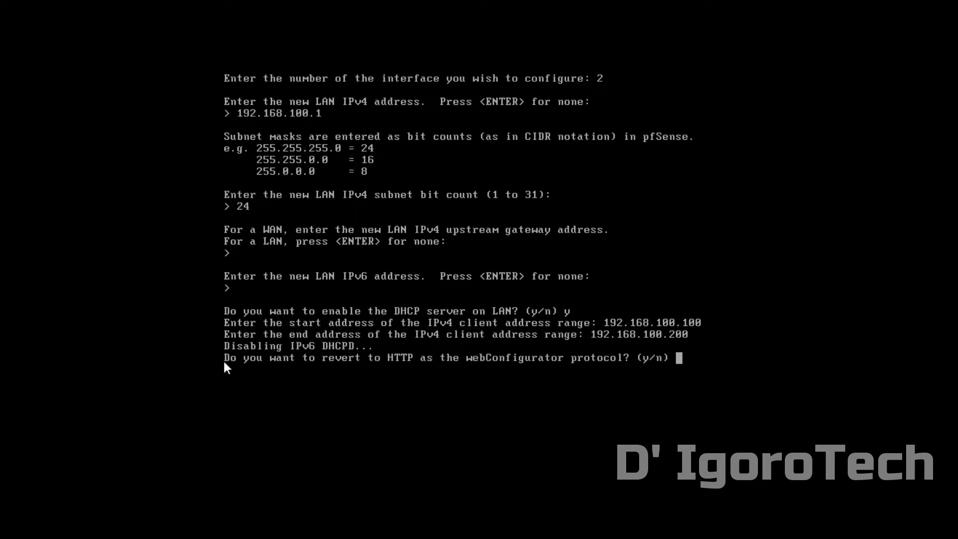
mouse_move(525, 367)
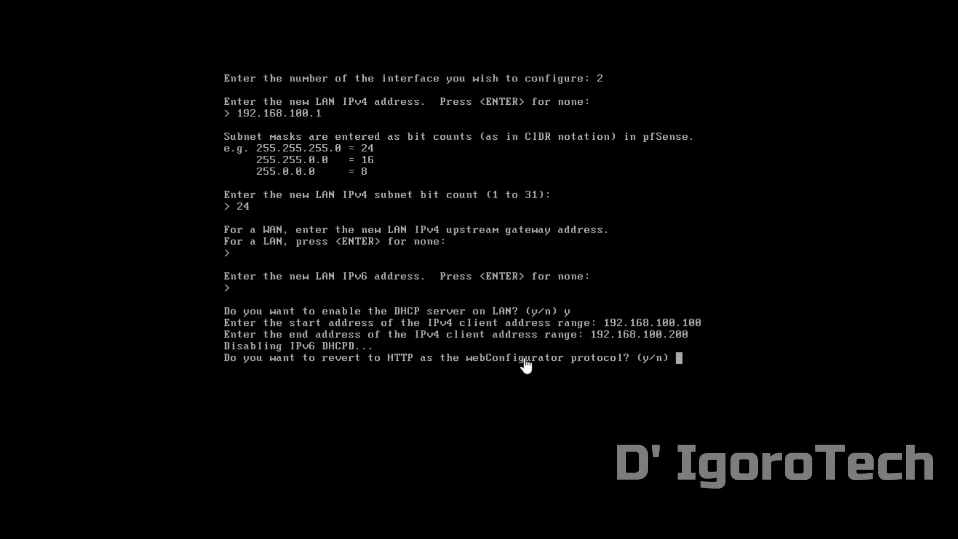
mouse_move(634, 373)
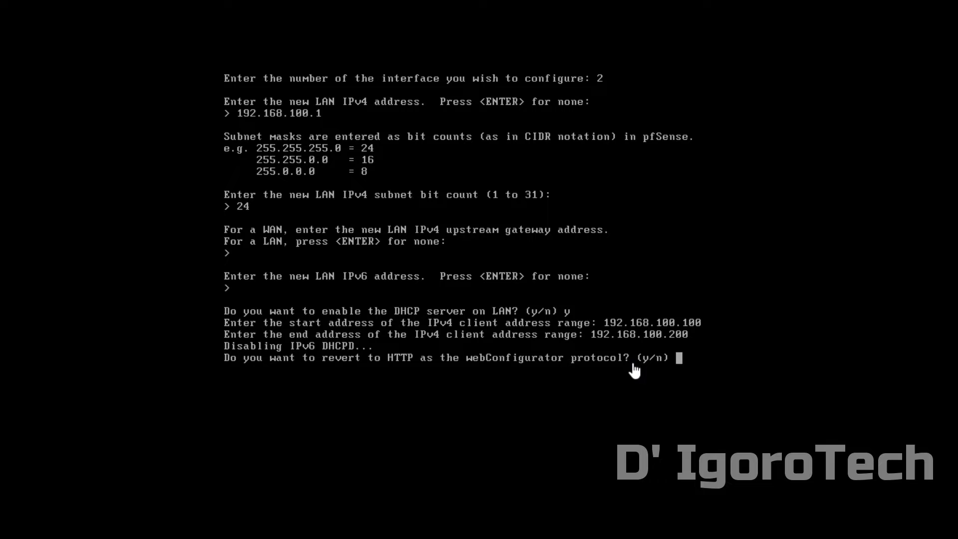
type("y")
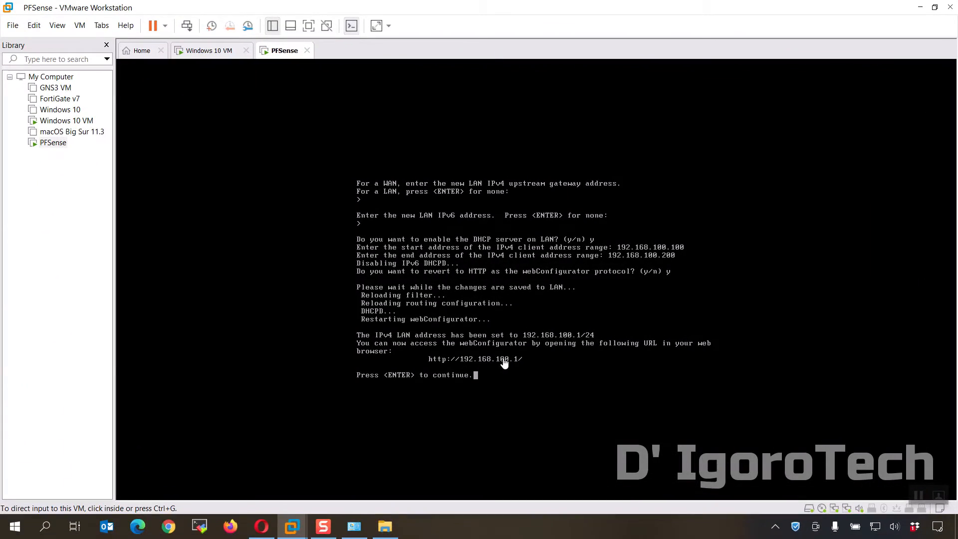
mouse_move(519, 367)
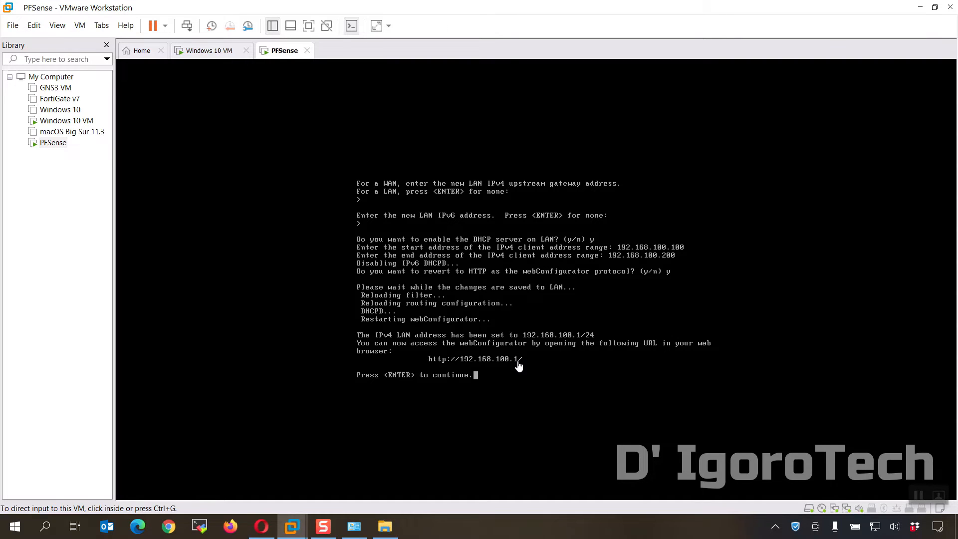
mouse_move(506, 368)
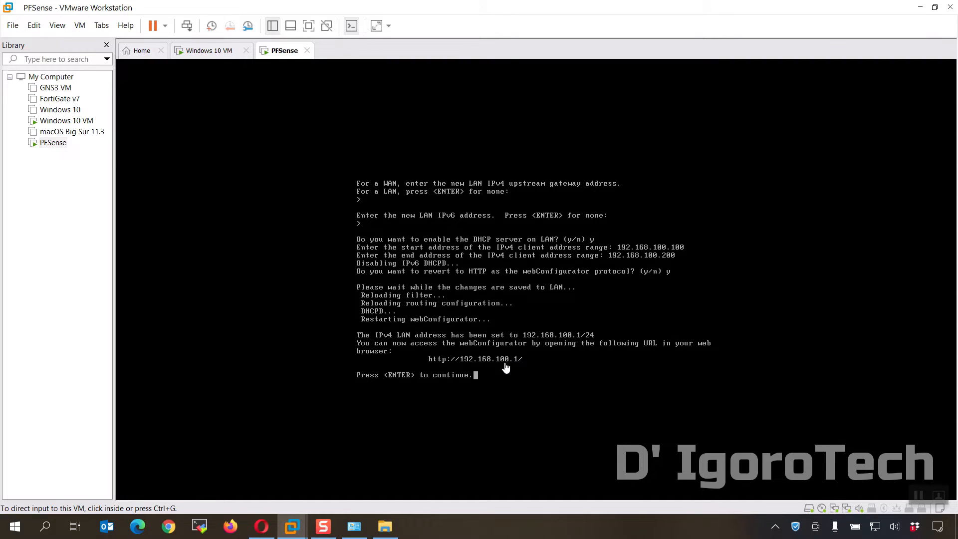
mouse_move(91, 507)
type("ping")
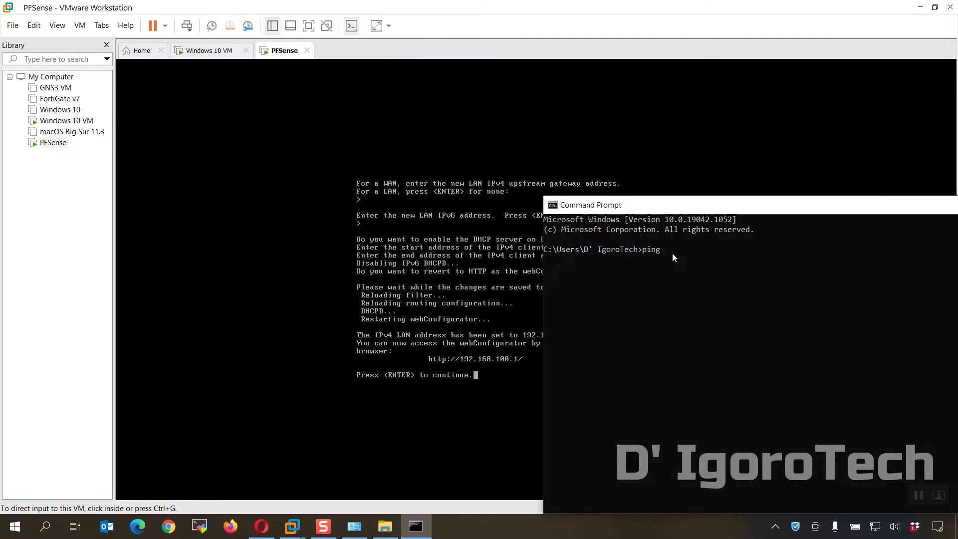
Enter the ping target address 192.168.100.1 in Command Prompt
type("192.168")
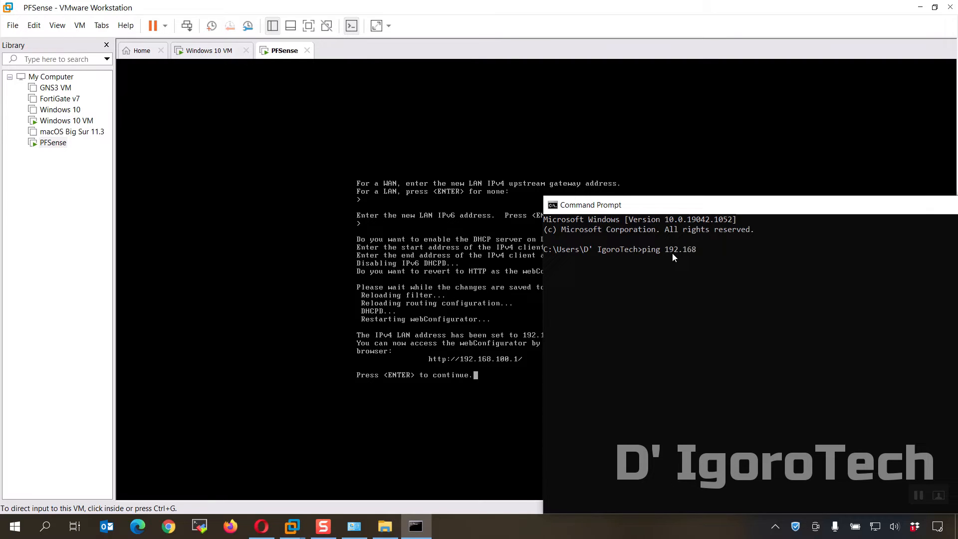
type(".100.1")
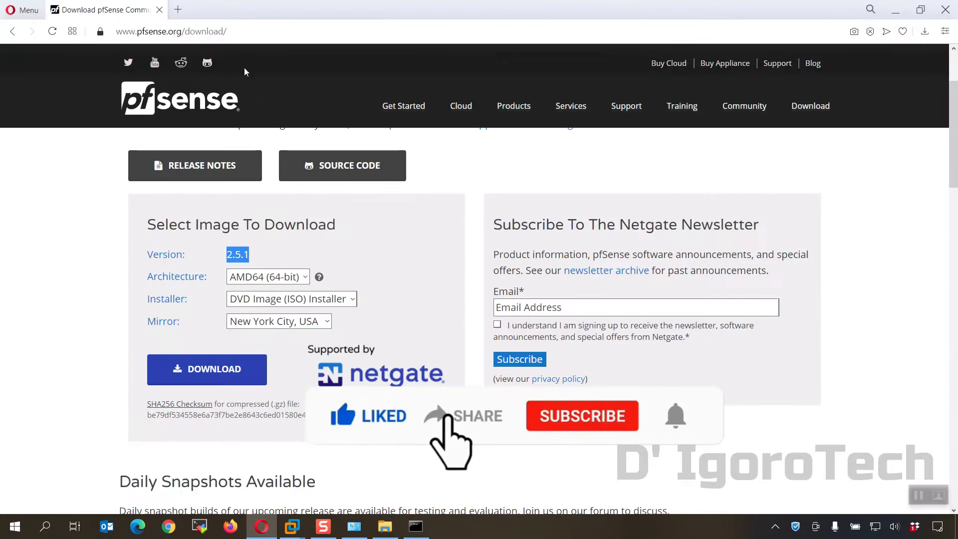
Browse to 192.168.100.1 and sign in to the webConfigurator as admin
type("192.168.100.1")
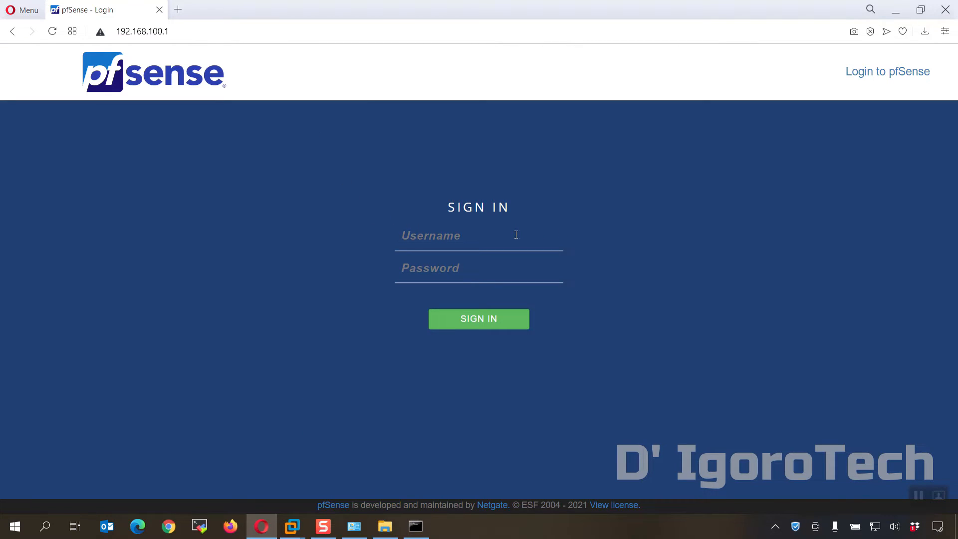
type("admin")
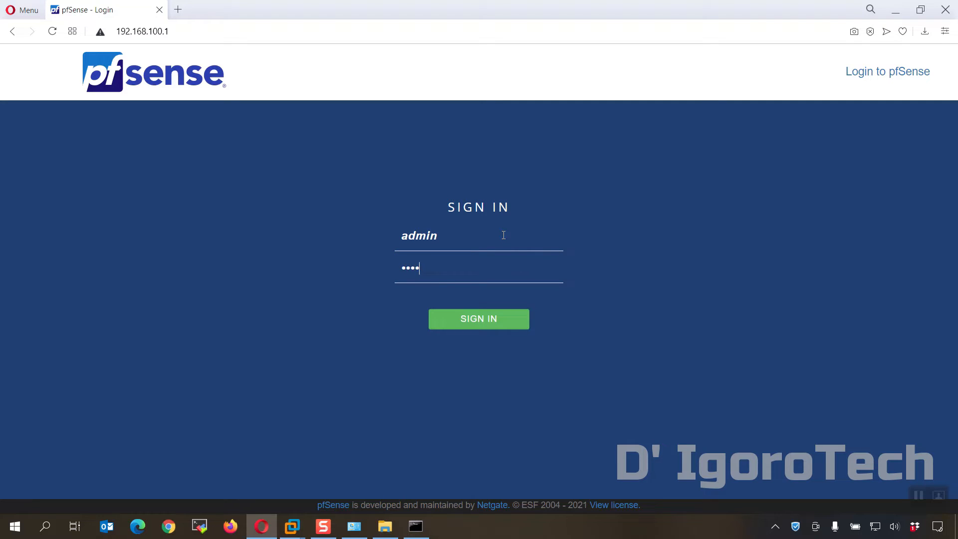
left_click(479, 319)
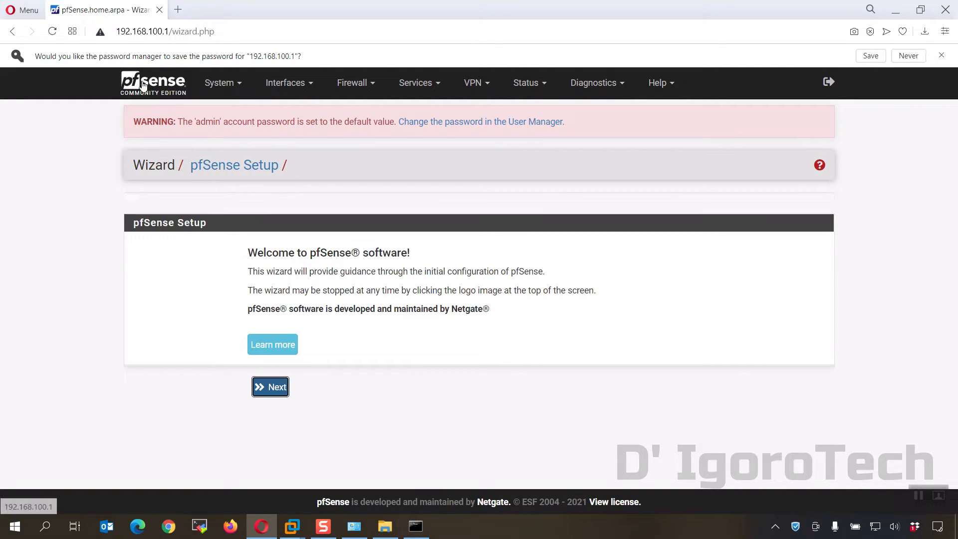
Exit the setup wizard to the dashboard and dismiss the copyright notice and survey prompt
left_click(269, 387)
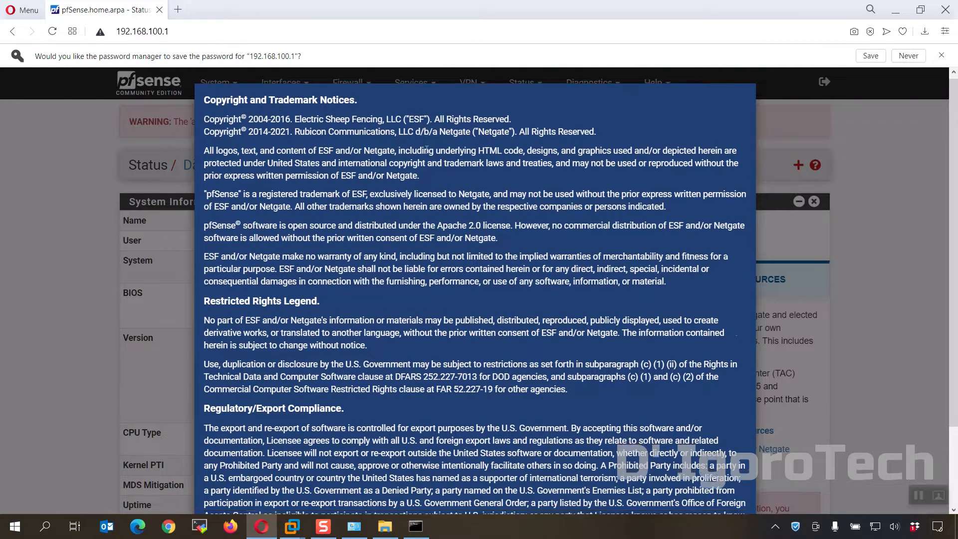
left_click(733, 175)
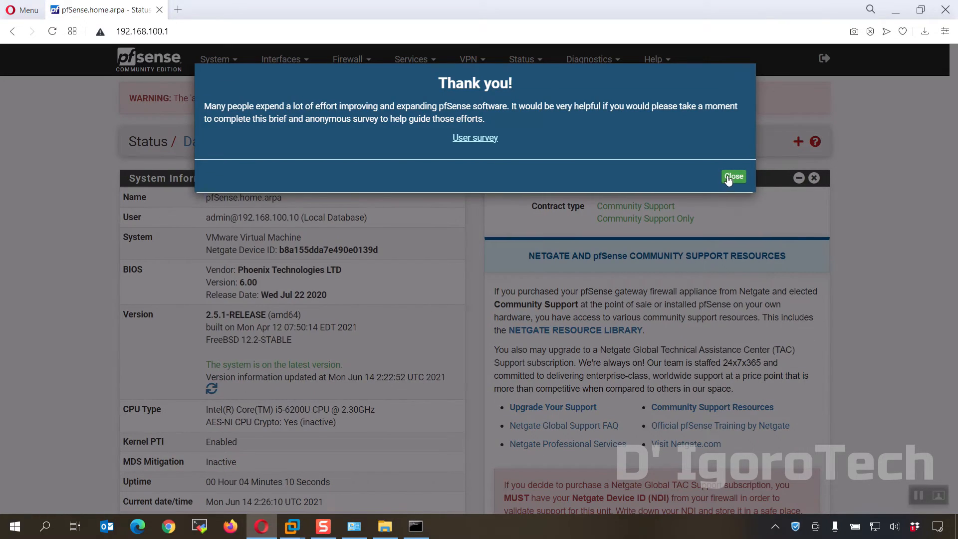
left_click(733, 177)
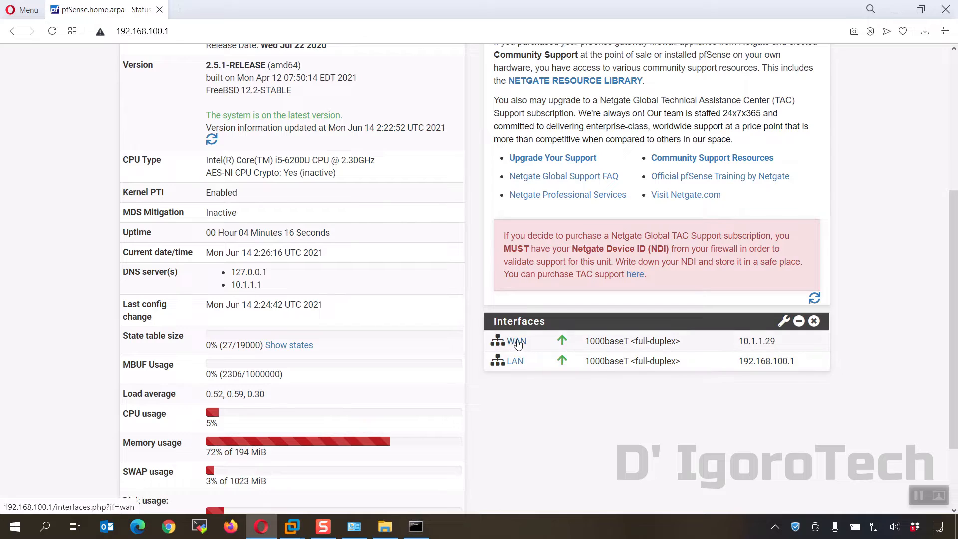
mouse_move(760, 351)
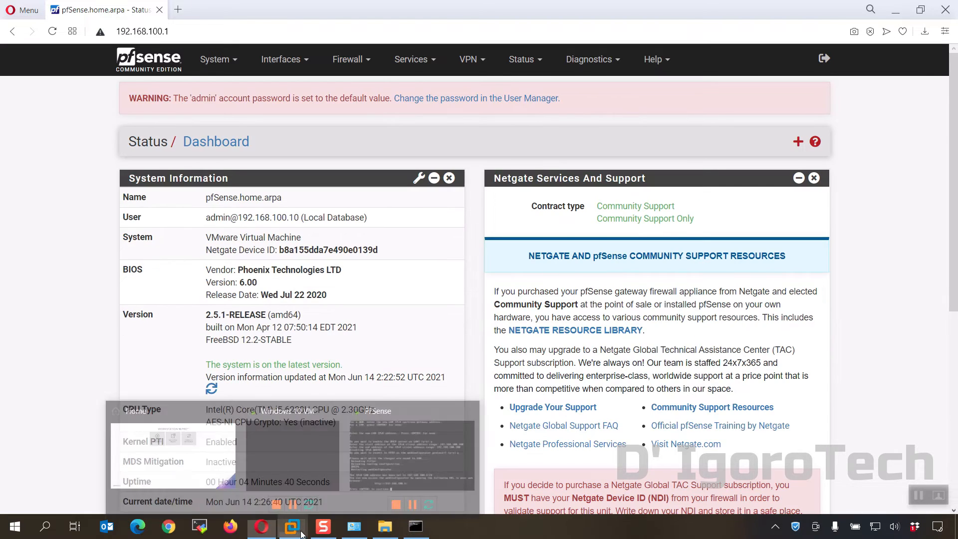
In the Windows 10 VM, set Ethernet0's IPv4 to obtain an IP address automatically
left_click(293, 527)
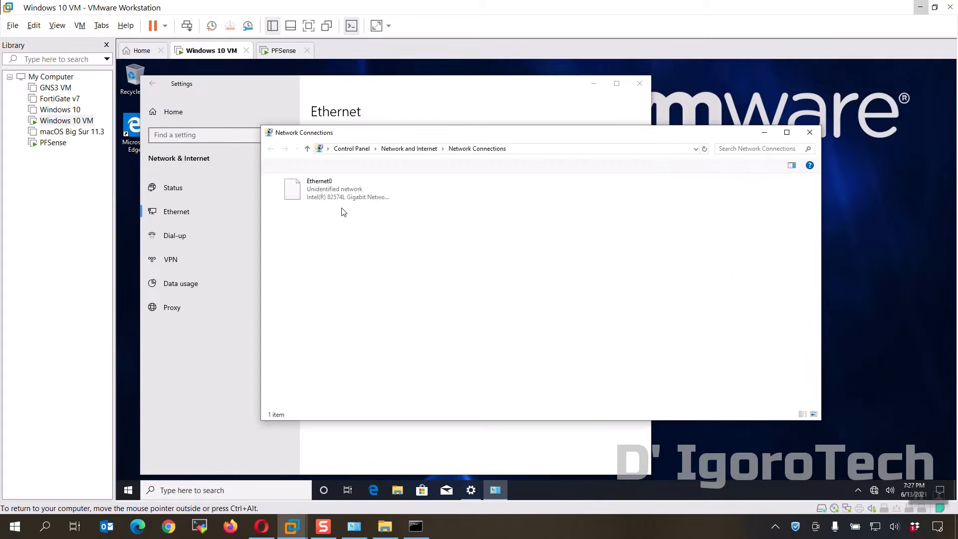
left_click(335, 189)
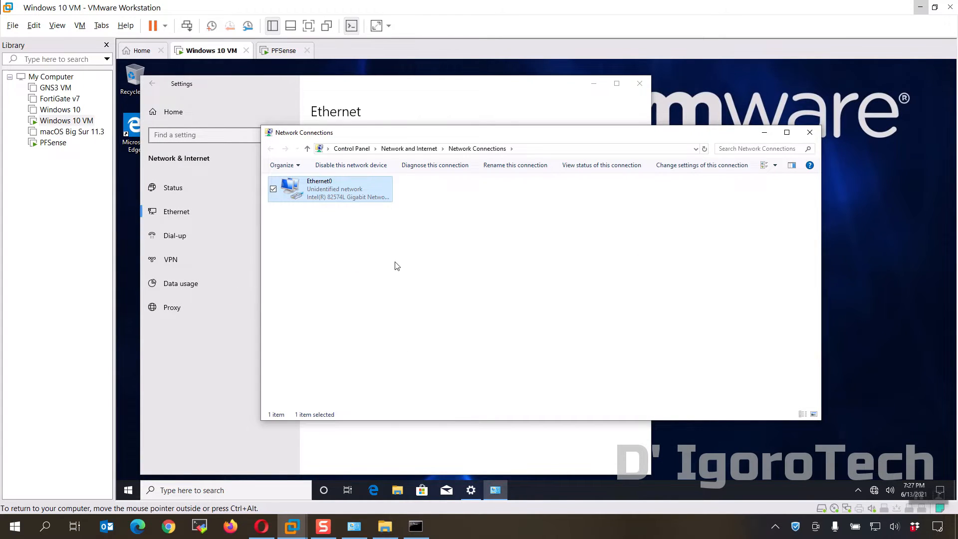
double_click(330, 188)
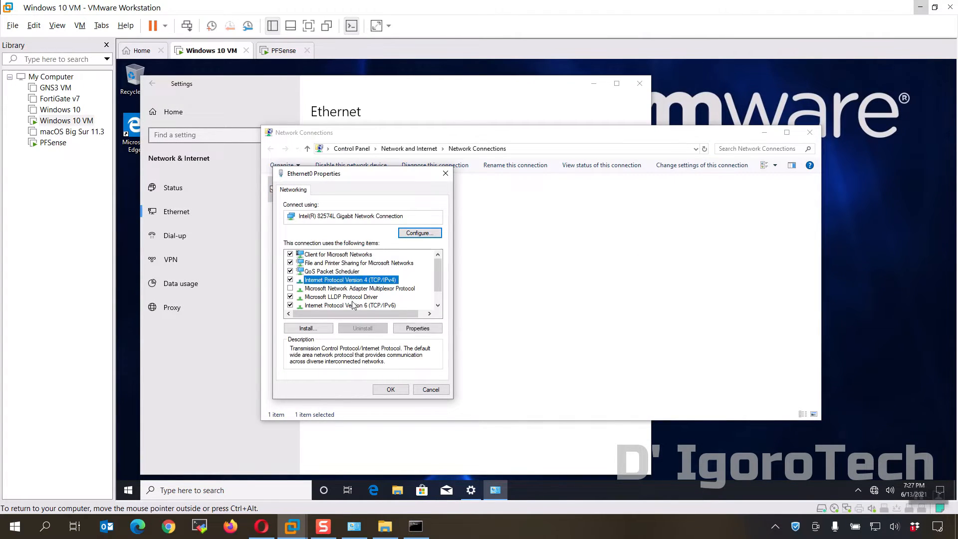
left_click(417, 329)
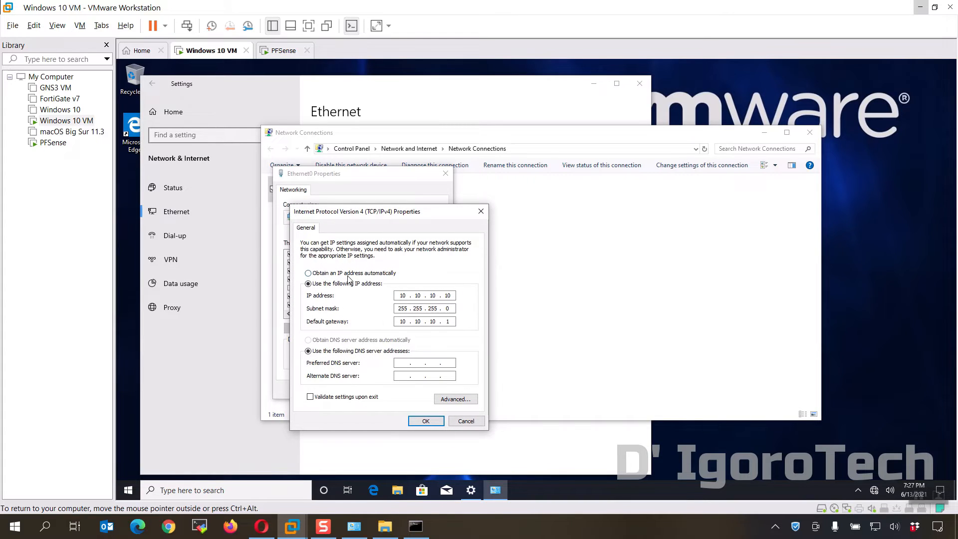
left_click(308, 272)
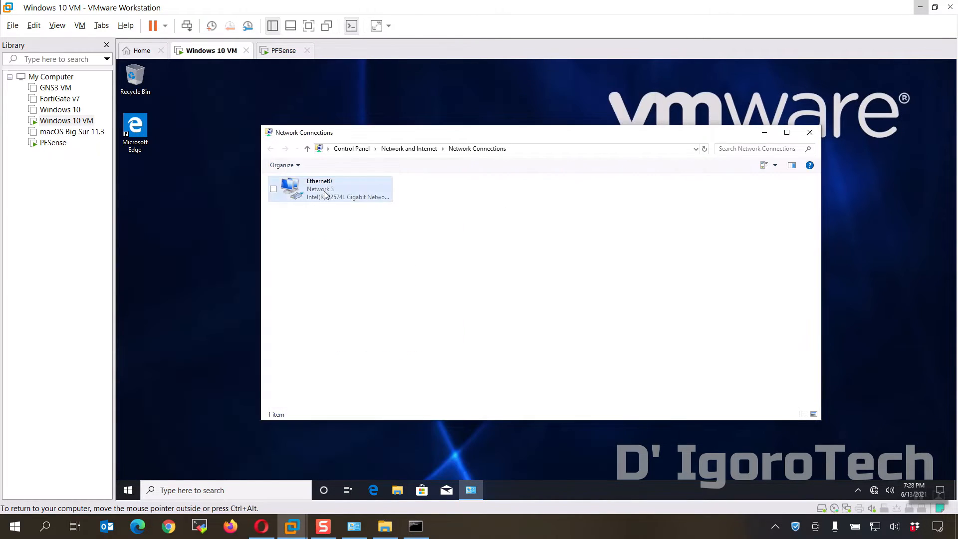
Check Ethernet0's connection details show DHCP address 192.168.100.100 and gateway 192.168.100.1
right_click(326, 190)
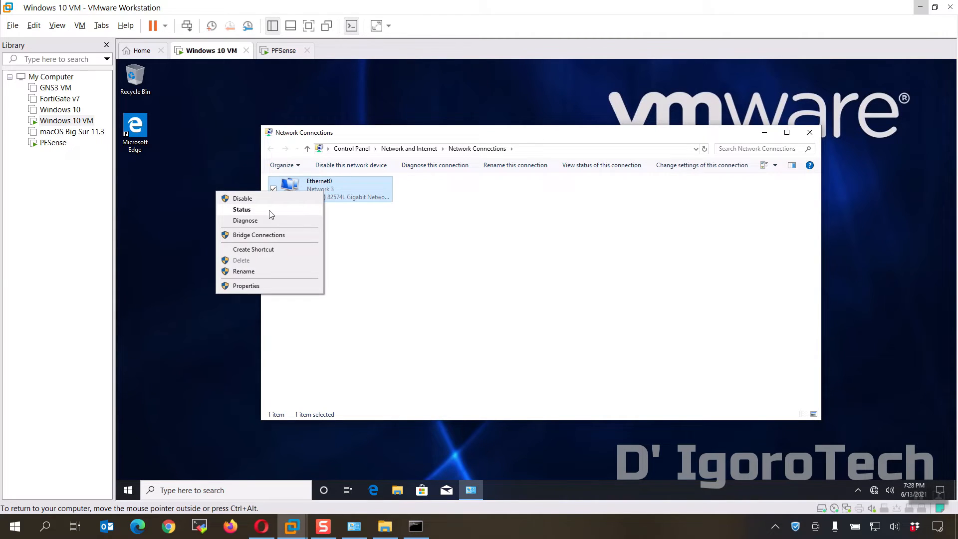
left_click(242, 210)
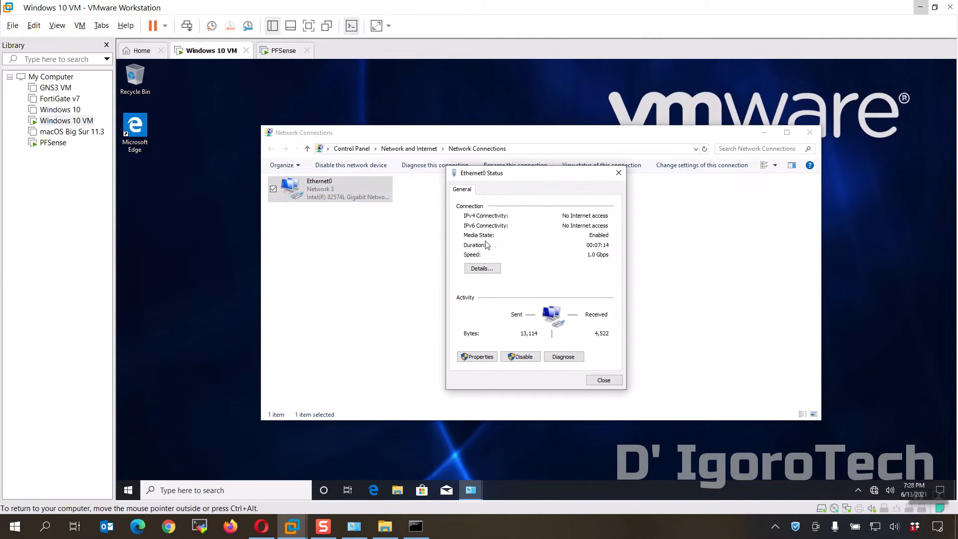
left_click(482, 267)
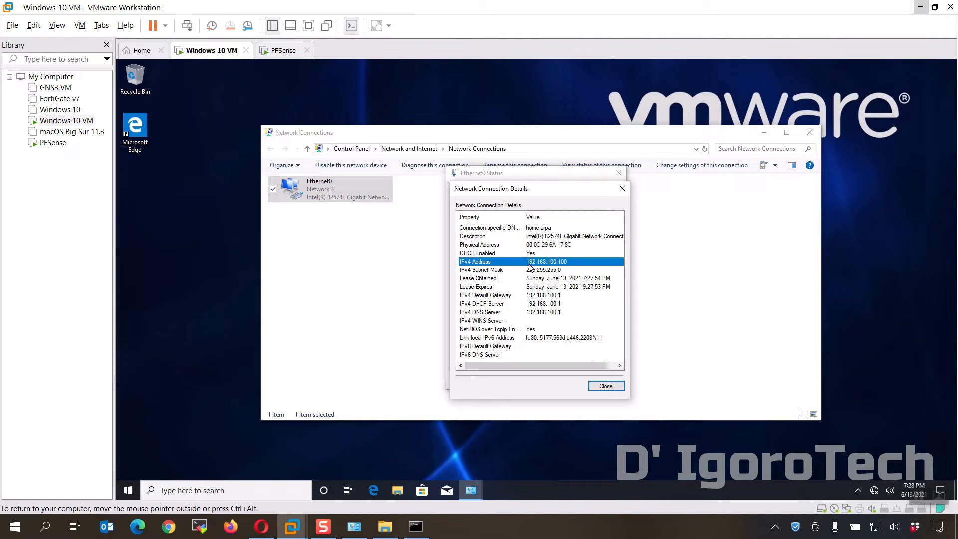
mouse_move(557, 269)
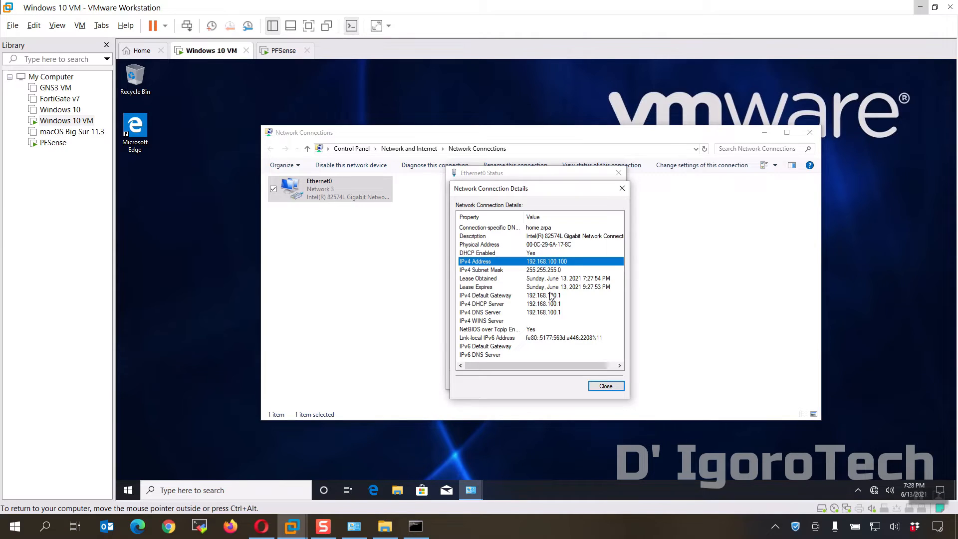
left_click(543, 295)
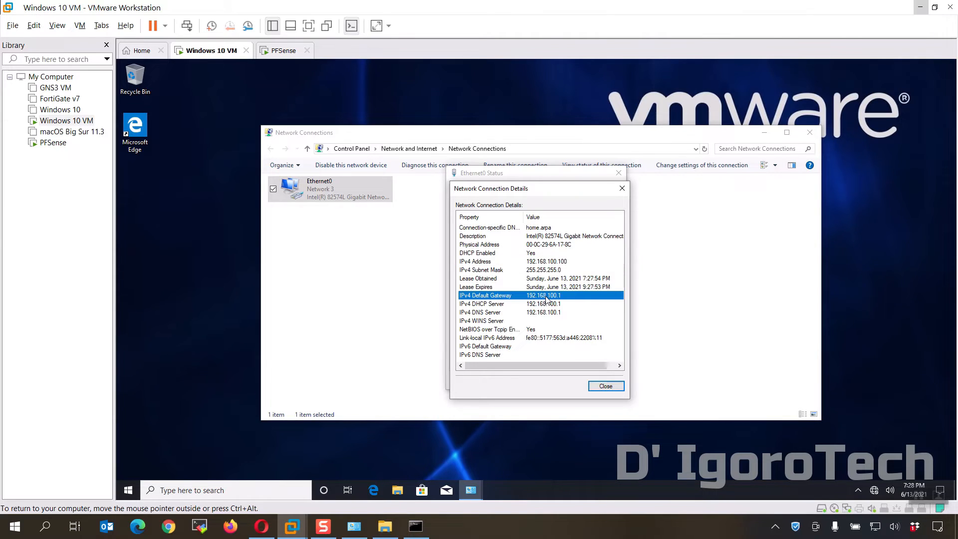
mouse_move(559, 300)
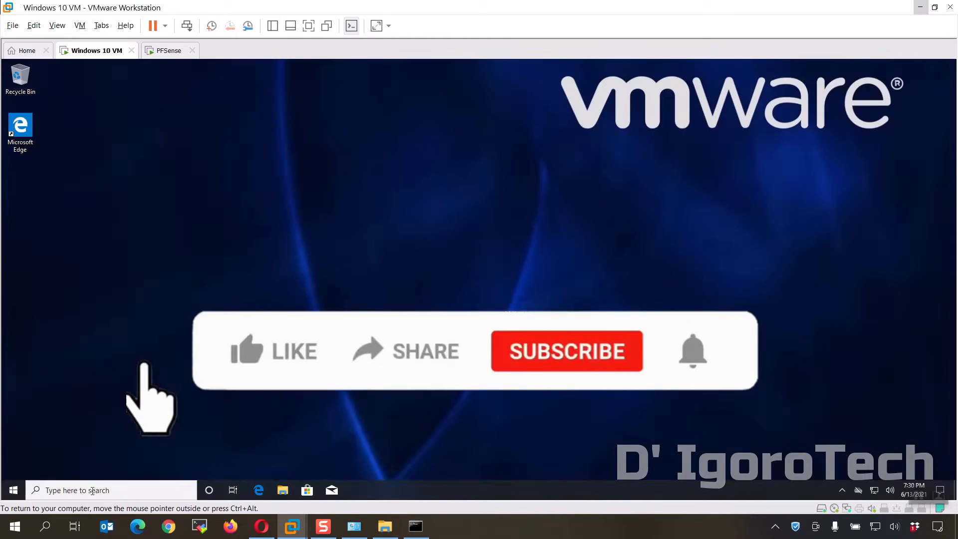
Run ping 192.168.100.1 from a Command Prompt in the Windows 10 VM
left_click(247, 351)
type("ping")
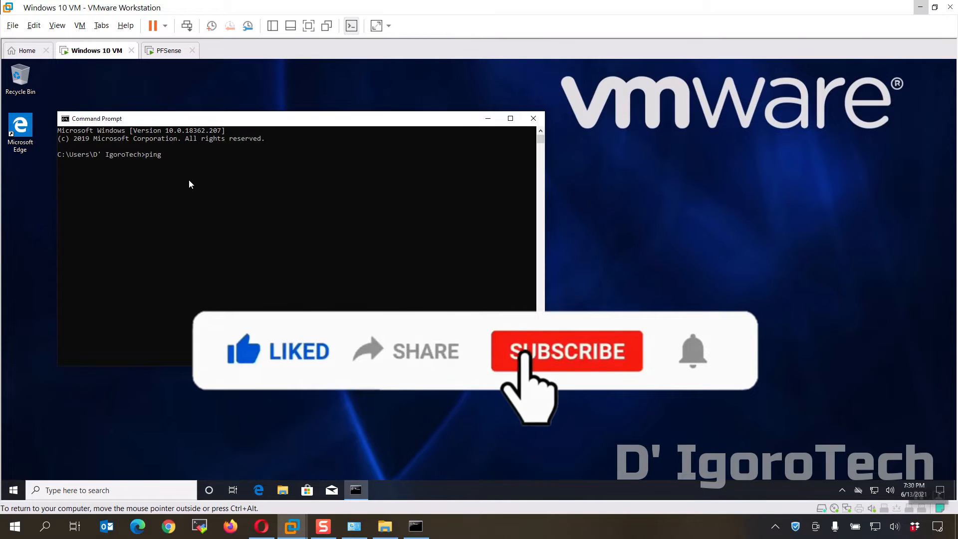
type("192.168.1")
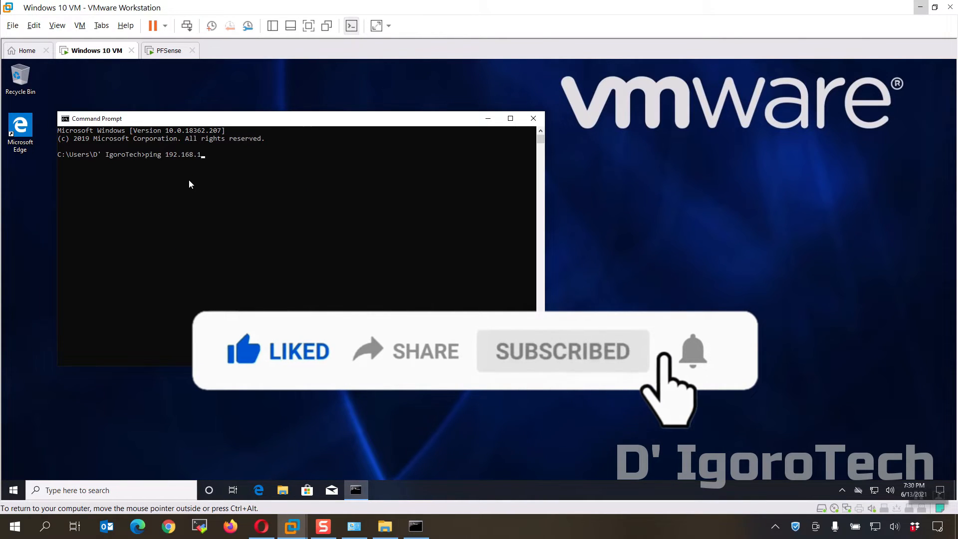
key("Enter")
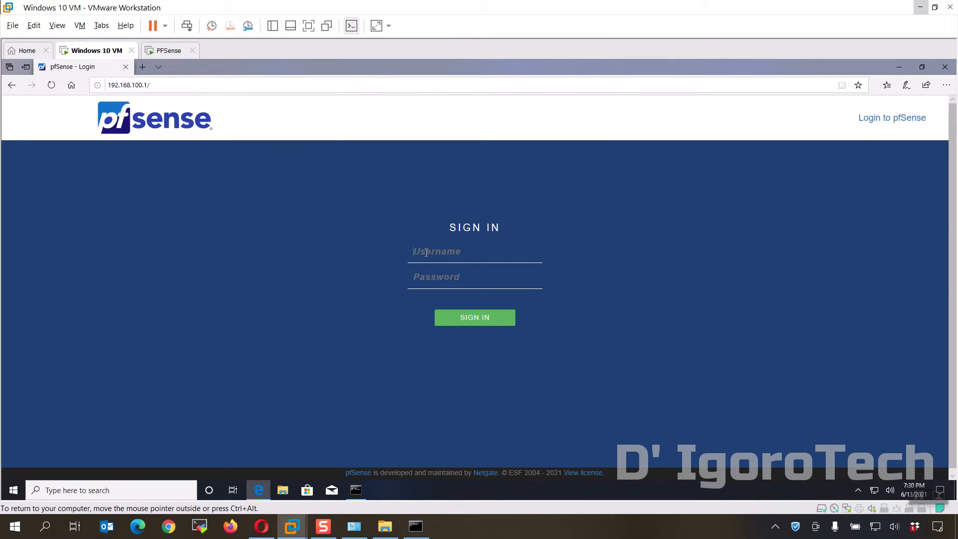
Sign in to pfSense at 192.168.100.1 as admin and decline saving the password
type("admin")
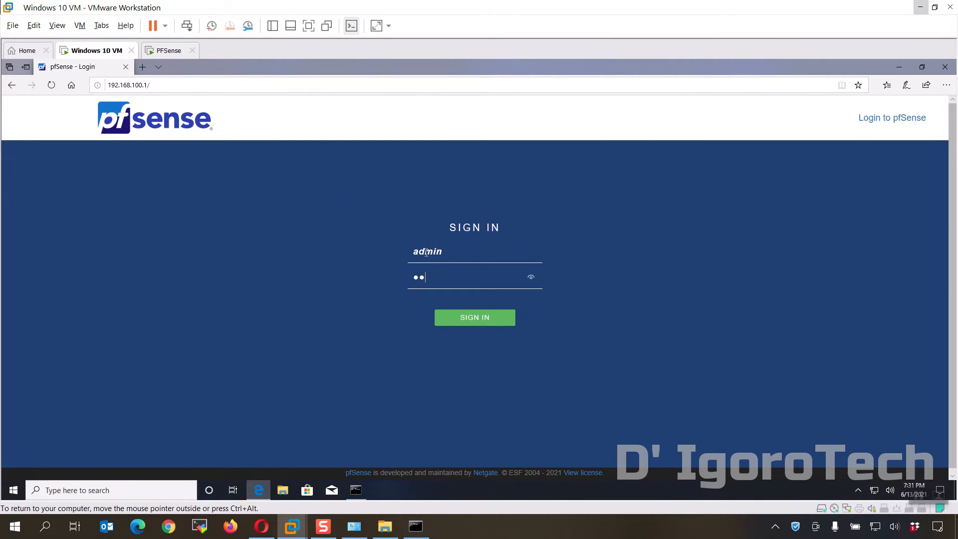
left_click(475, 317)
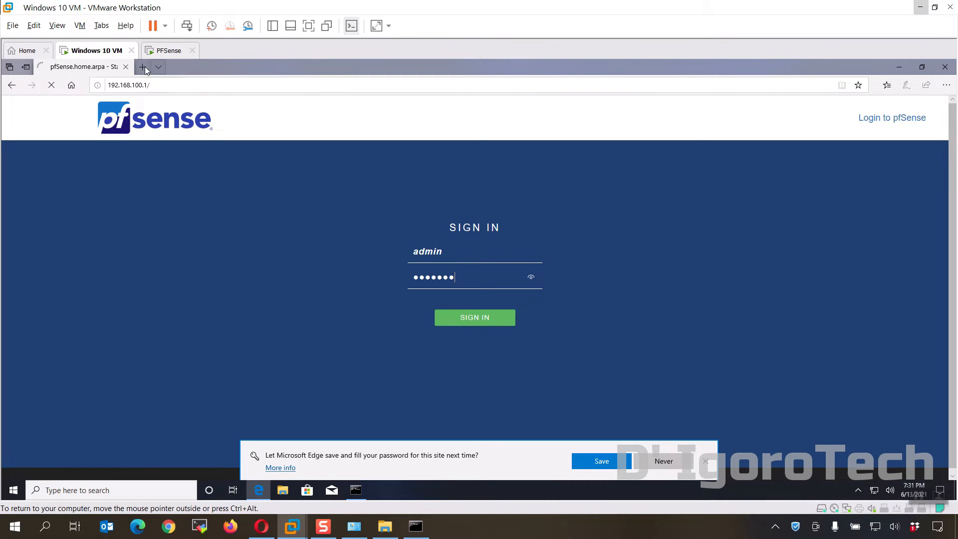
left_click(475, 318)
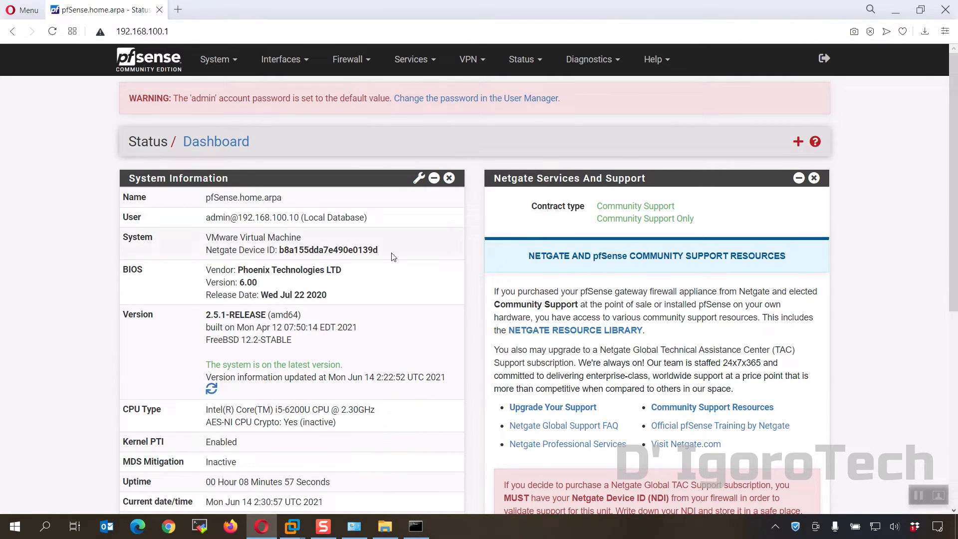
mouse_move(293, 63)
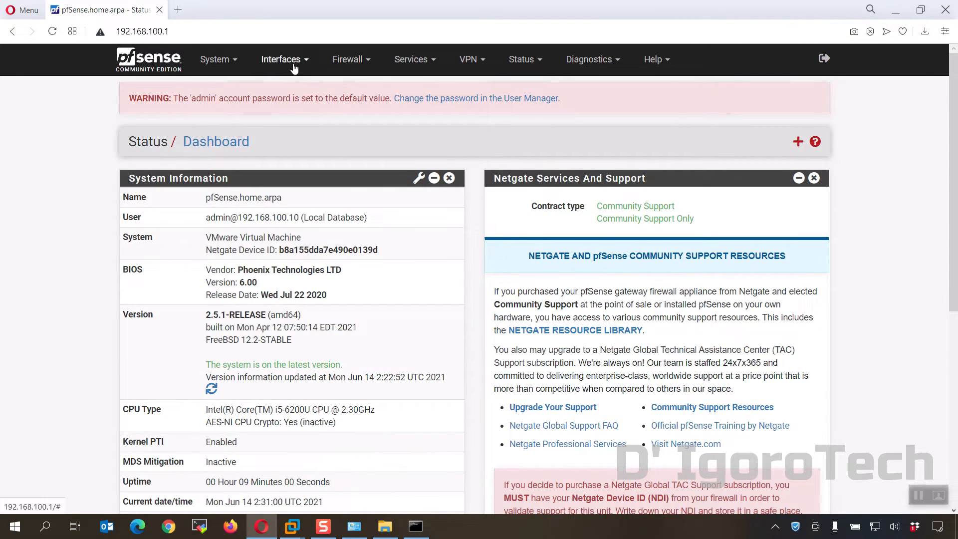
View Interface Assignments (WAN em0, LAN em1) and bring up the Firewall menu
left_click(281, 59)
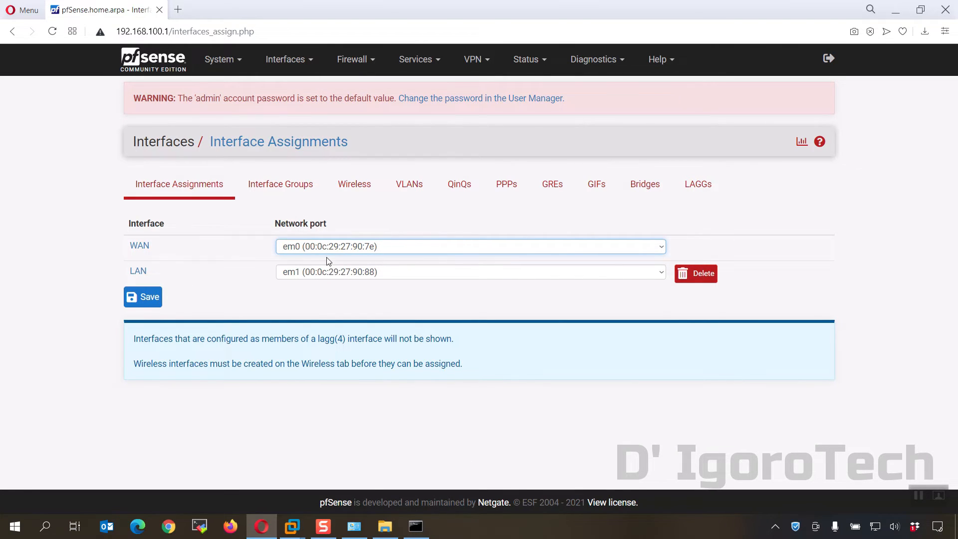
mouse_move(341, 64)
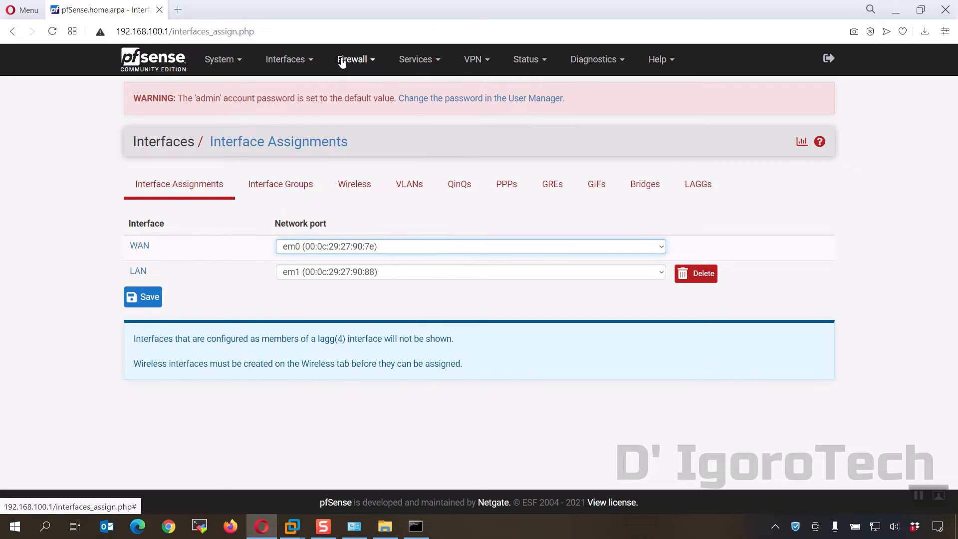
left_click(352, 58)
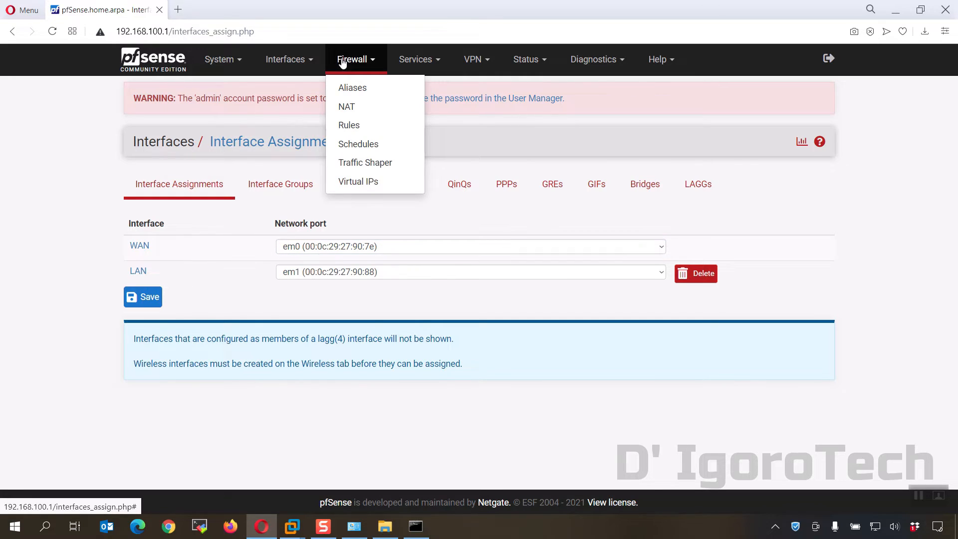
mouse_move(349, 125)
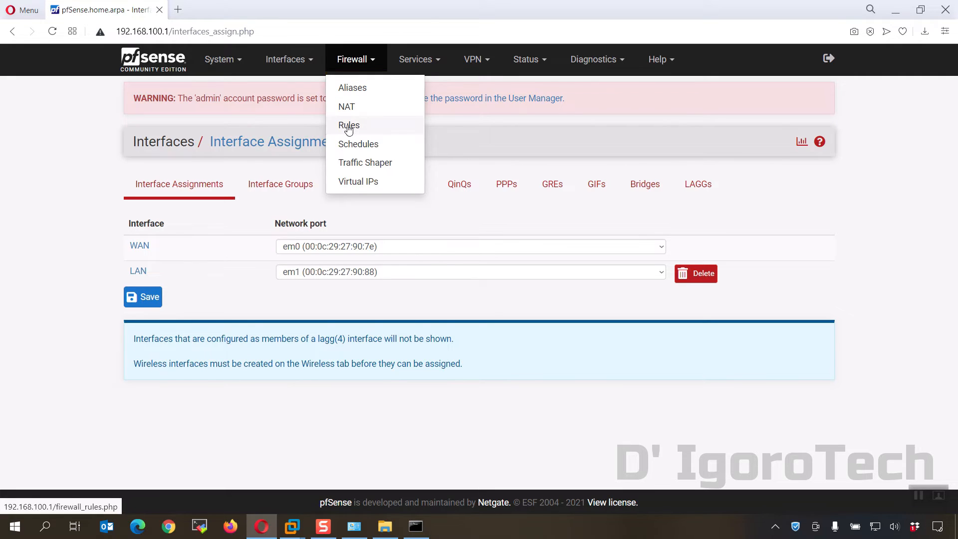
Delete the Default allow LAN IPv6 to any rule from the LAN firewall rules
left_click(349, 126)
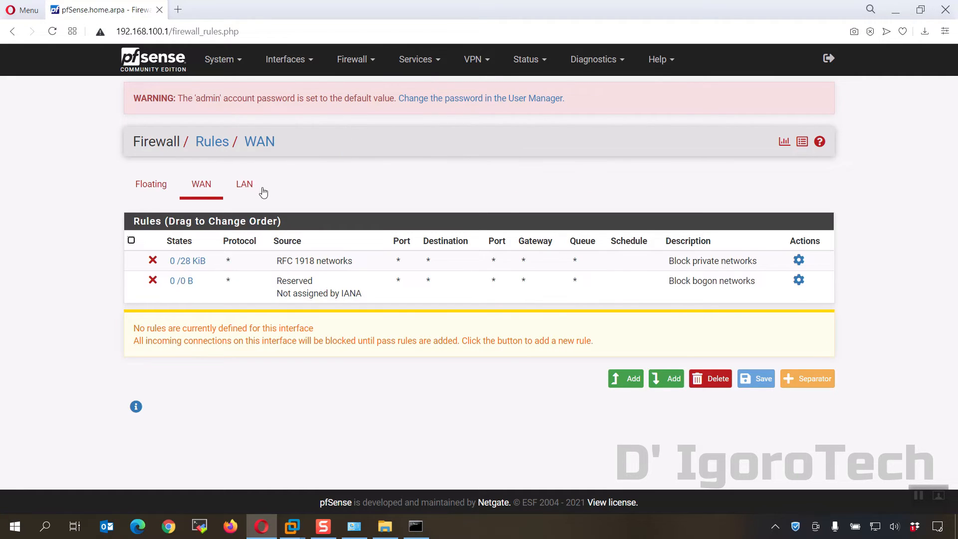
left_click(243, 183)
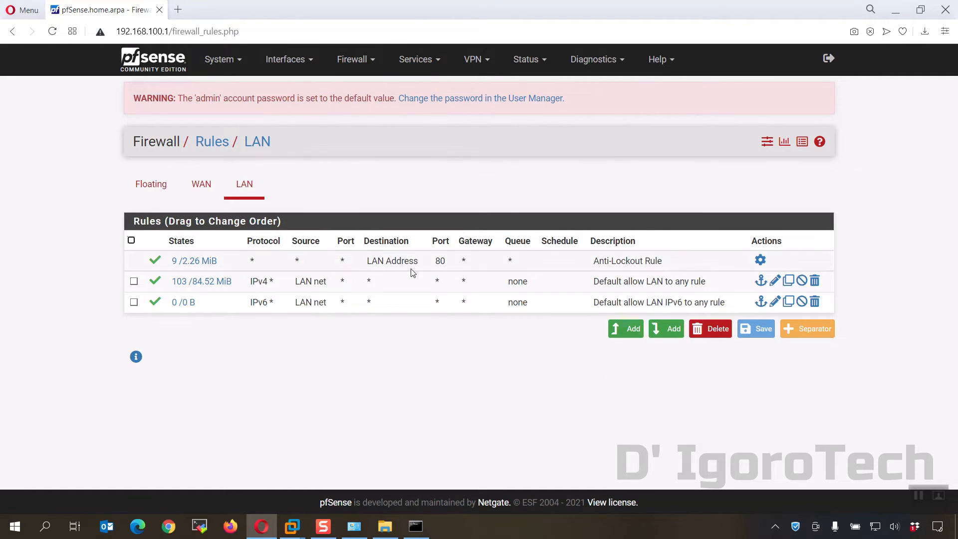
left_click(134, 301)
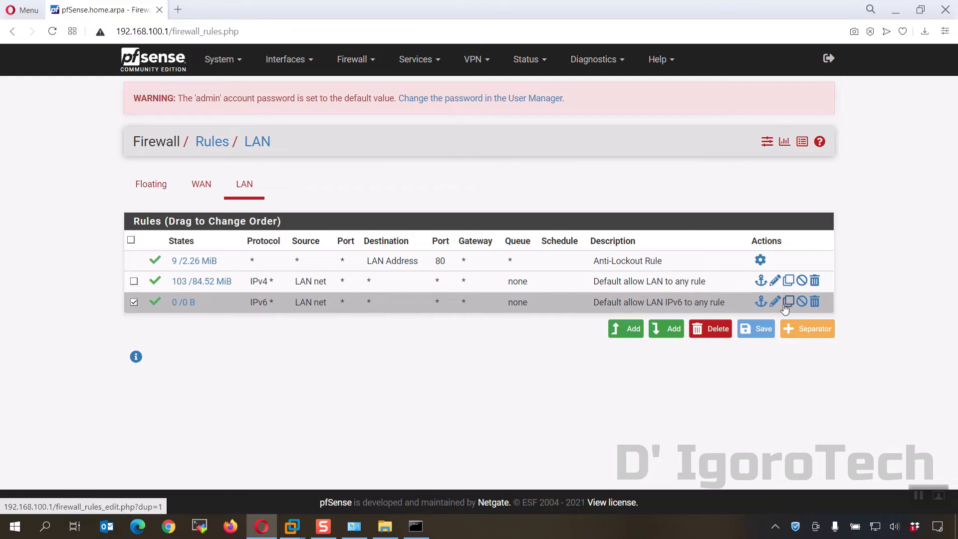
left_click(815, 302)
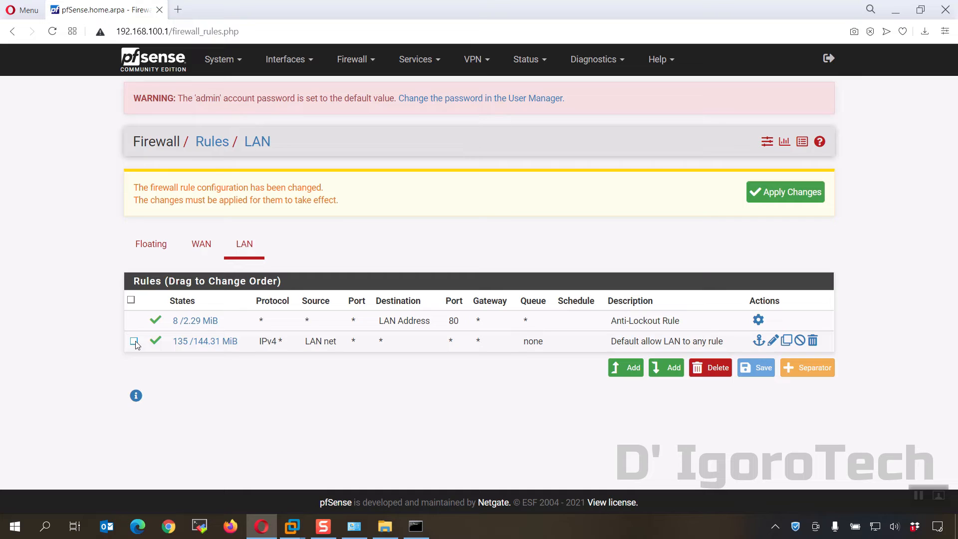
Edit the Default allow LAN to any IPv4 rule, keeping protocol Any and source LAN net
left_click(773, 340)
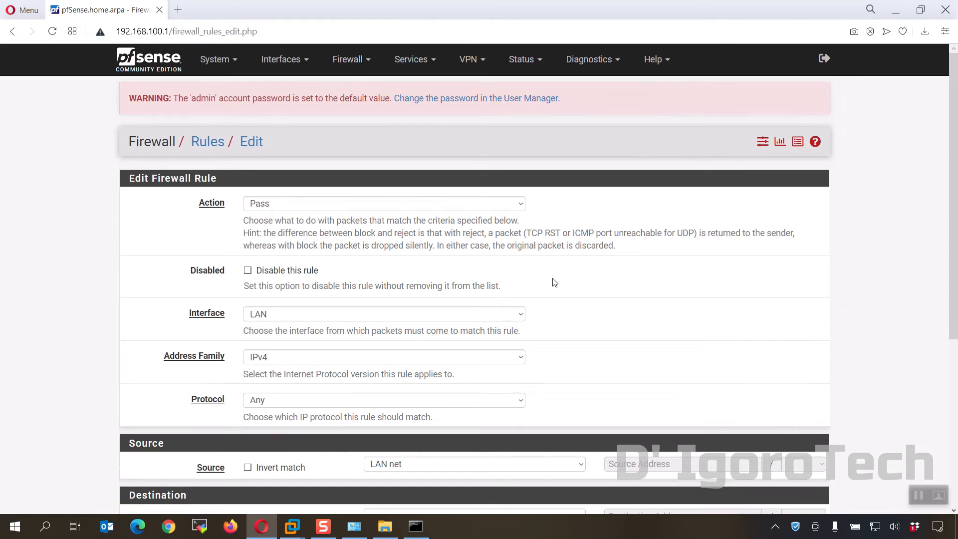
scroll("down", 3)
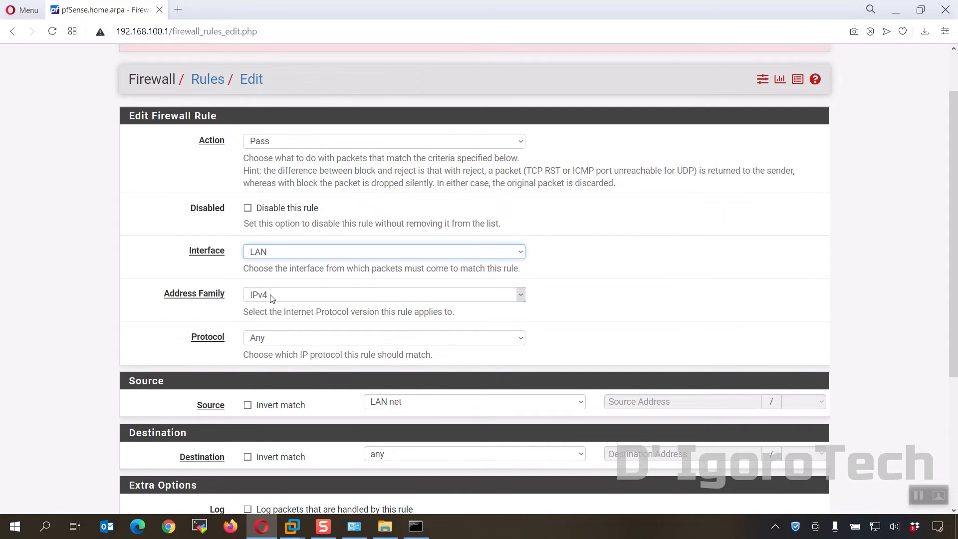
scroll("down", 3)
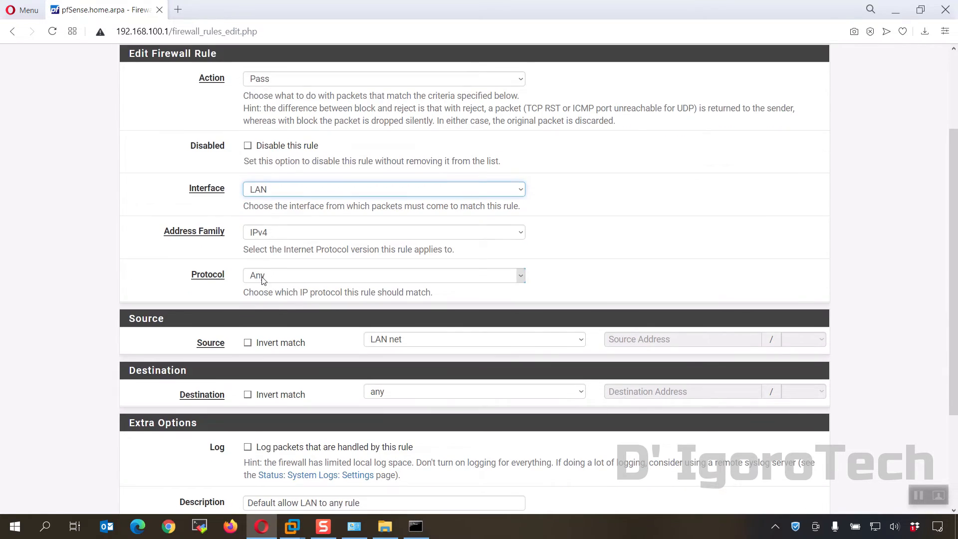
left_click(383, 276)
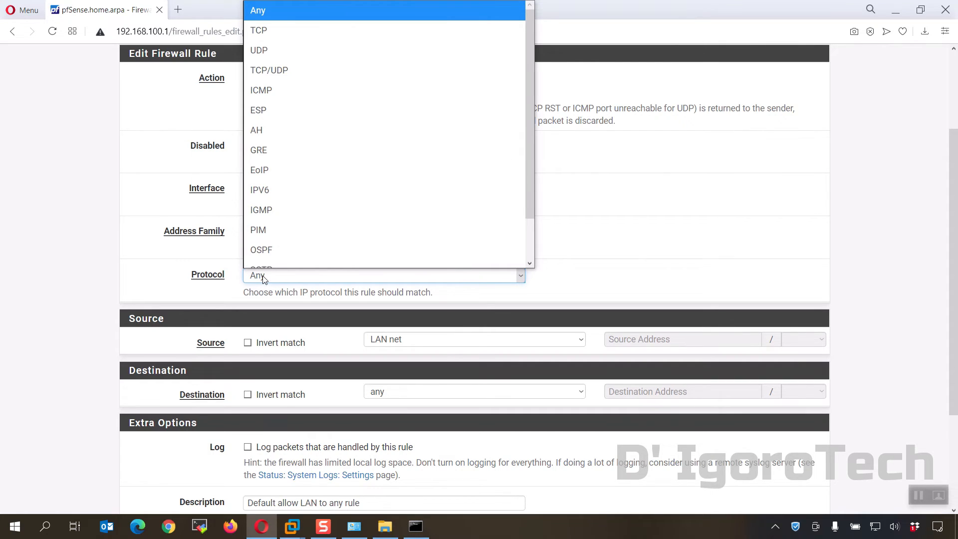
left_click(257, 9)
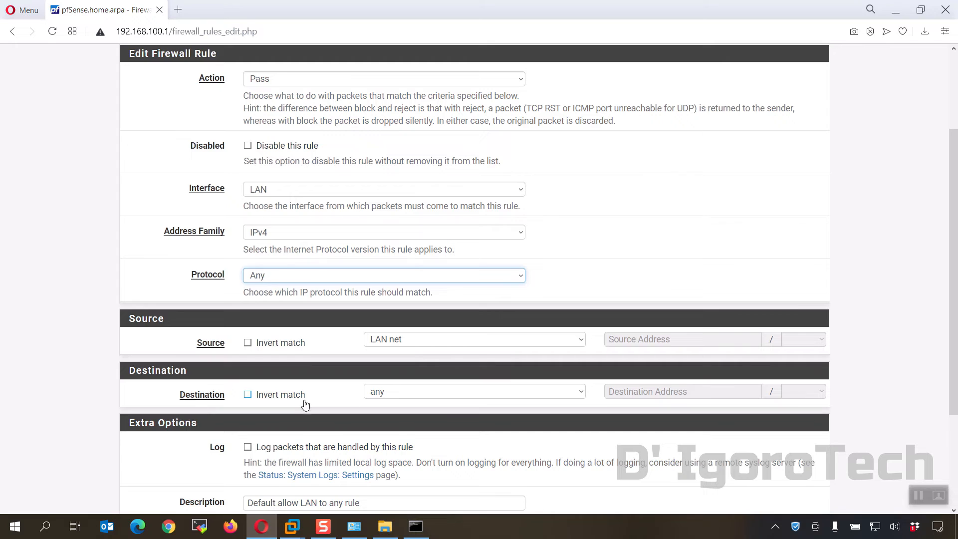
scroll("down", 3)
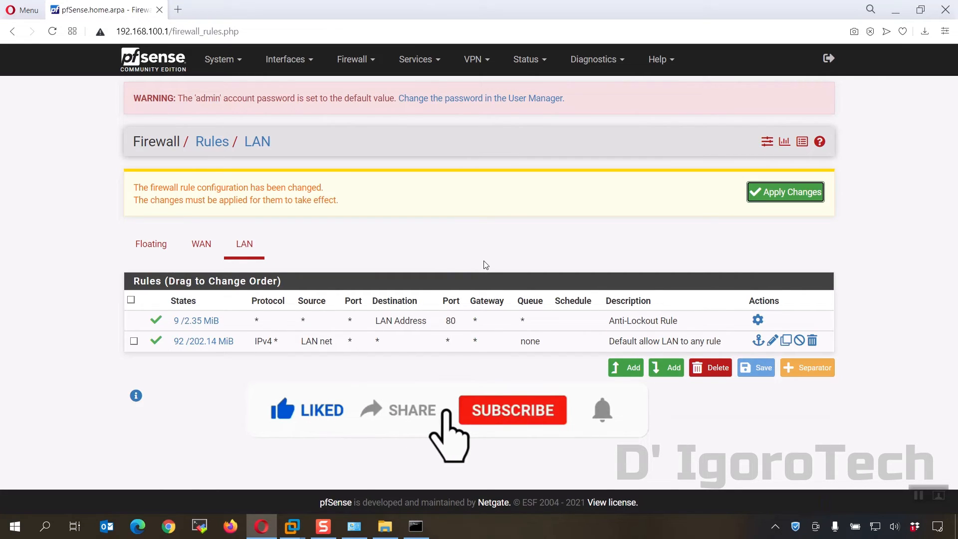
Apply the pending LAN rule changes and return to the Windows 10 VM window
left_click(513, 409)
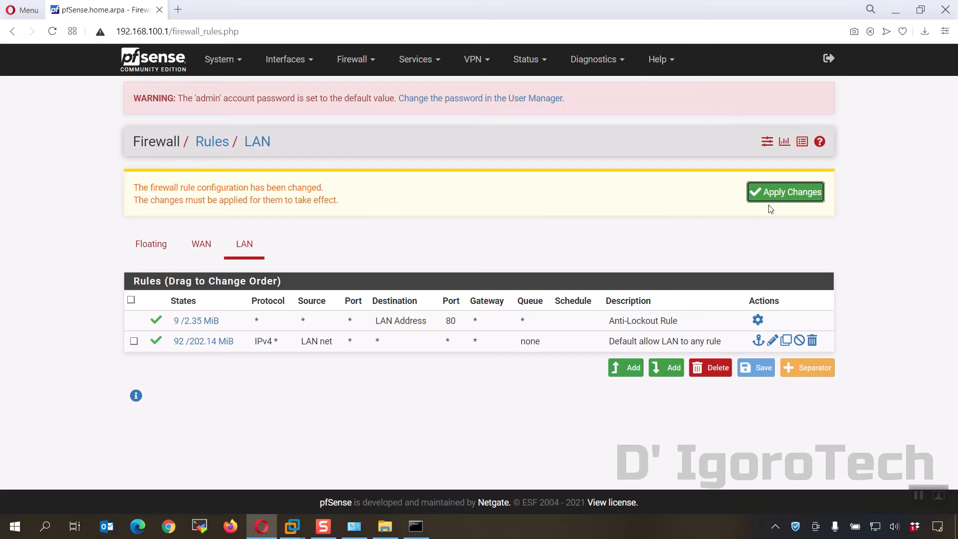
left_click(784, 192)
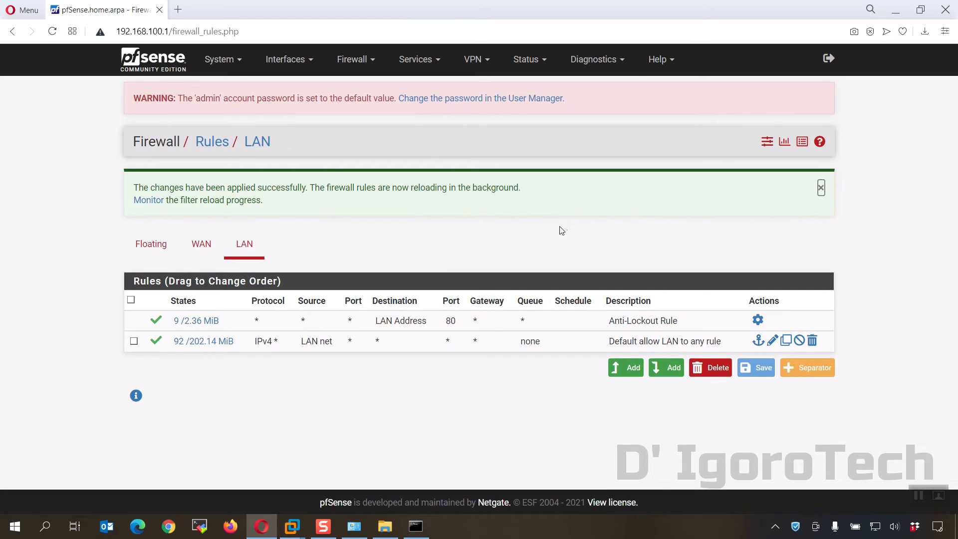
mouse_move(403, 336)
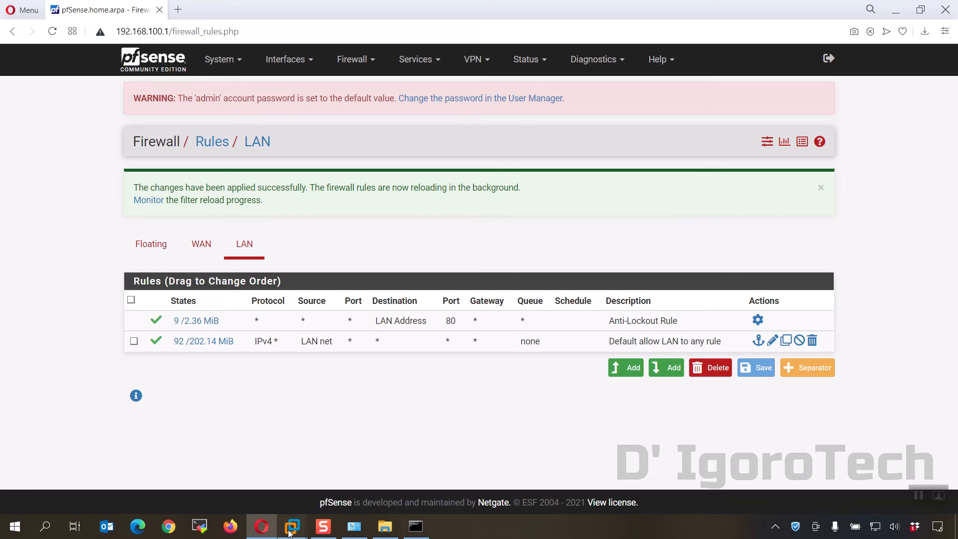
left_click(291, 526)
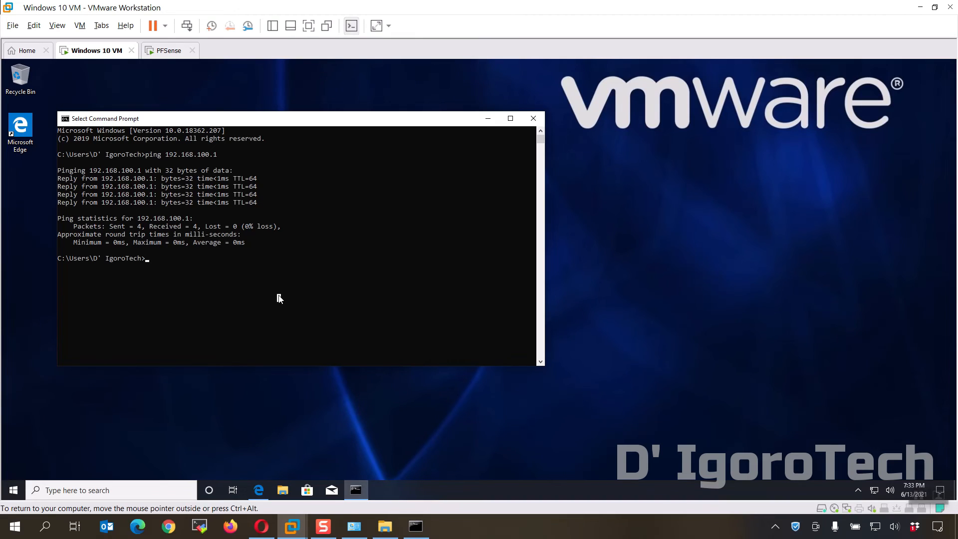
Confirm ping 192.168.100.1 succeeds with no loss and start a ping to 8.8.8.8
type("ping 8.8")
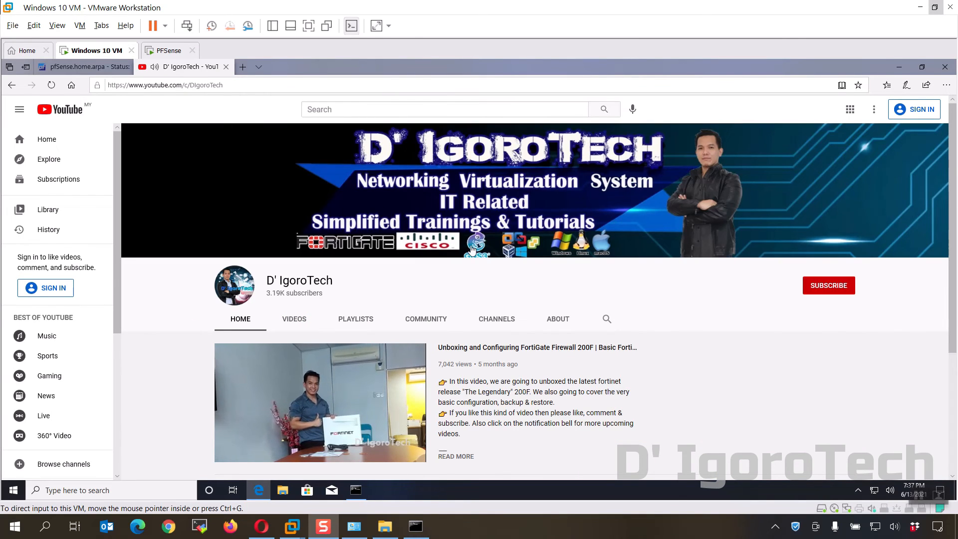
mouse_move(784, 289)
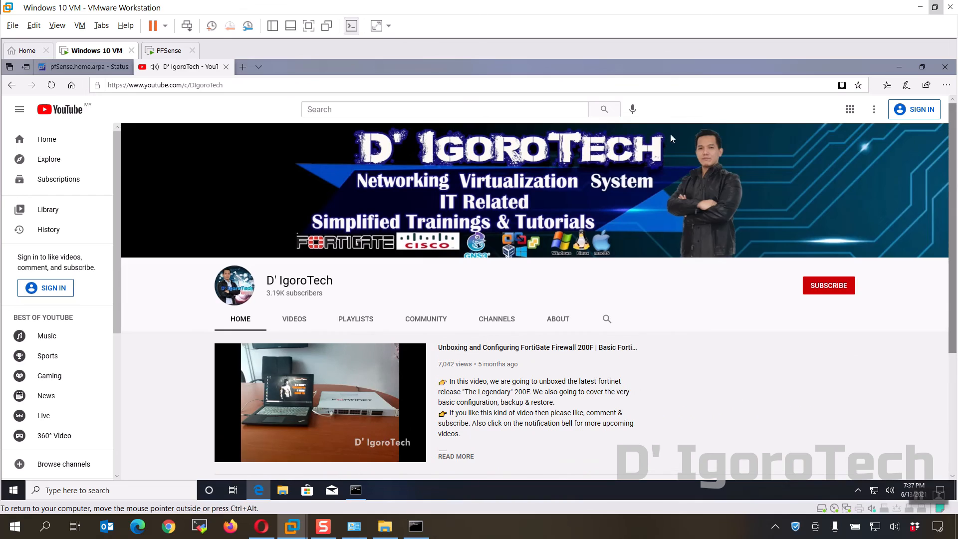
mouse_move(317, 79)
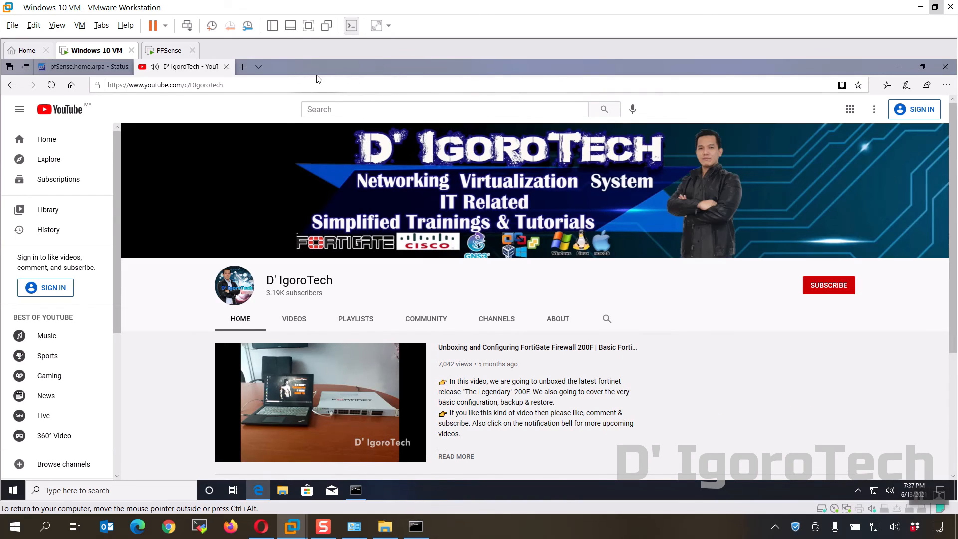